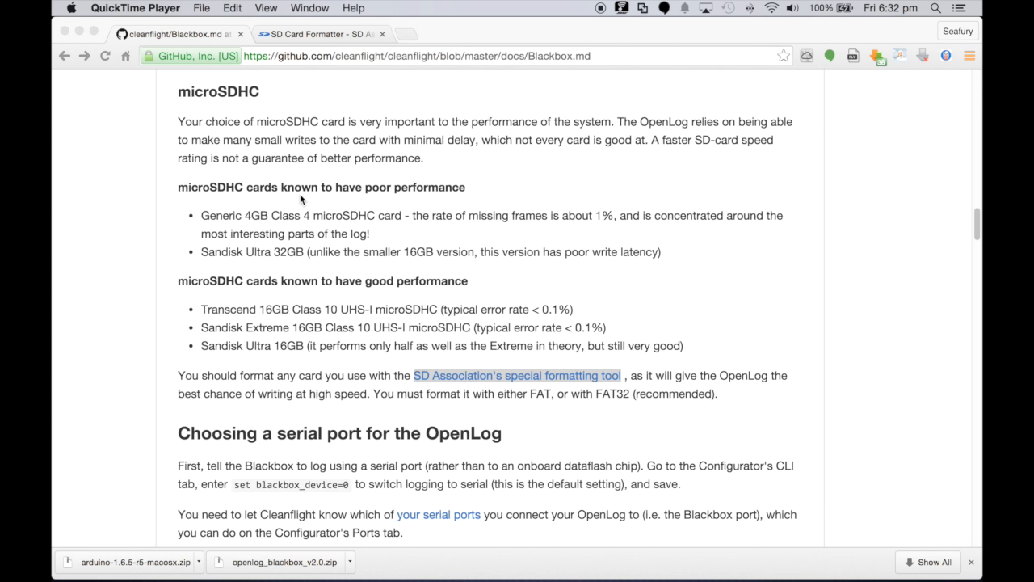
mouse_move(299, 352)
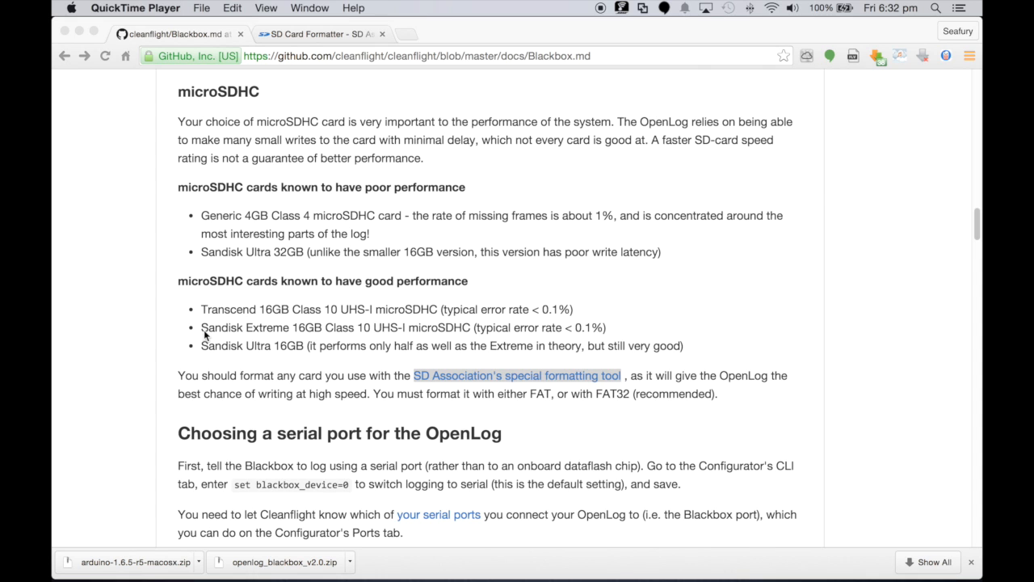
Follow the SD Association formatter link and scroll to the Mac download
left_click(214, 323)
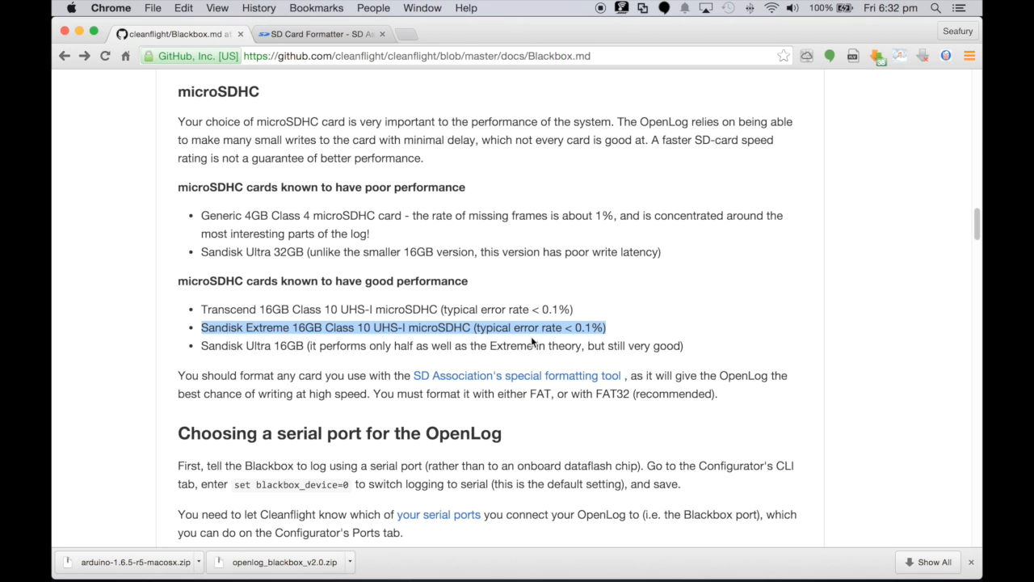
mouse_move(368, 330)
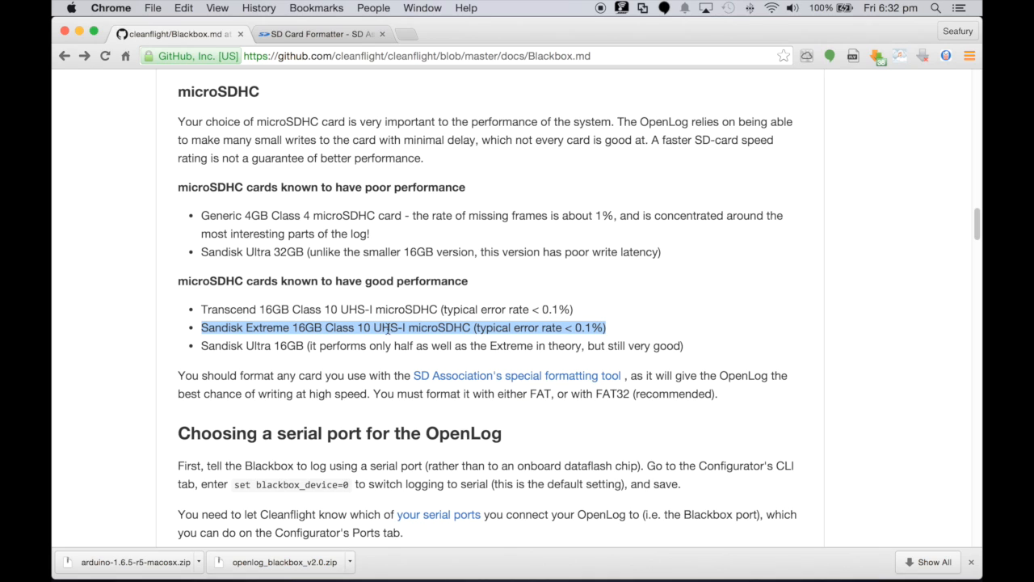
mouse_move(398, 342)
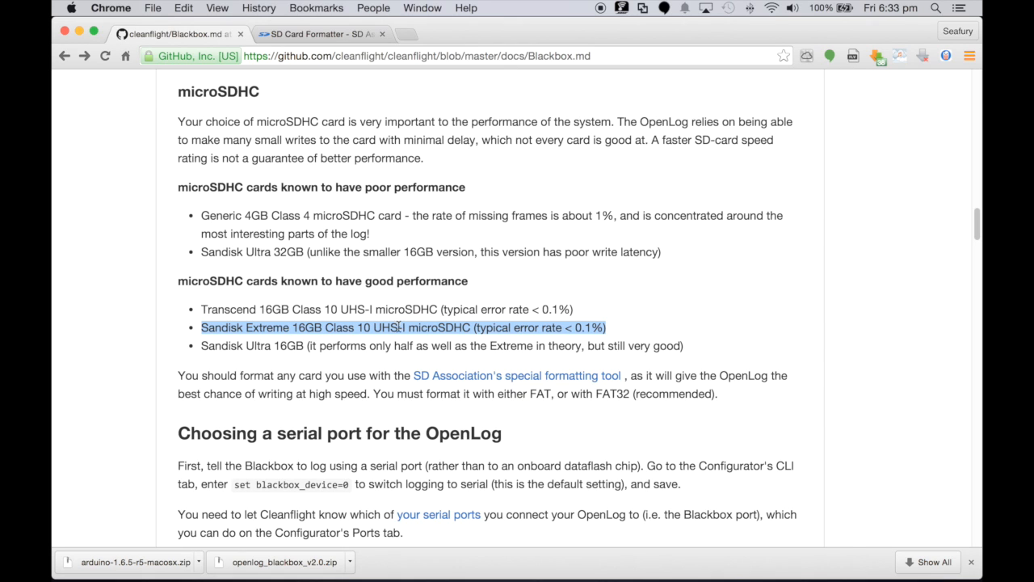
mouse_move(517, 375)
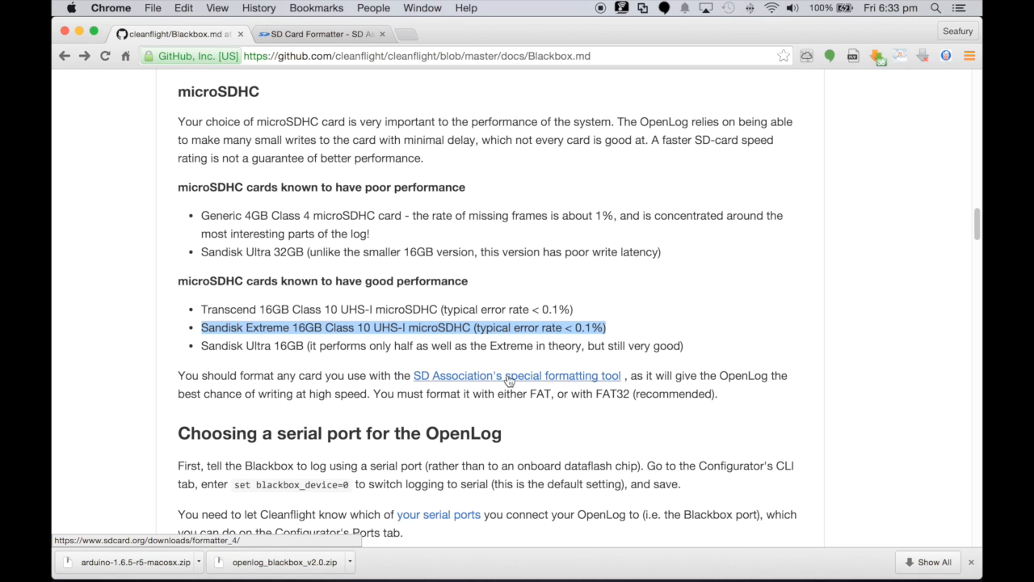
mouse_move(530, 387)
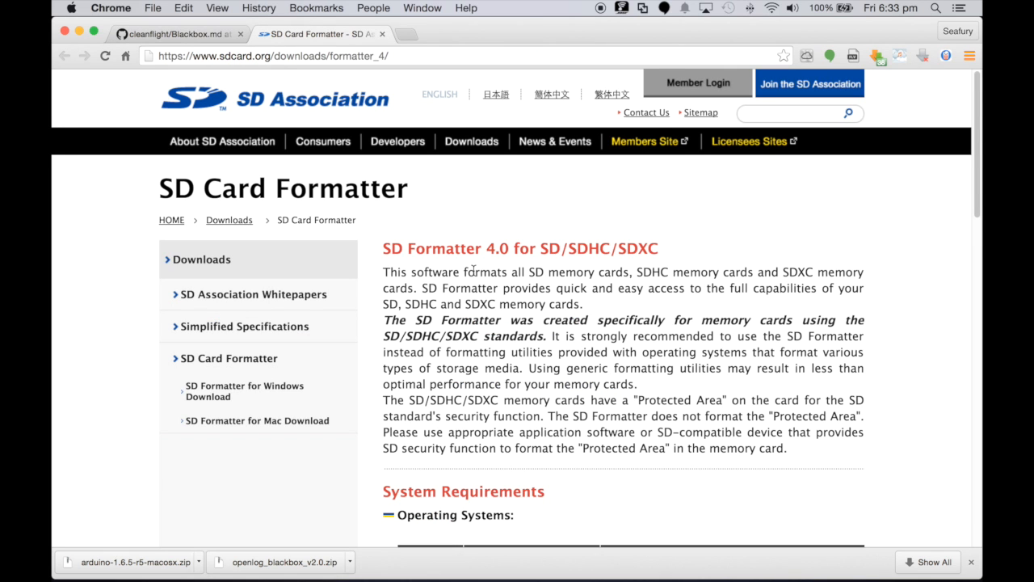
scroll("down", 3)
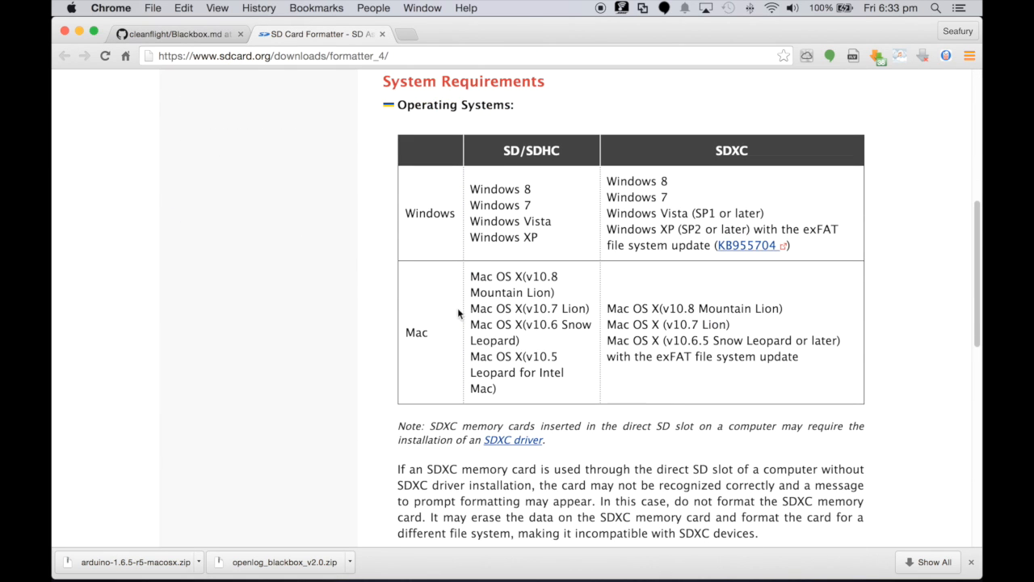
mouse_move(611, 241)
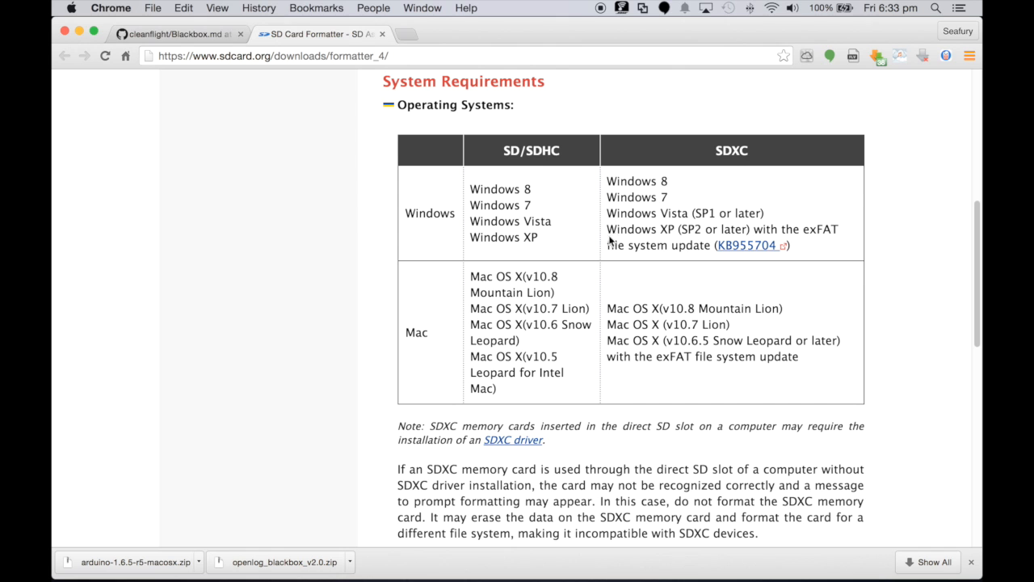
scroll("down", 3)
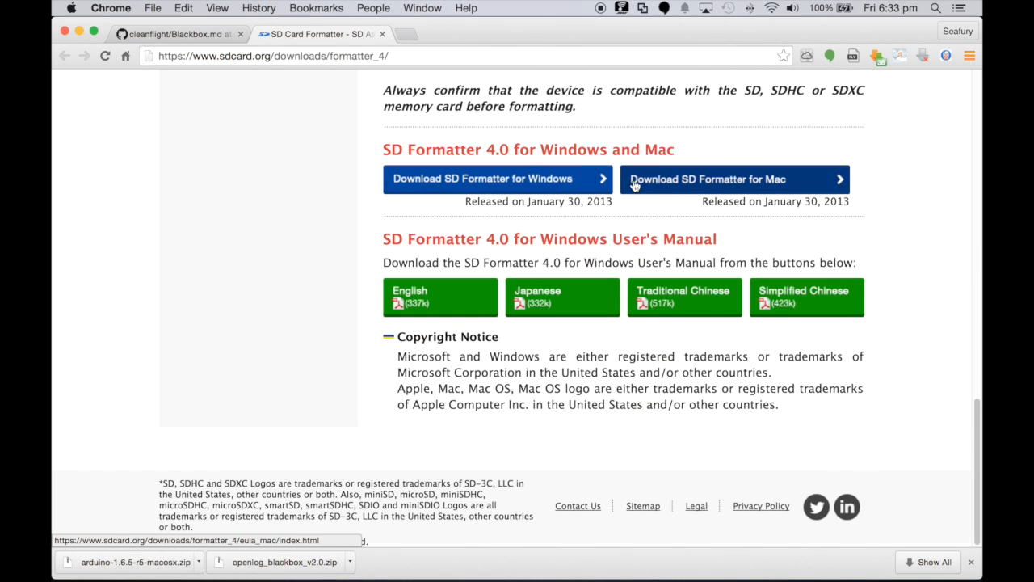
mouse_move(657, 192)
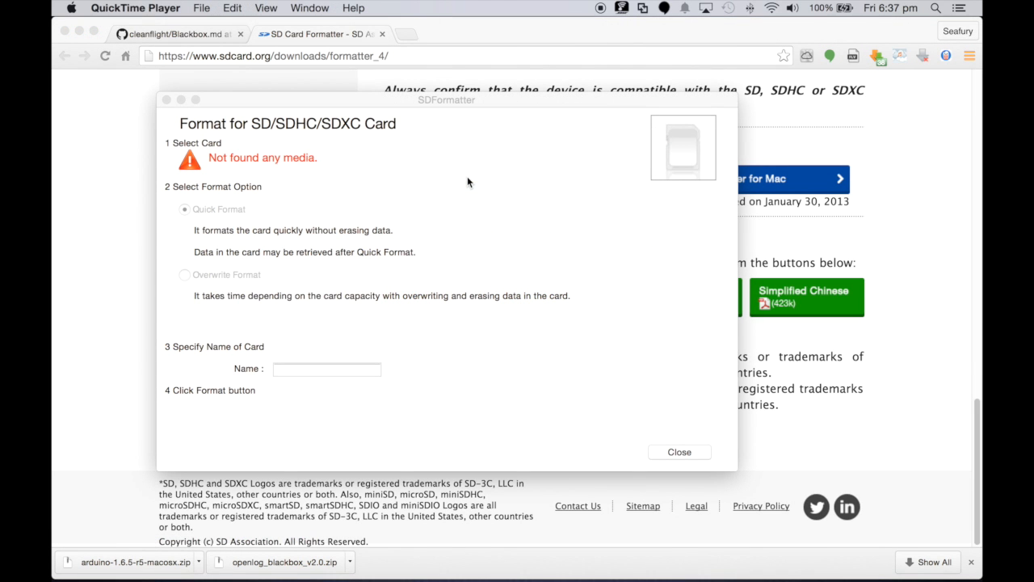
mouse_move(396, 149)
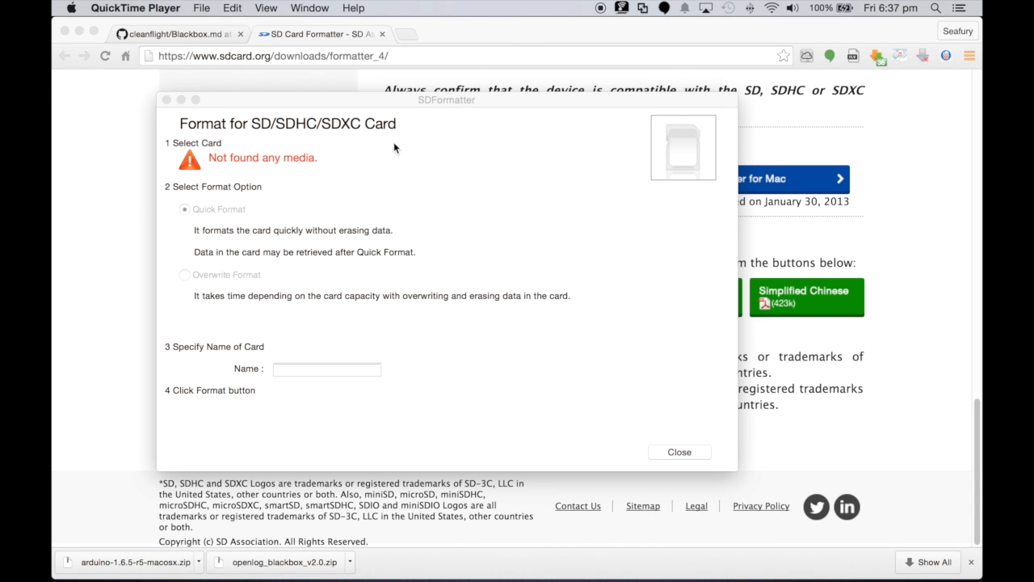
mouse_move(458, 107)
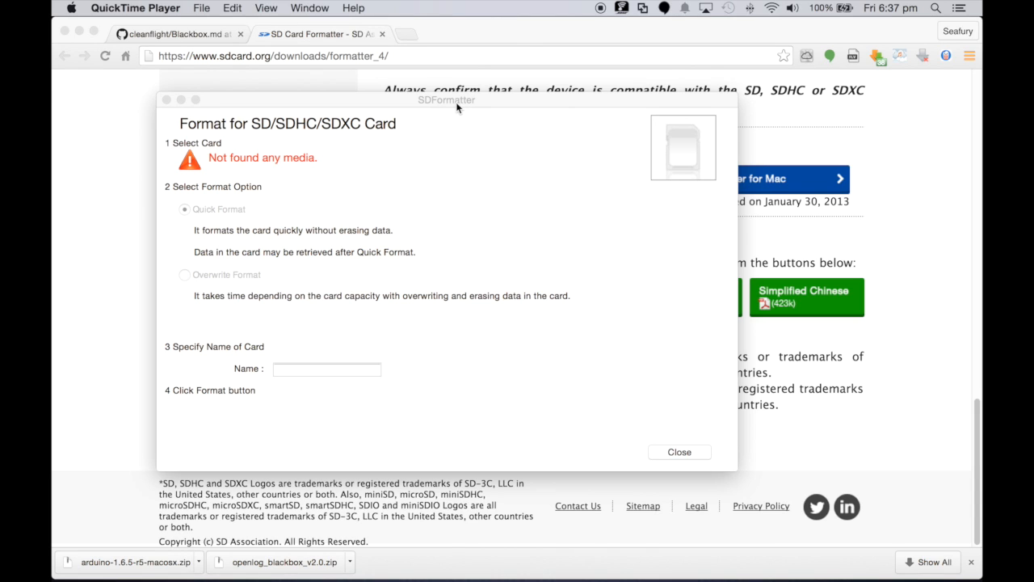
mouse_move(267, 162)
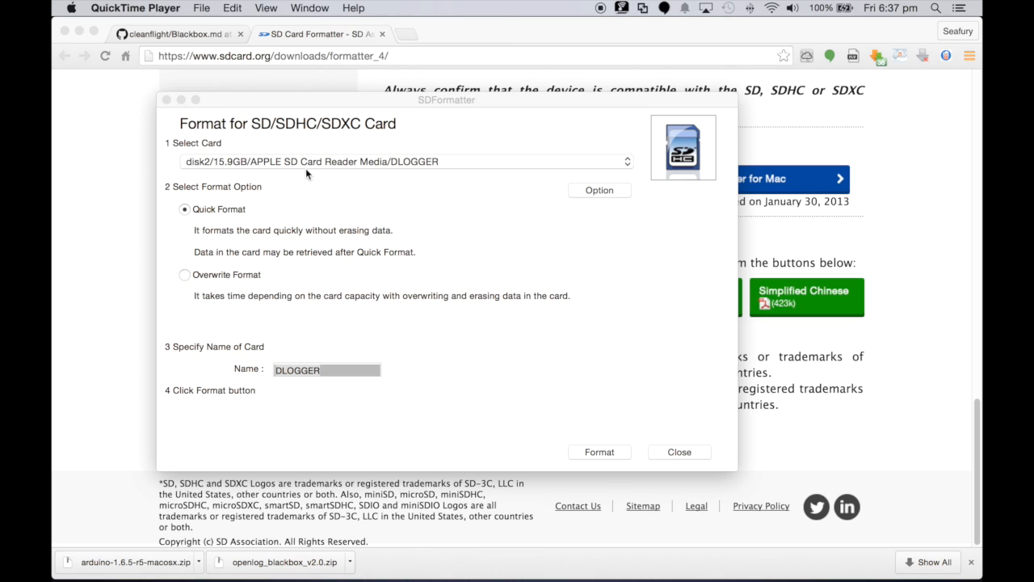
mouse_move(262, 170)
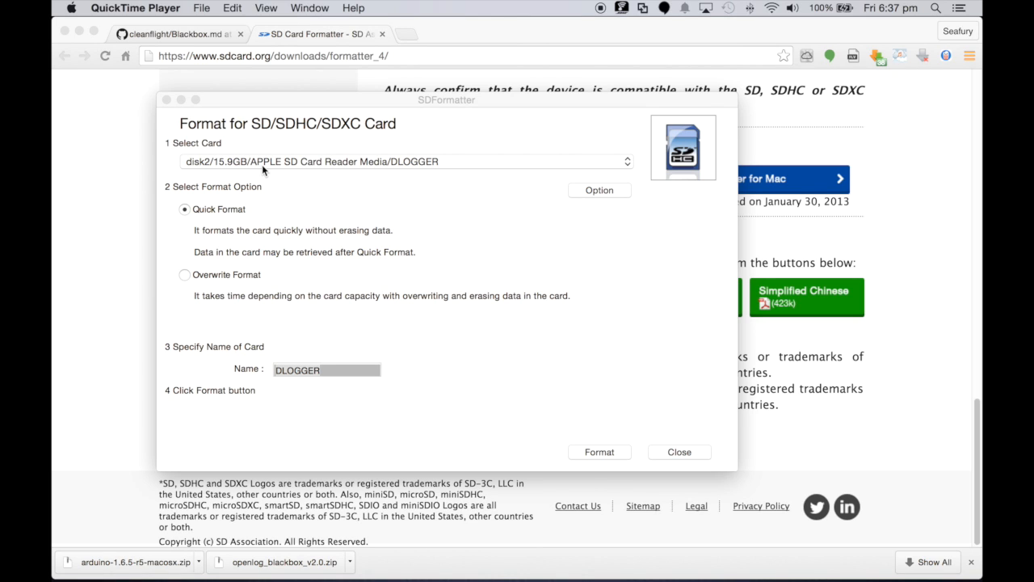
mouse_move(281, 197)
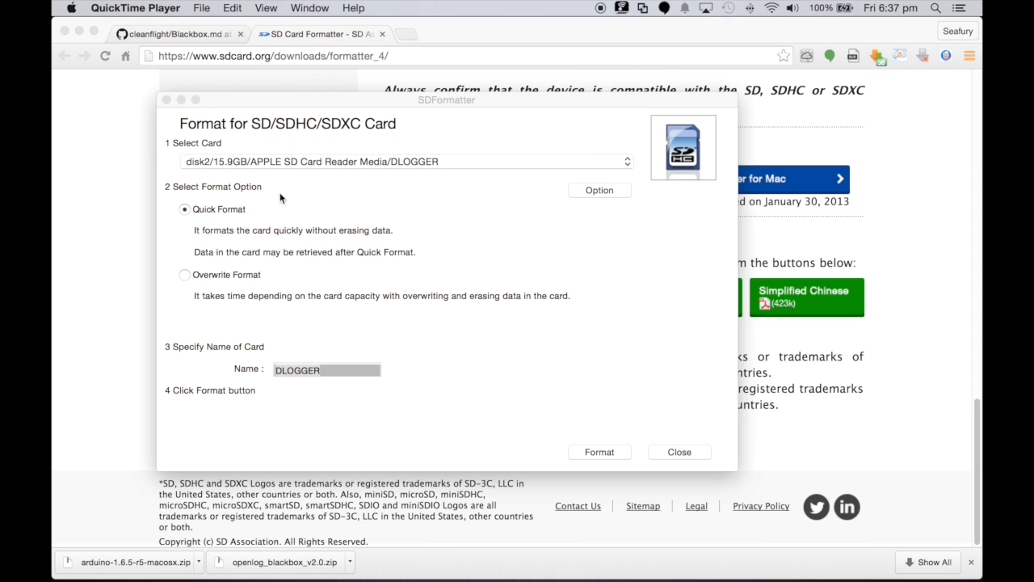
Choose Overwrite Format for the DLOGGER card and start formatting
left_click(184, 275)
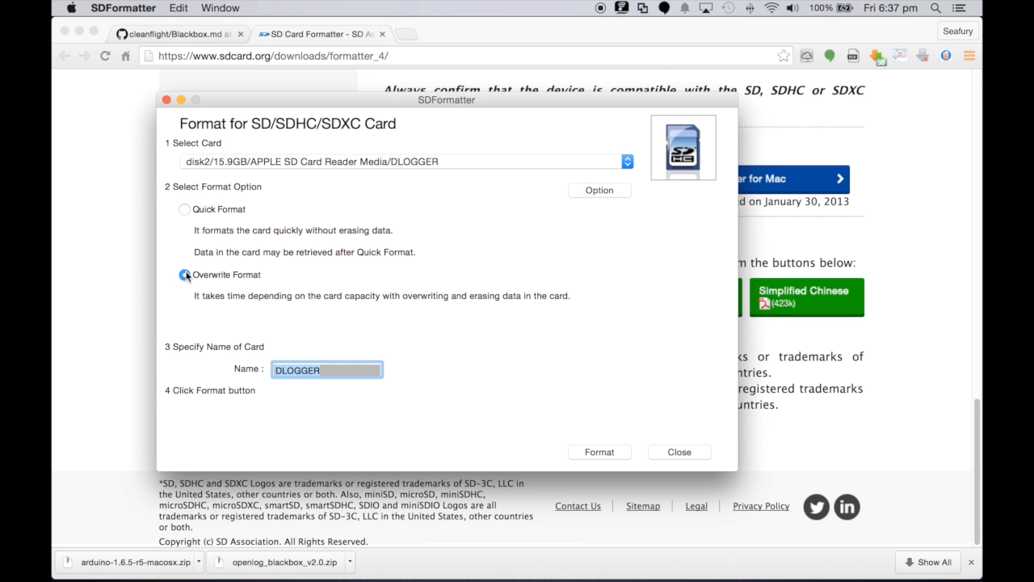
left_click(185, 275)
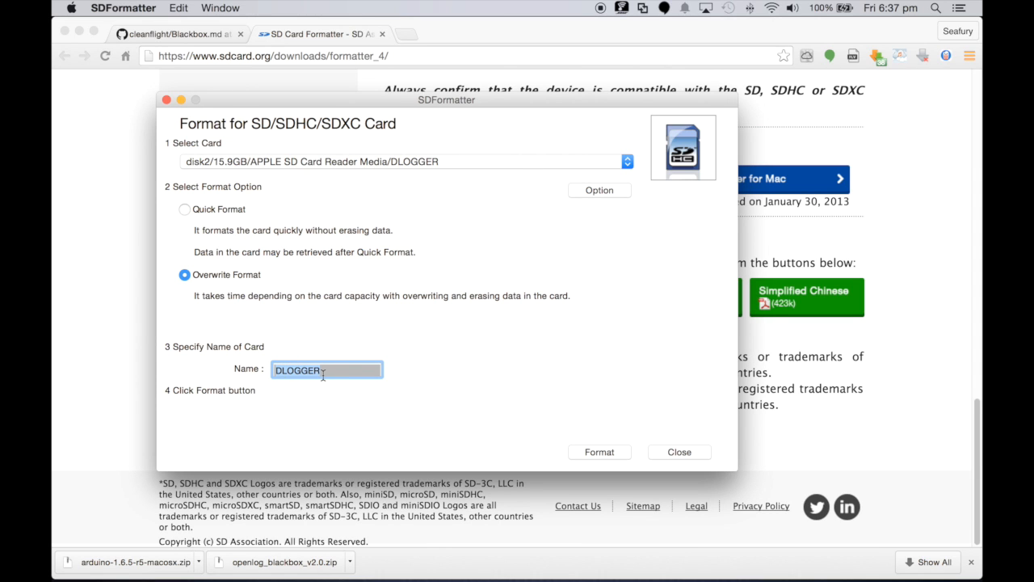
left_click(598, 453)
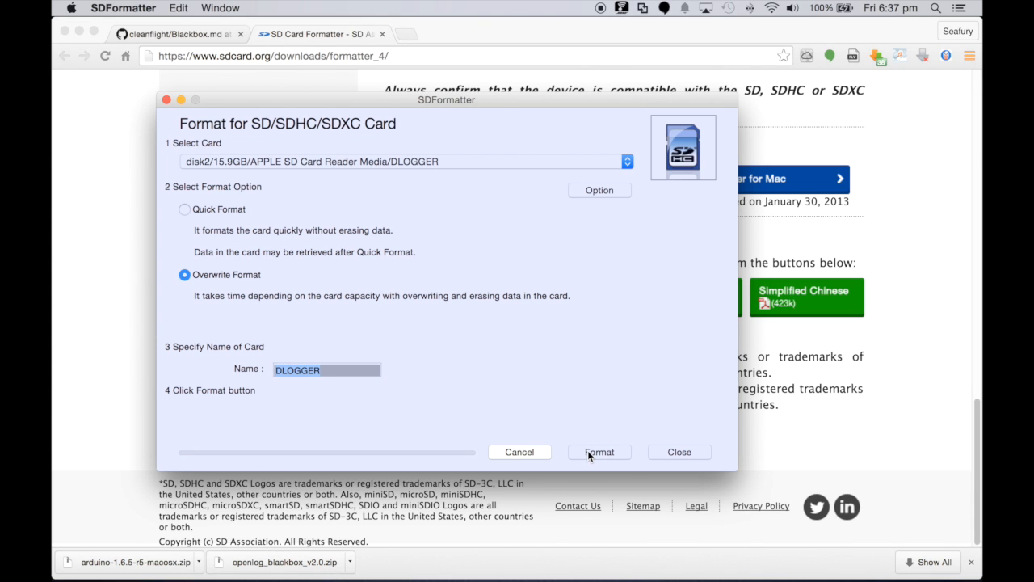
mouse_move(411, 323)
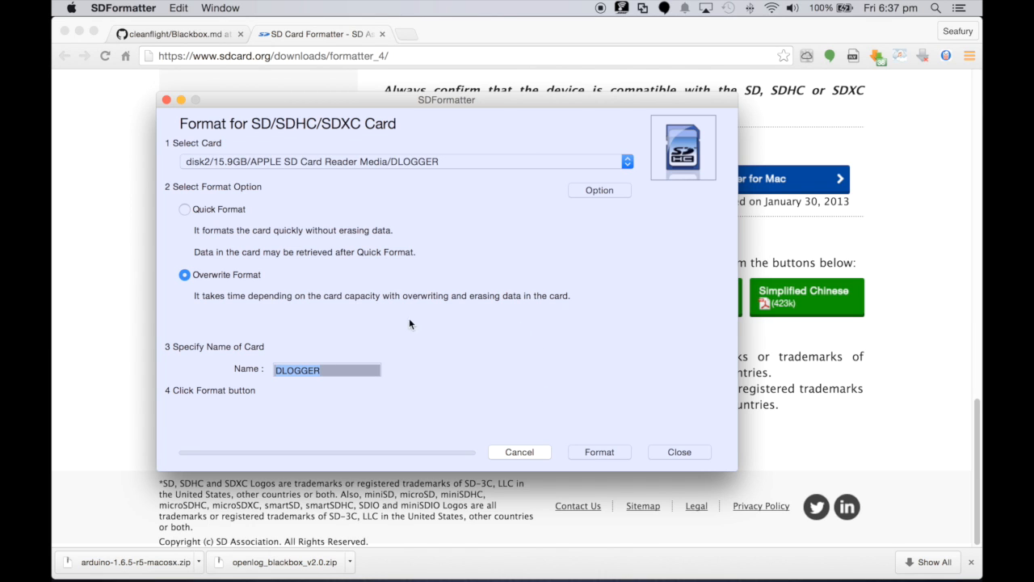
mouse_move(452, 316)
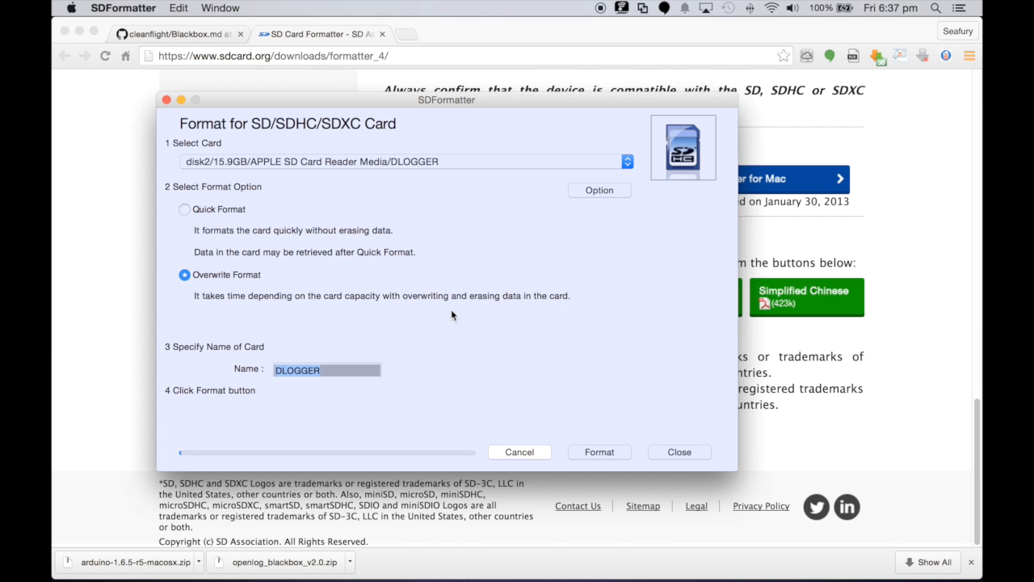
left_click(598, 452)
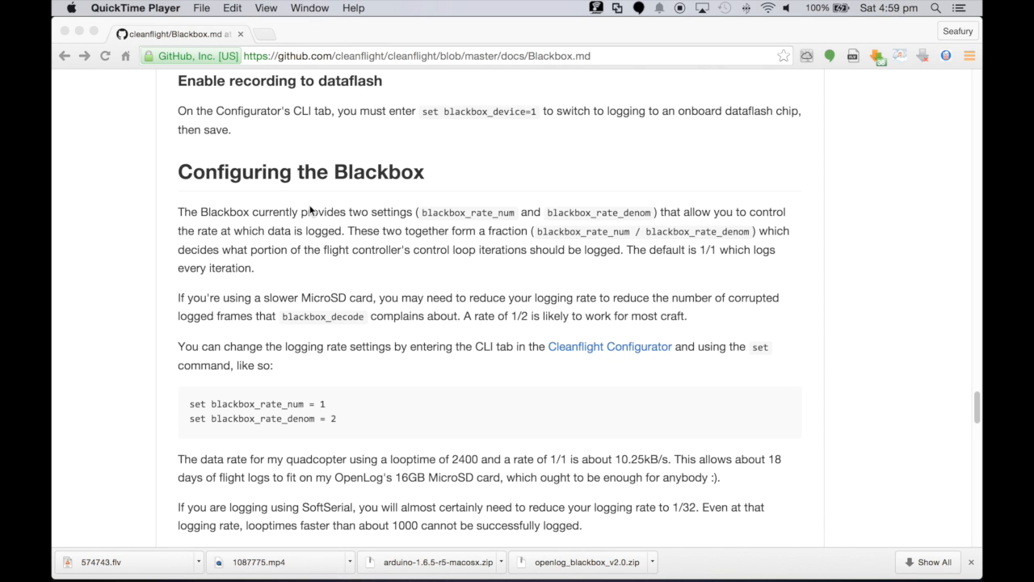
Scroll the Blackbox.md docs to the Configuring the Blackbox section
scroll("down", 3)
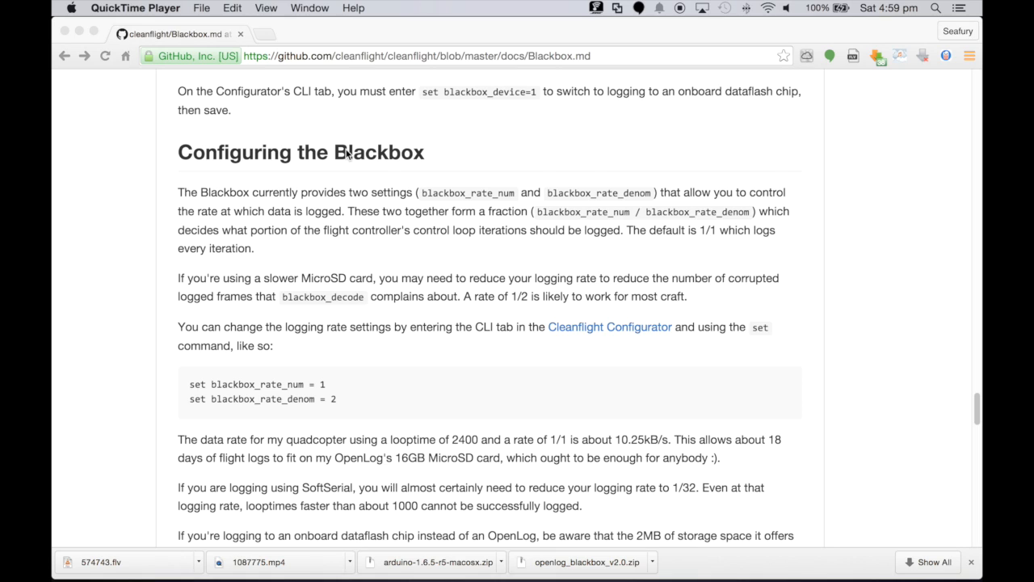
mouse_move(344, 288)
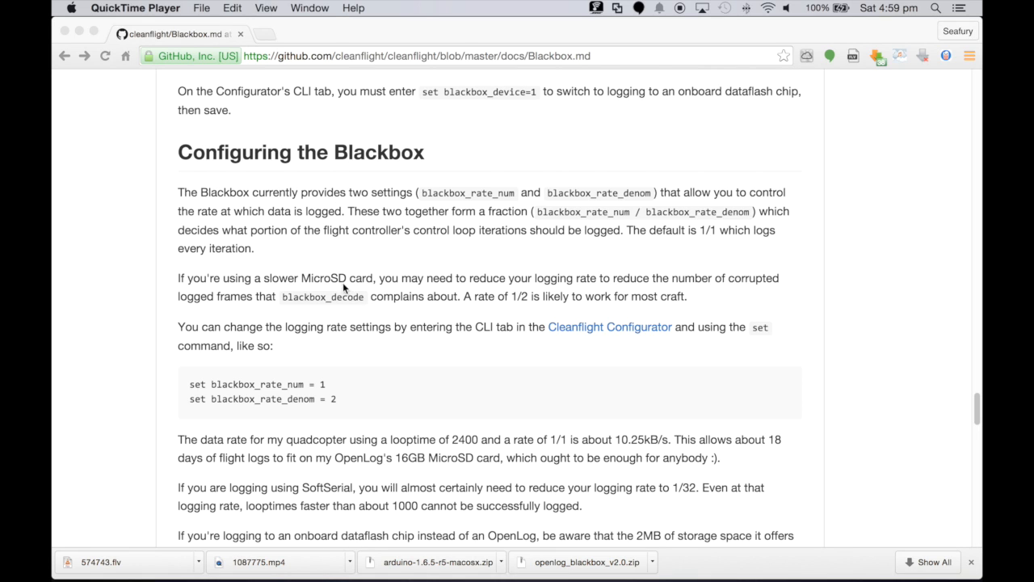
mouse_move(370, 291)
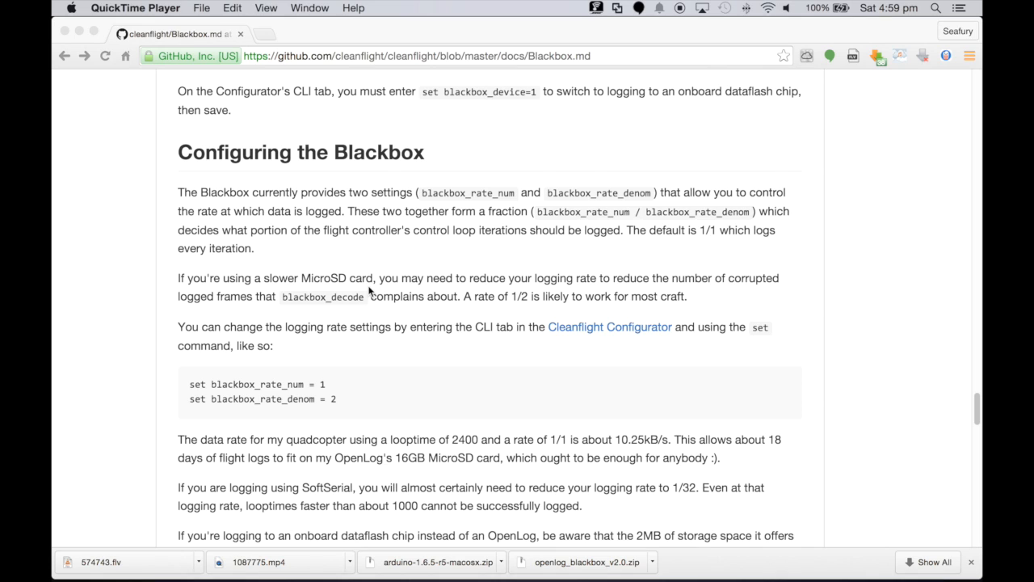
mouse_move(488, 311)
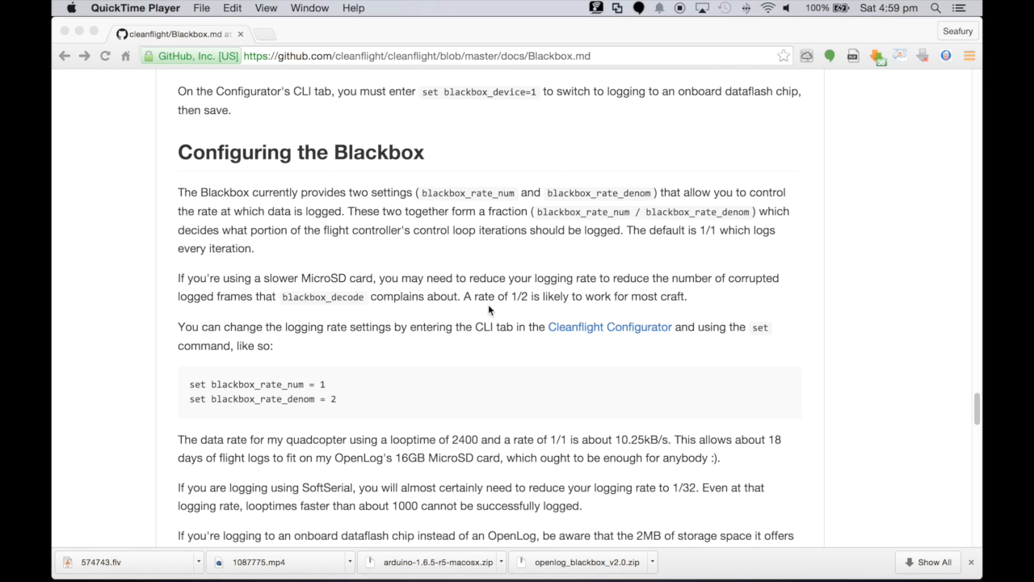
mouse_move(391, 301)
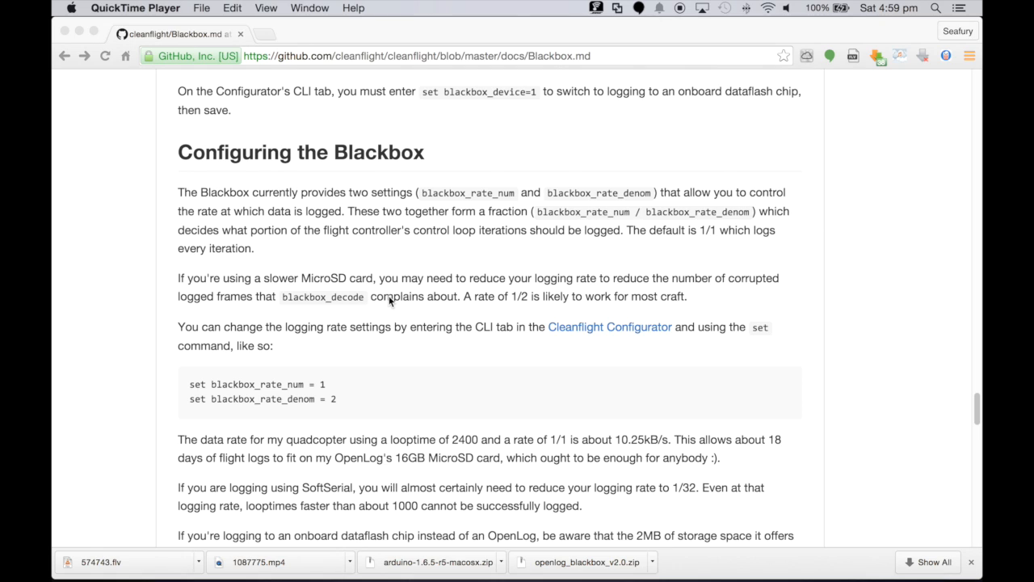
mouse_move(467, 197)
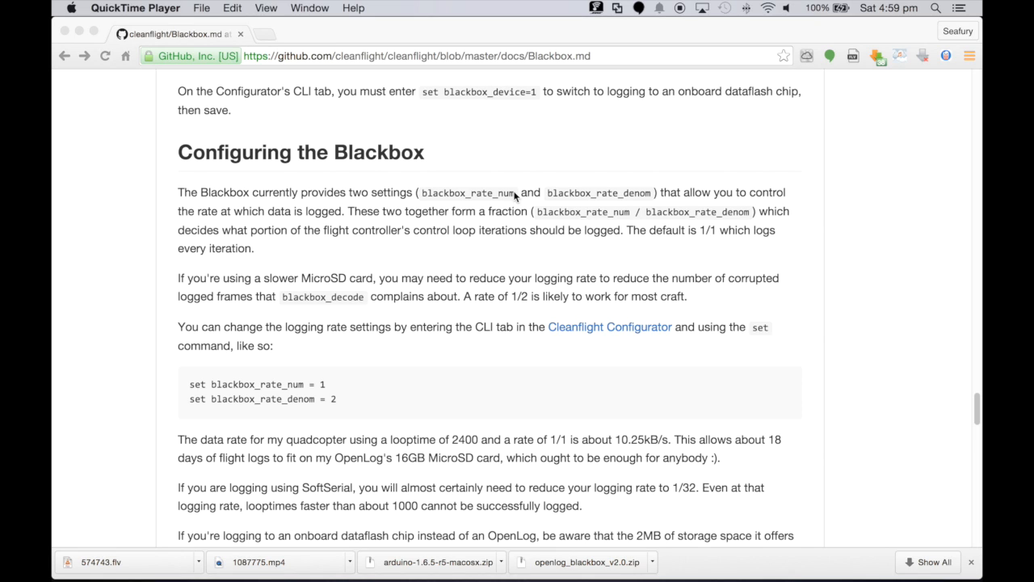
mouse_move(631, 205)
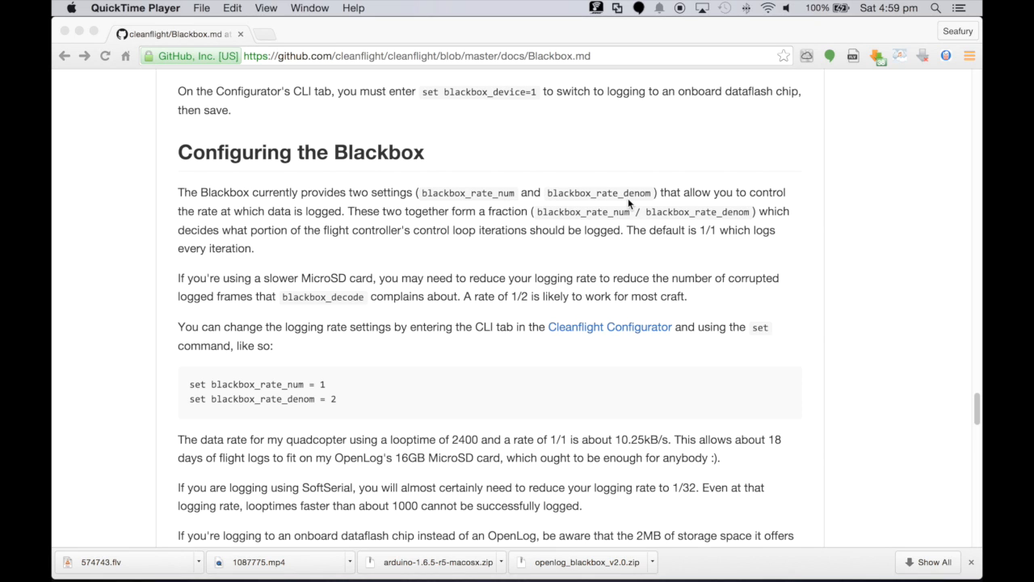
mouse_move(510, 181)
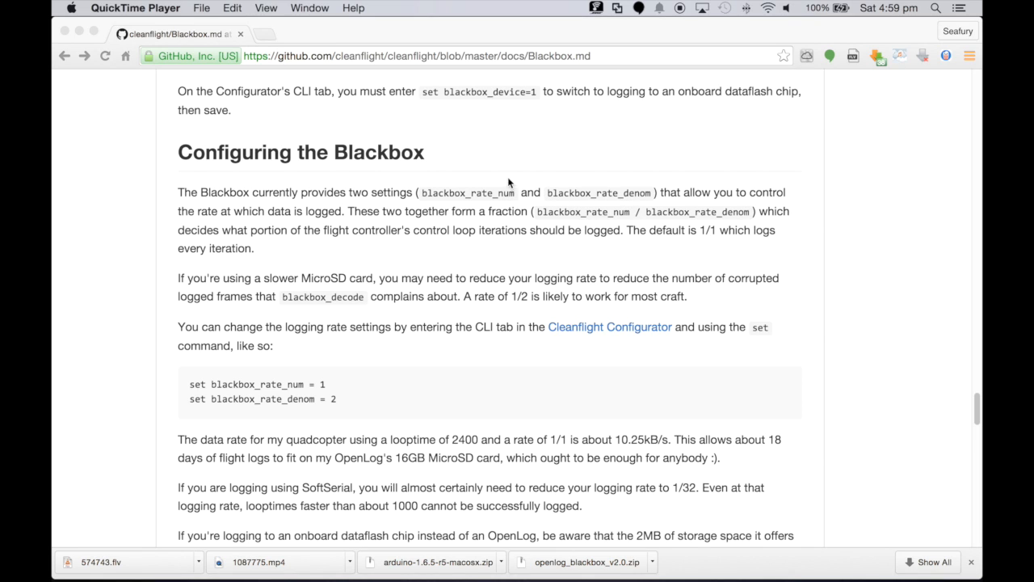
mouse_move(660, 203)
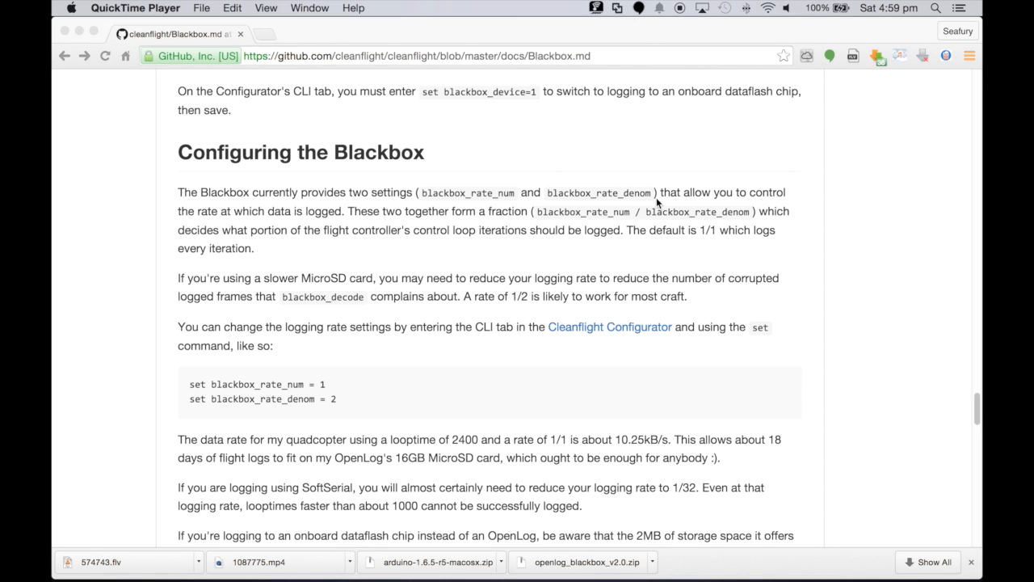
mouse_move(646, 229)
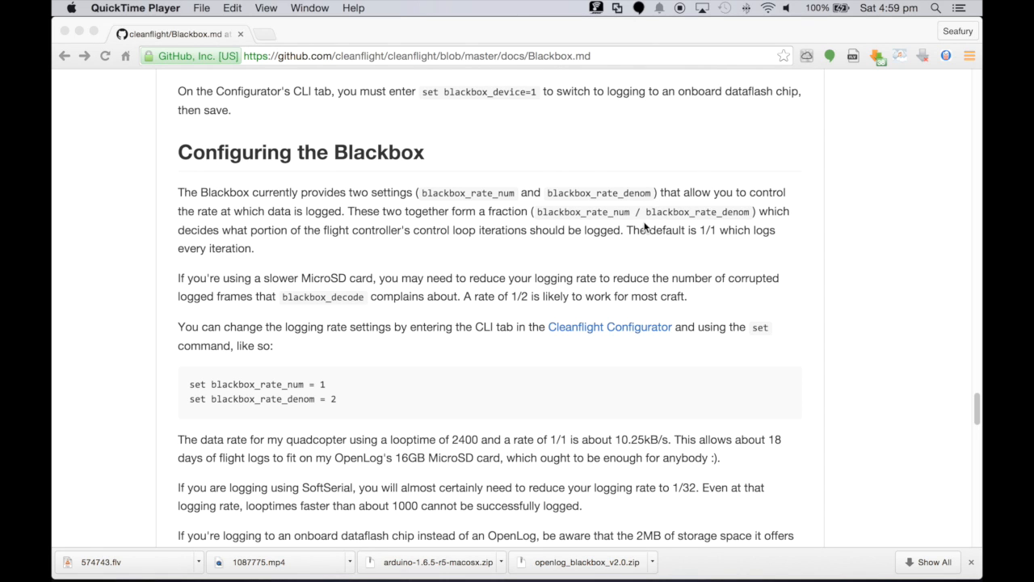
mouse_move(585, 216)
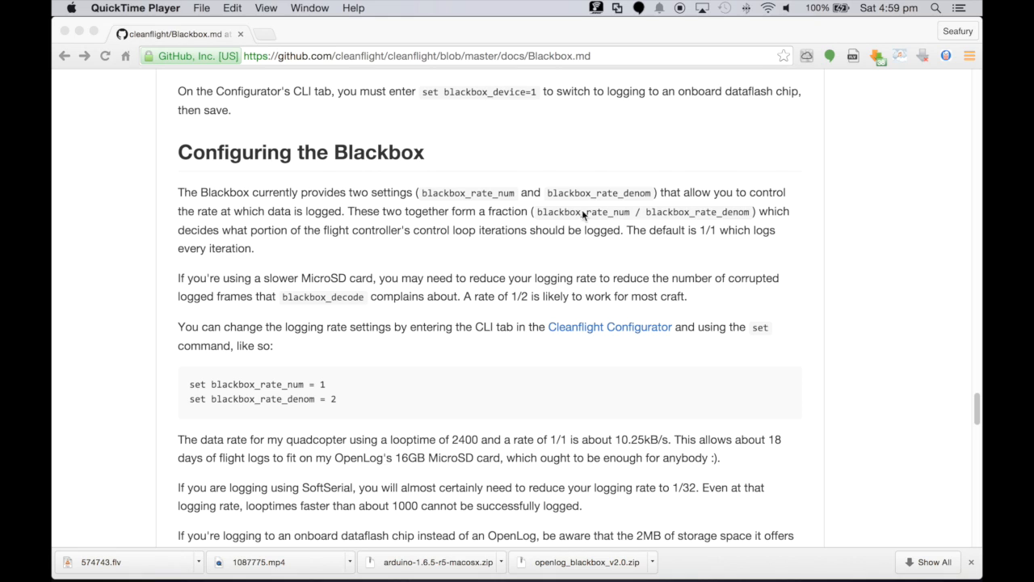
mouse_move(730, 227)
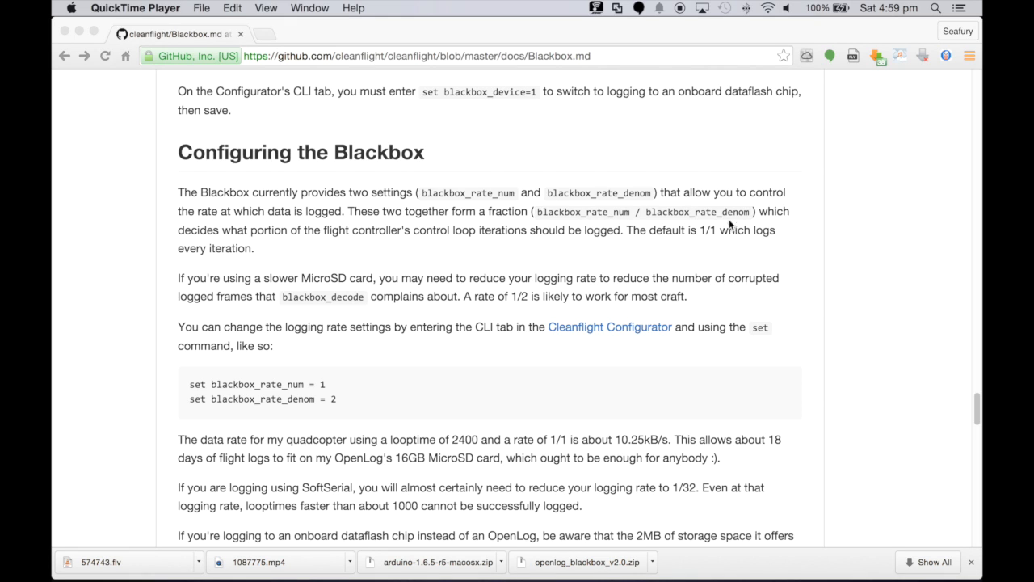
mouse_move(671, 226)
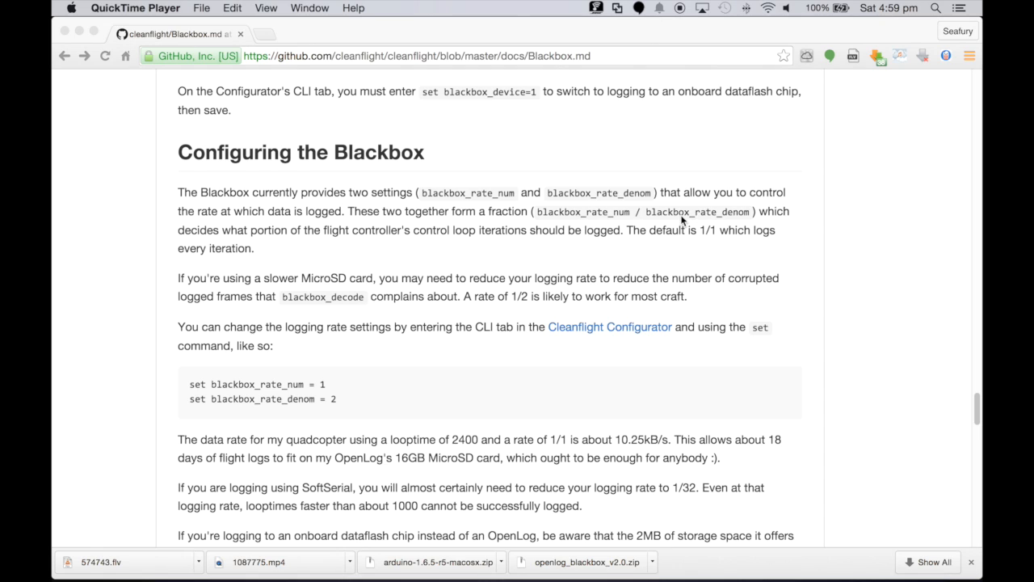
mouse_move(203, 389)
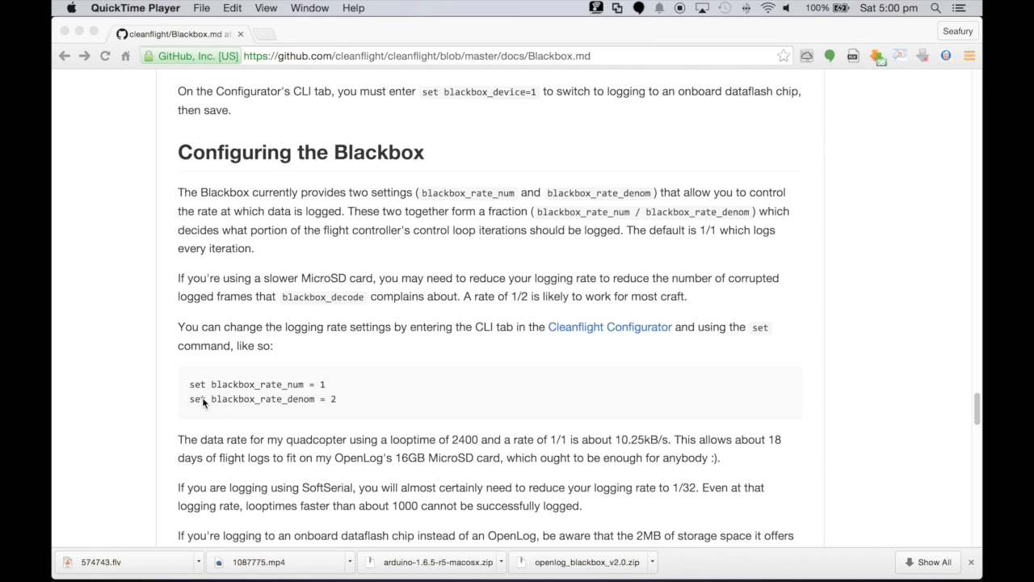
mouse_move(305, 389)
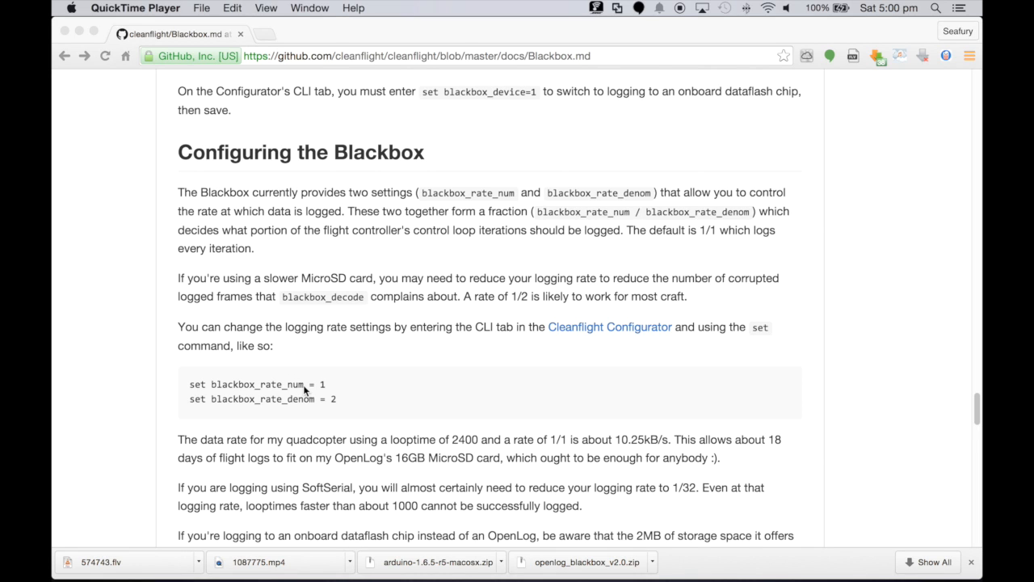
mouse_move(226, 397)
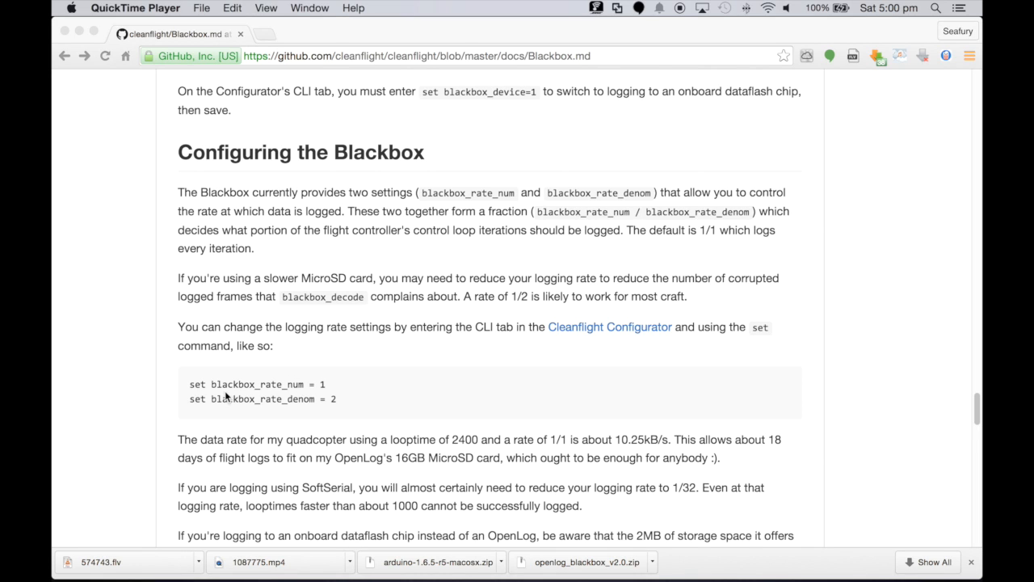
mouse_move(278, 407)
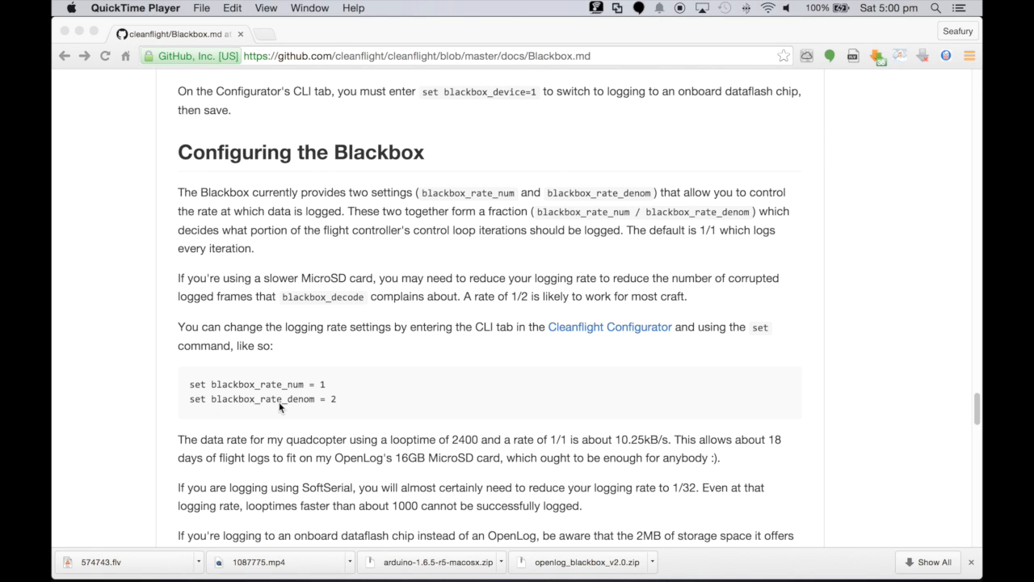
mouse_move(328, 385)
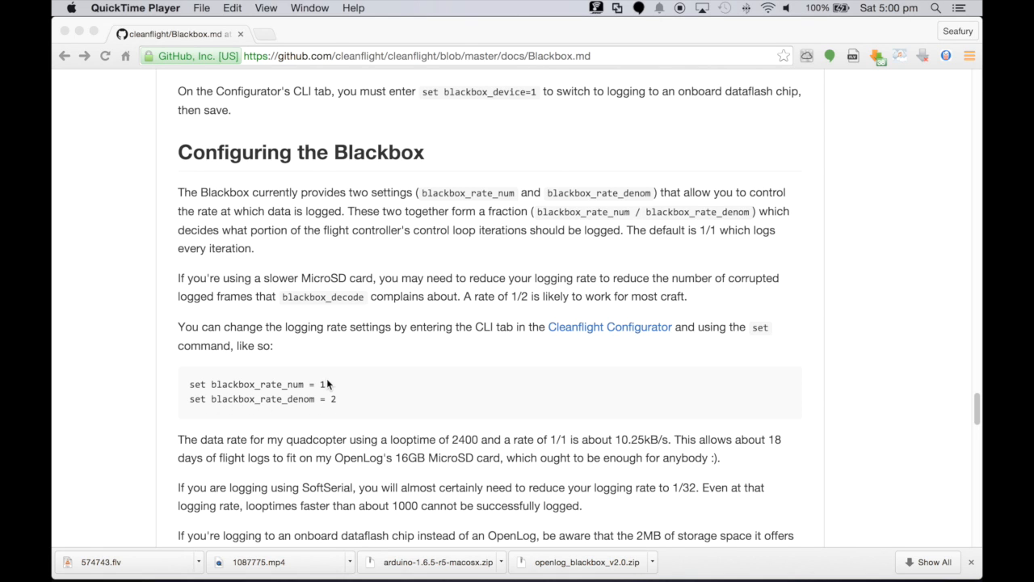
mouse_move(337, 393)
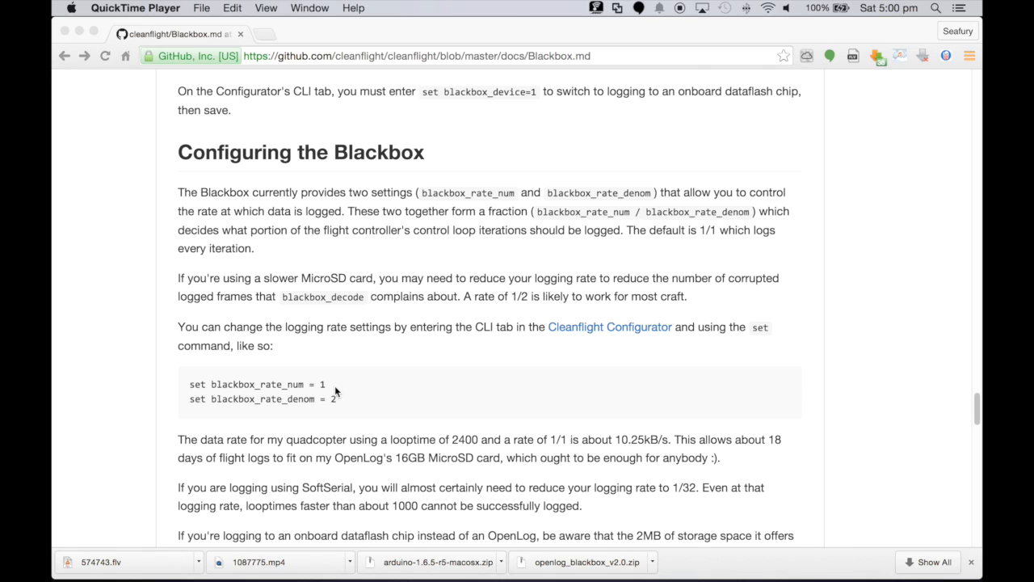
mouse_move(333, 401)
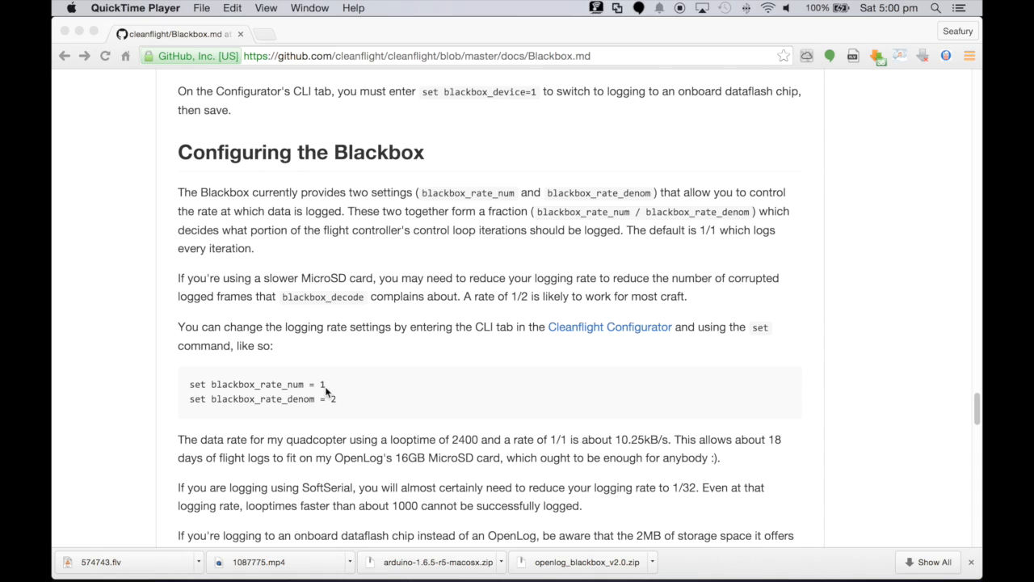
mouse_move(336, 408)
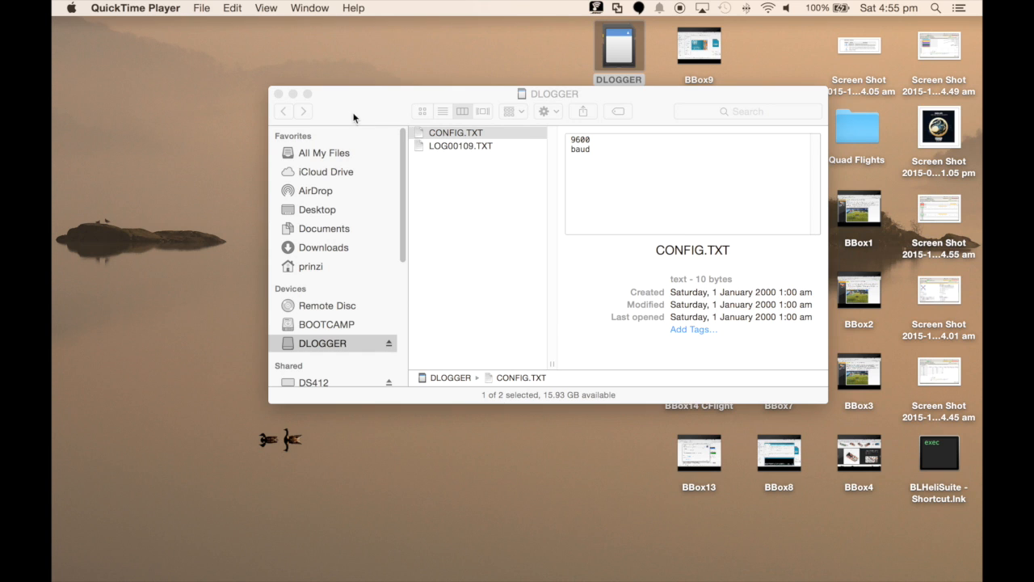
mouse_move(611, 61)
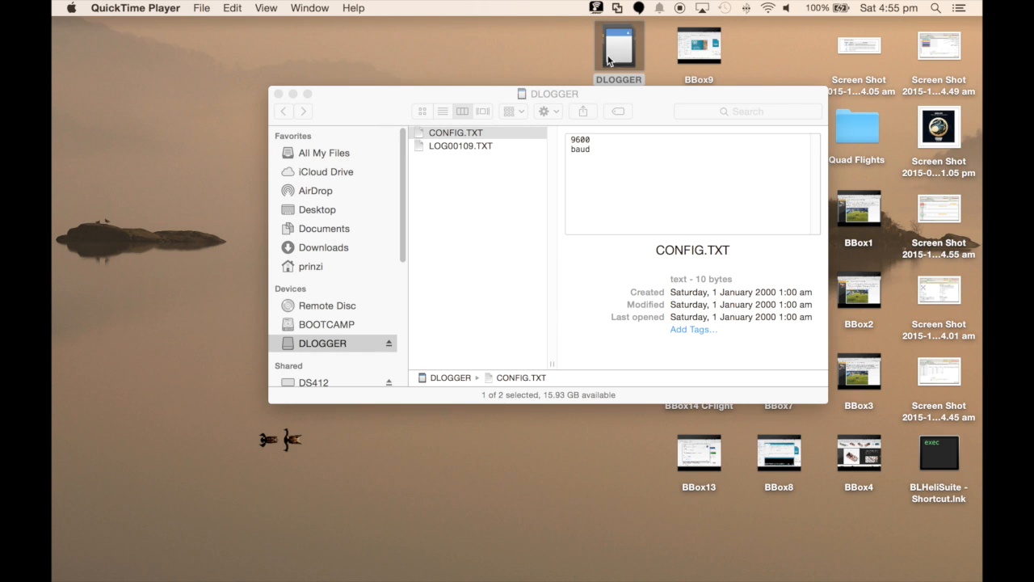
mouse_move(622, 68)
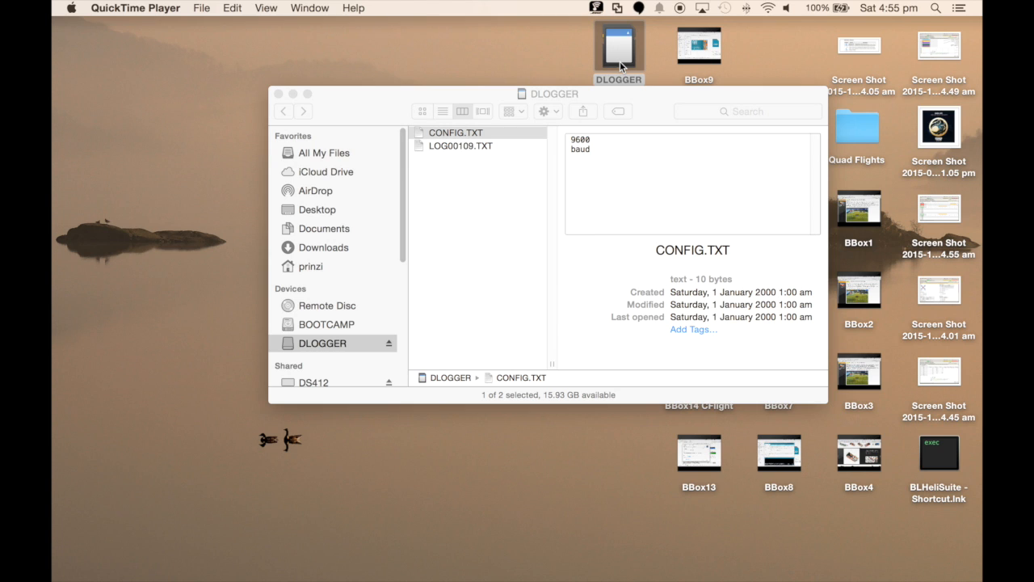
mouse_move(595, 107)
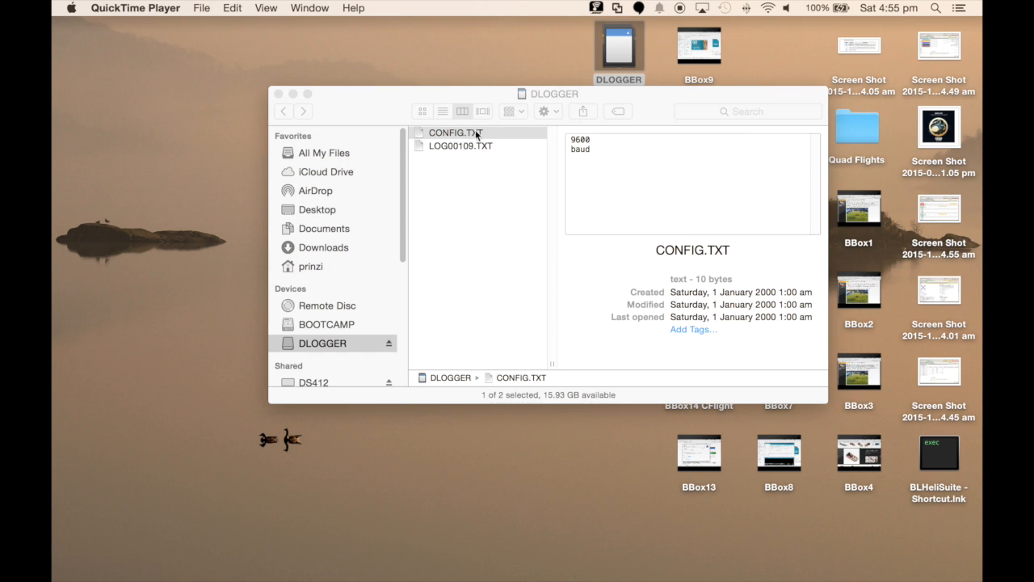
mouse_move(582, 158)
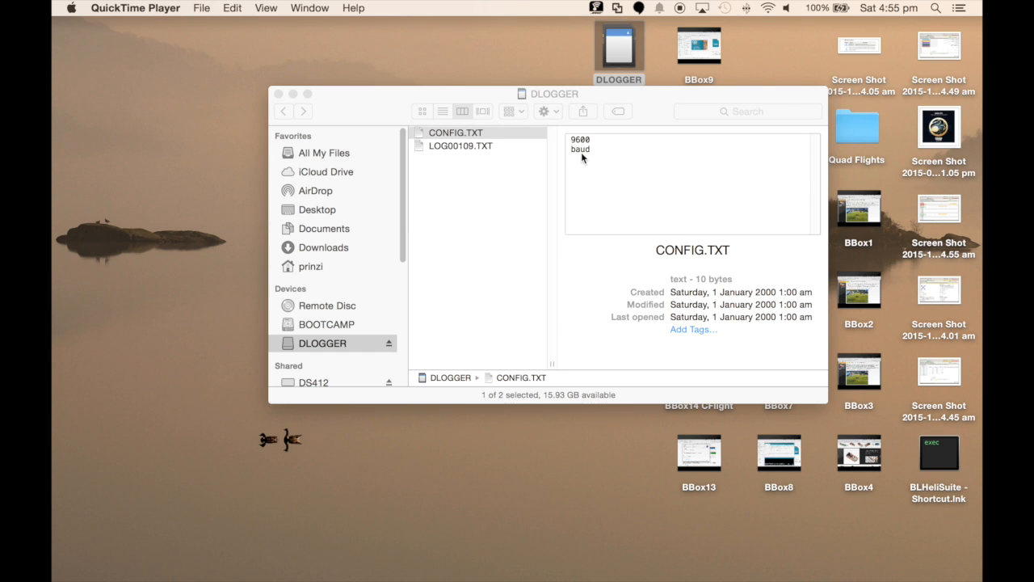
Open CONFIG.TXT from the DLOGGER card for editing
double_click(456, 133)
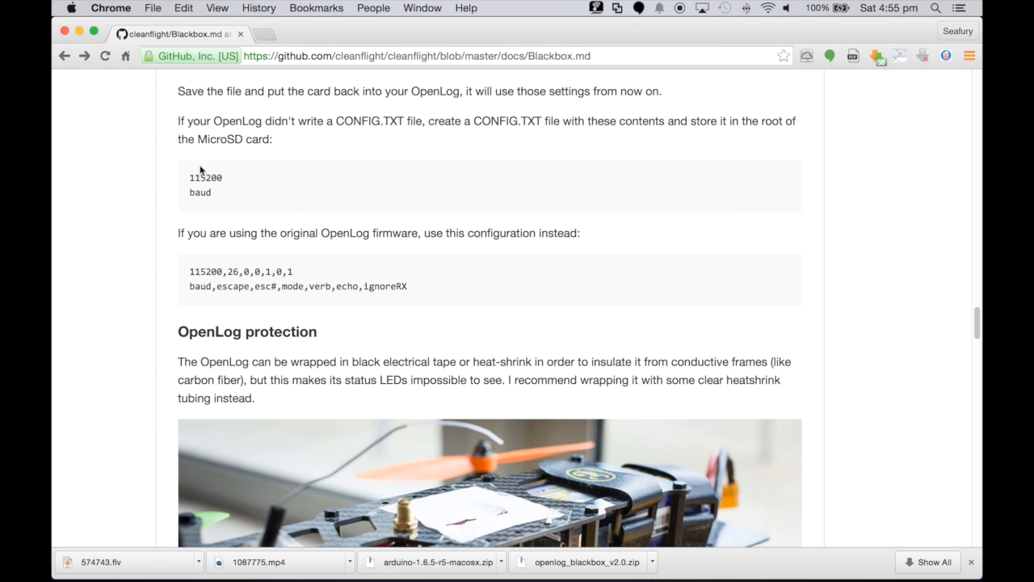
Scroll Blackbox.md to the OpenLog configuration section with the 115200 baud contents
scroll("up", 3)
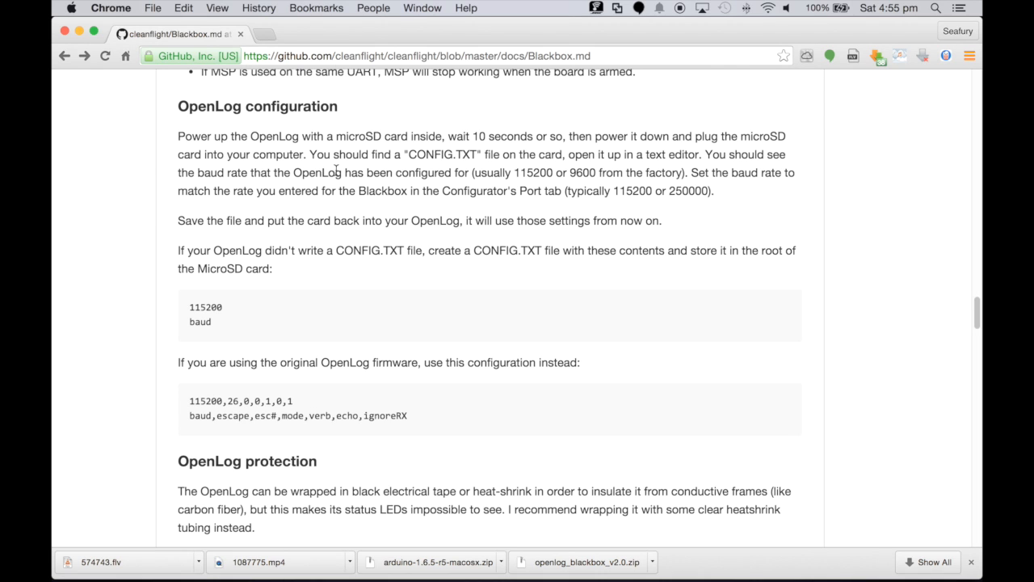
scroll("down", 3)
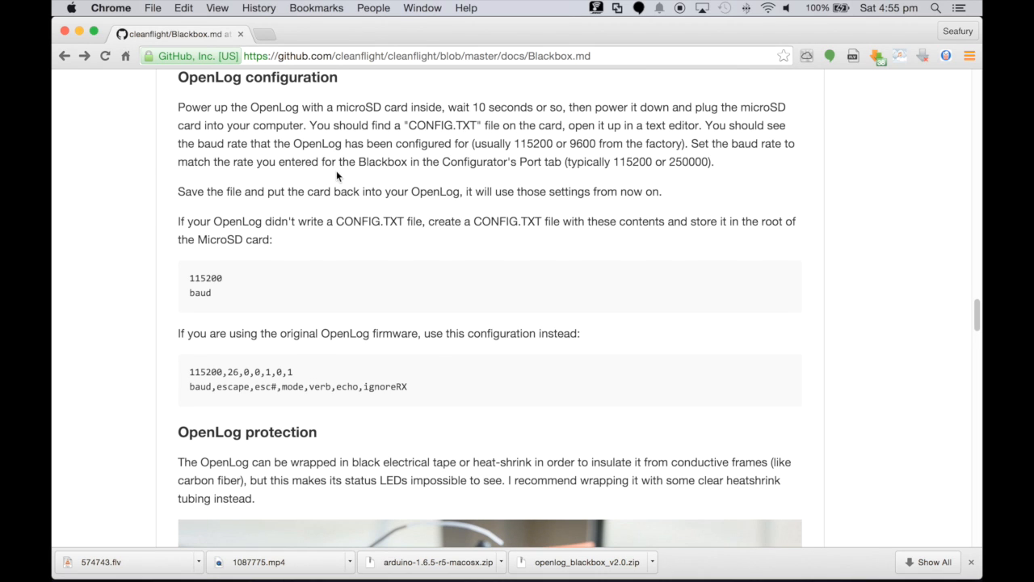
mouse_move(190, 278)
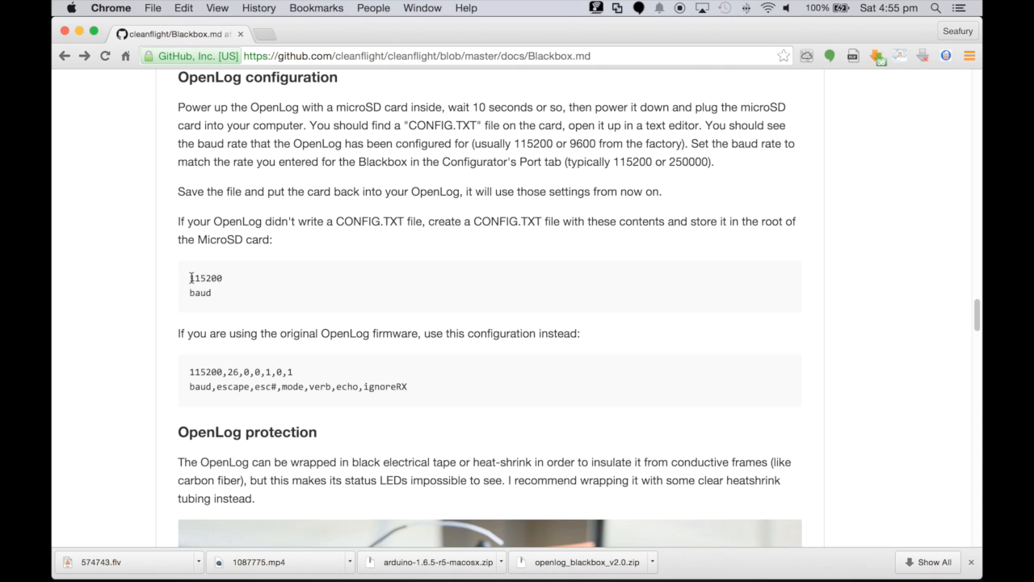
mouse_move(230, 278)
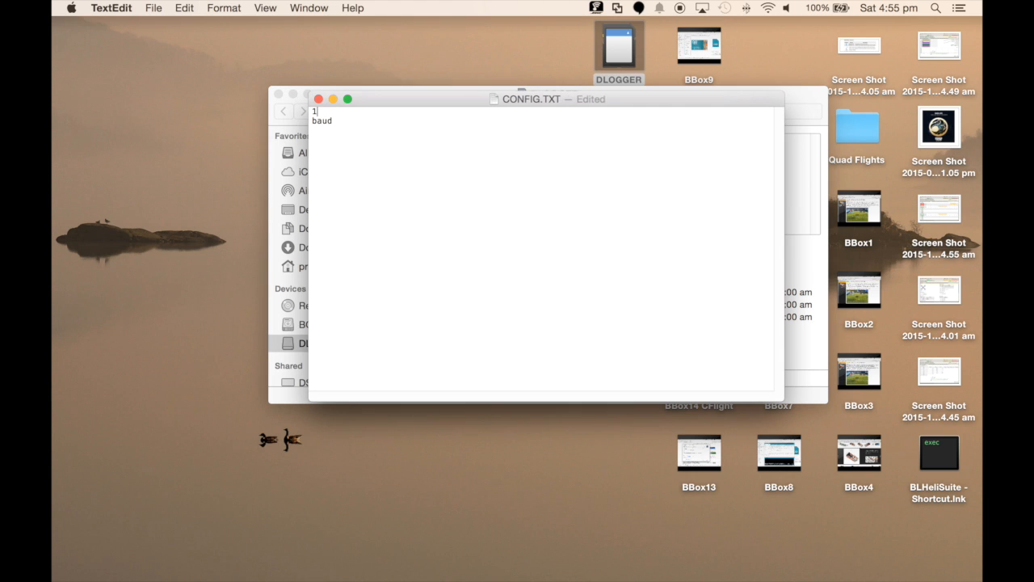
Set CONFIG.TXT's first line to 115200 above baud and close the file
type("15200")
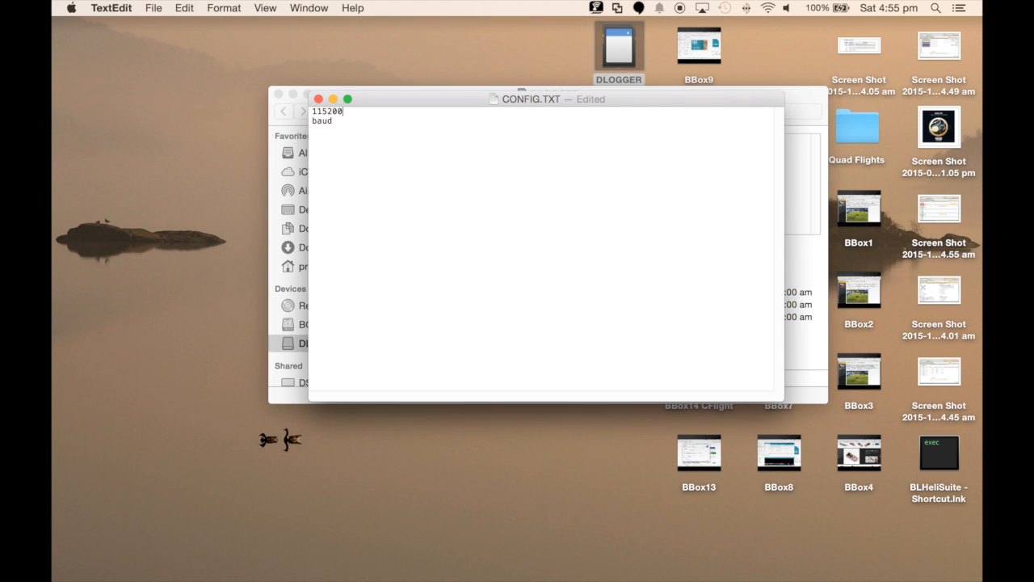
left_click(152, 7)
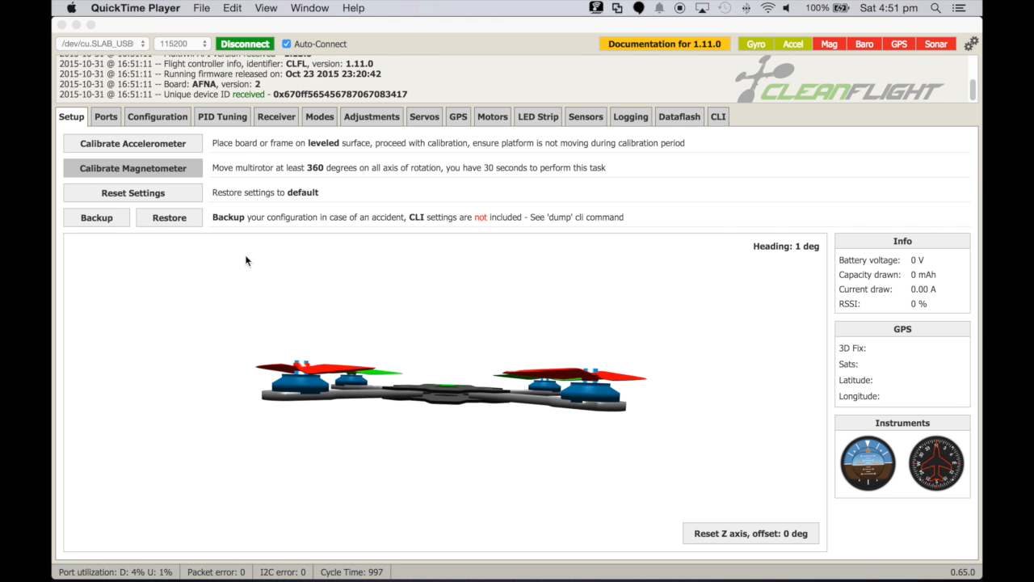
mouse_move(185, 153)
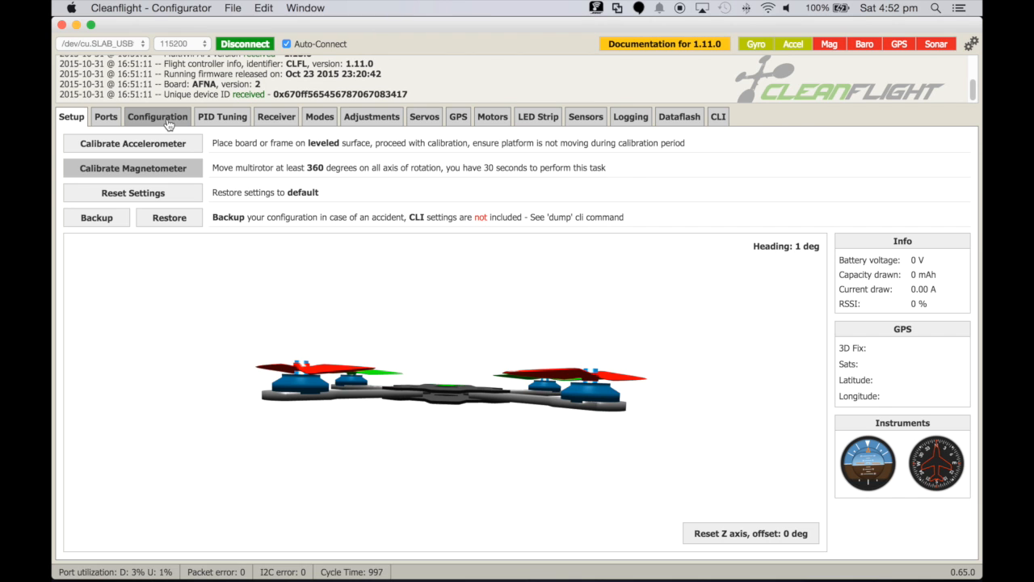
Enable the BLACKBOX feature on the Configuration page and Save and Reboot
left_click(156, 117)
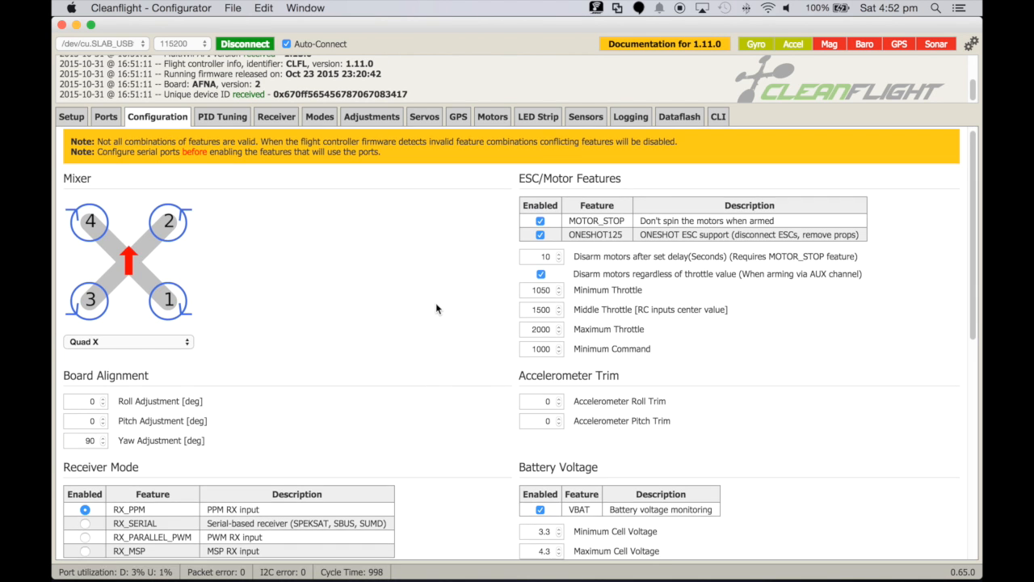
scroll("down", 3)
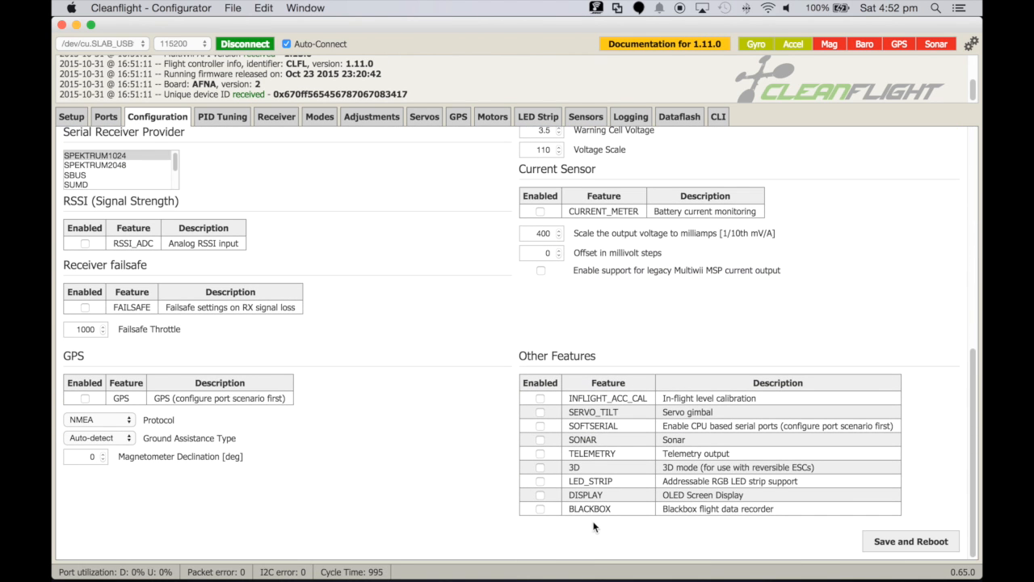
left_click(540, 508)
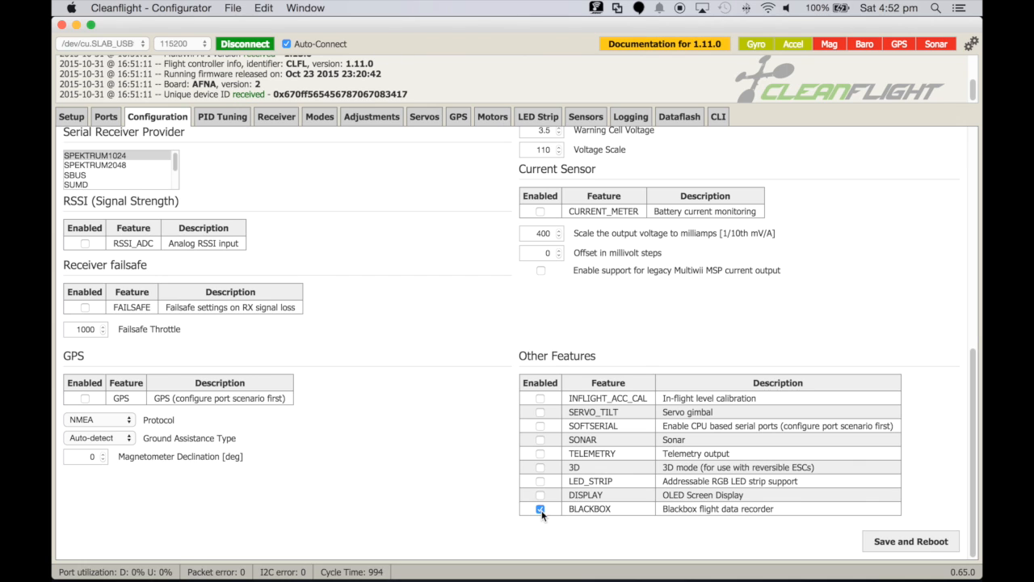
left_click(912, 540)
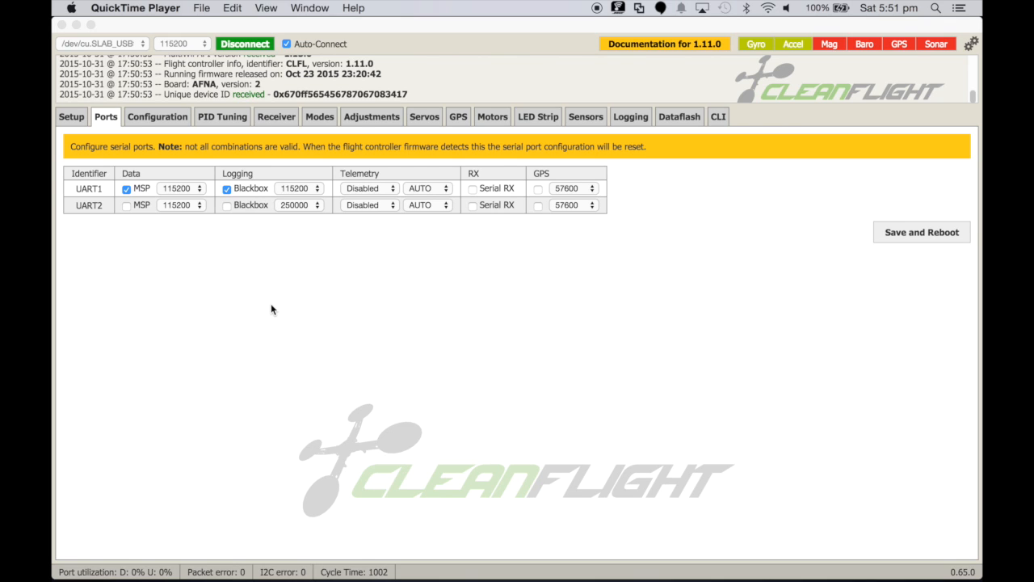
mouse_move(144, 194)
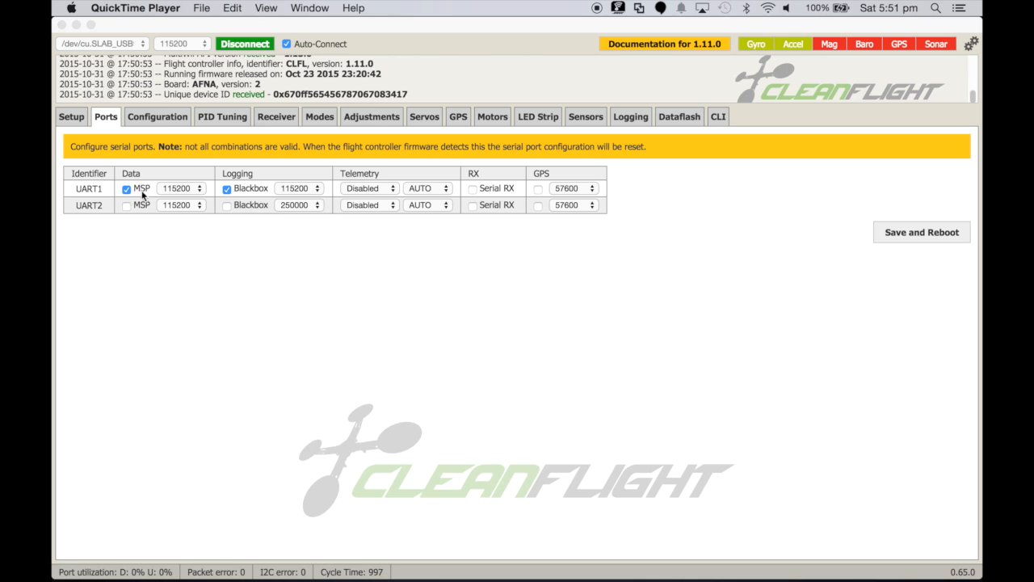
mouse_move(97, 197)
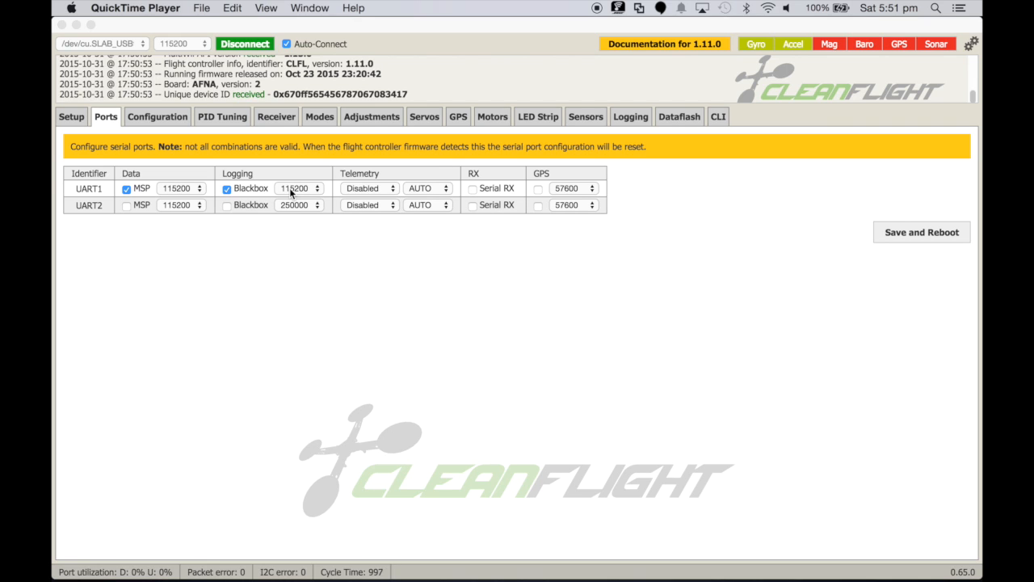
mouse_move(271, 189)
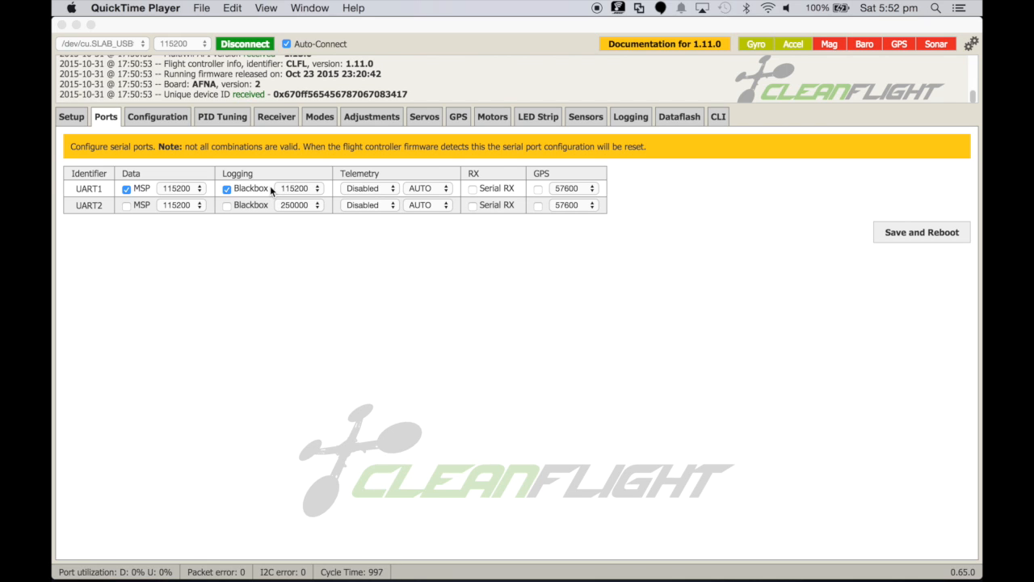
mouse_move(119, 211)
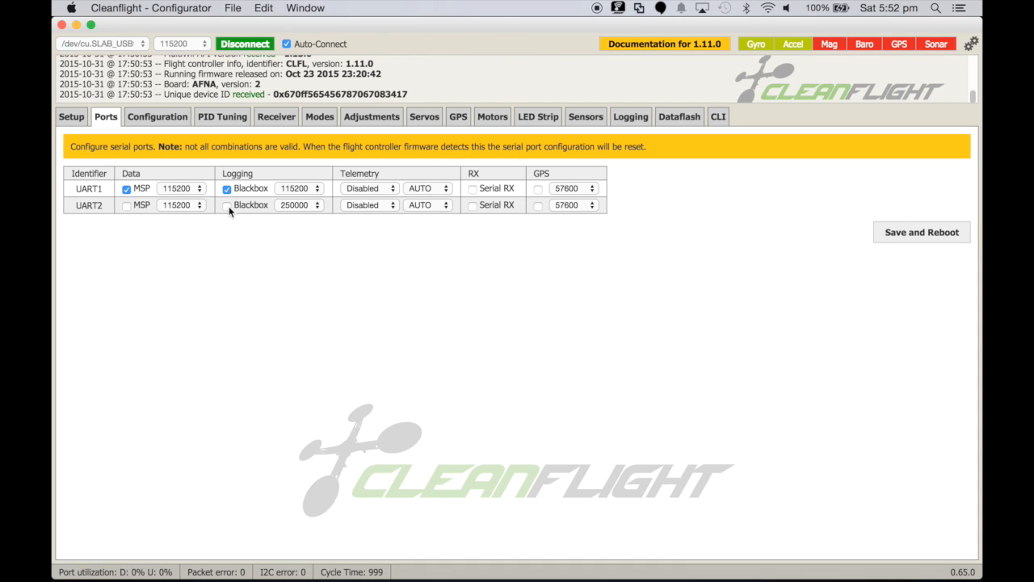
Move Blackbox logging from UART1 to UART2 at 250000 baud
left_click(226, 203)
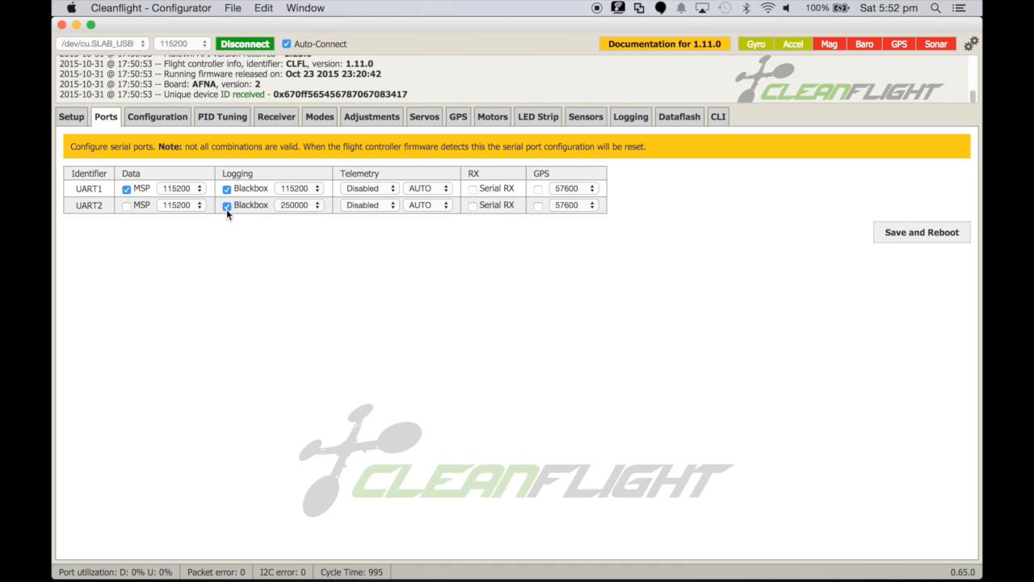
left_click(226, 187)
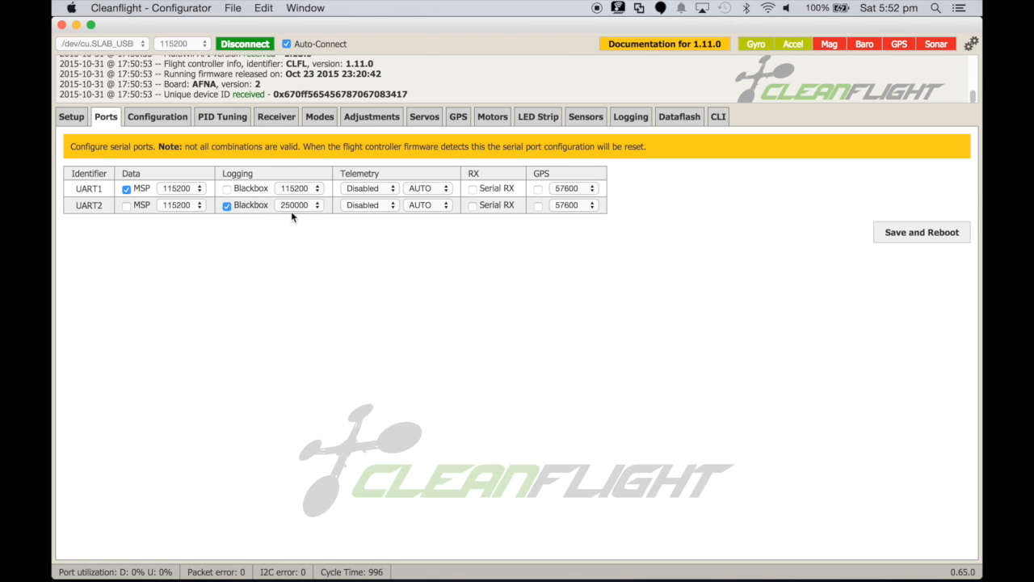
mouse_move(266, 181)
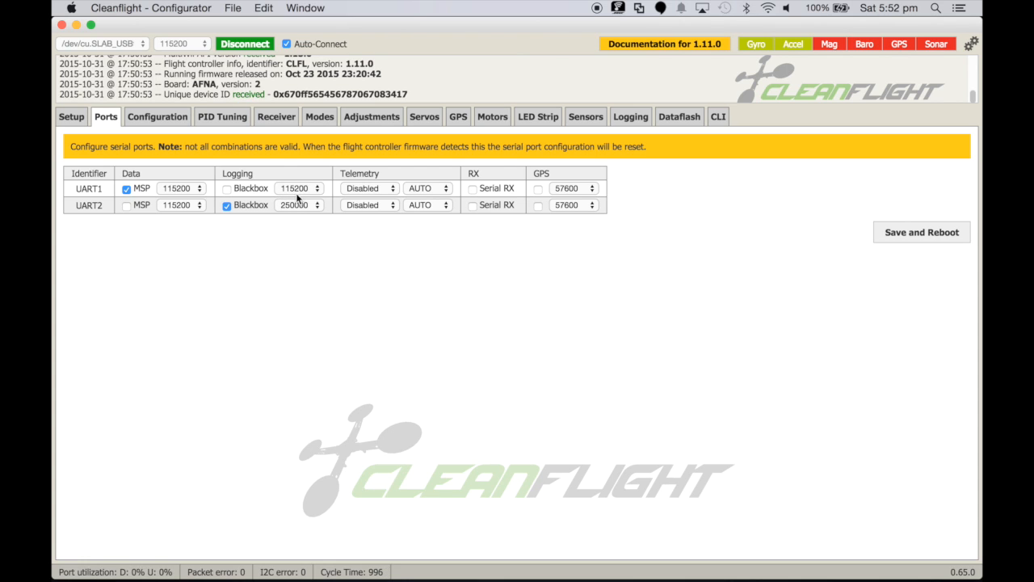
mouse_move(278, 212)
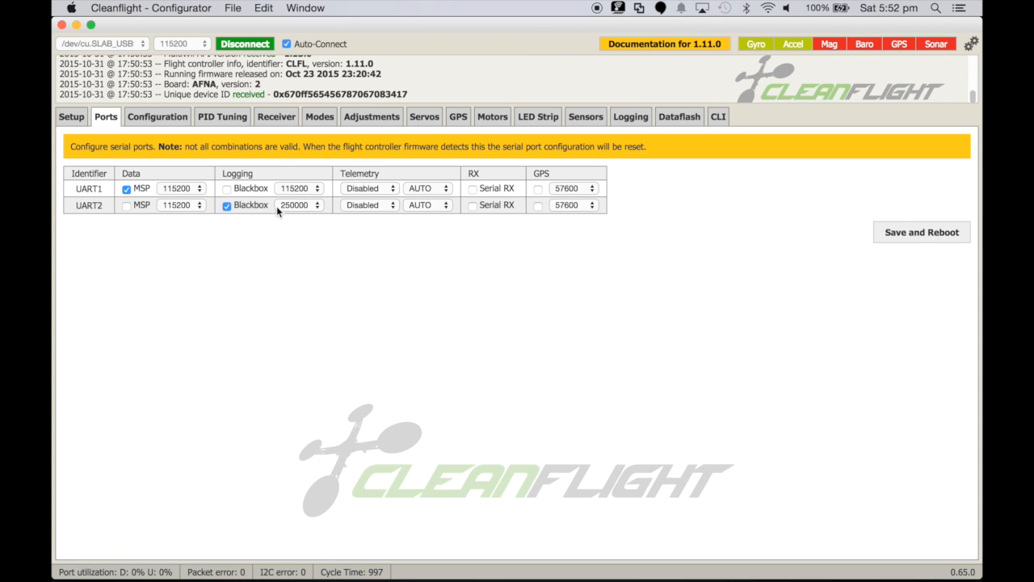
mouse_move(116, 212)
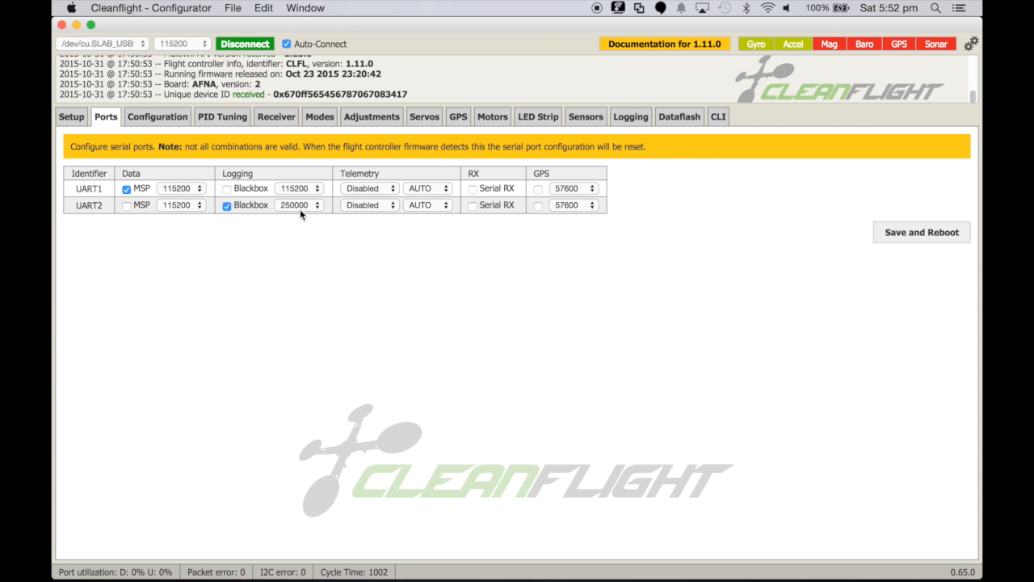
mouse_move(323, 215)
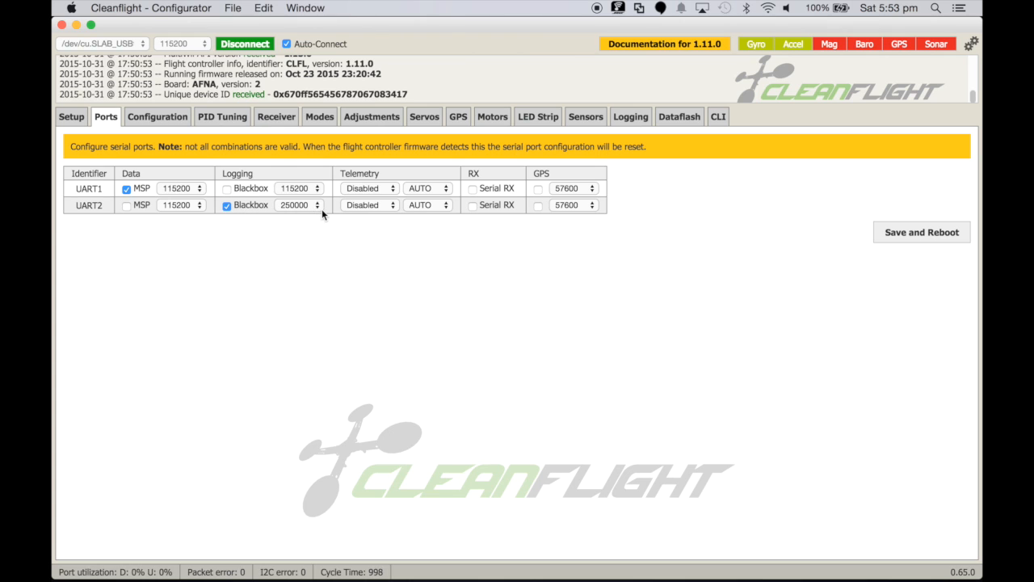
left_click(297, 203)
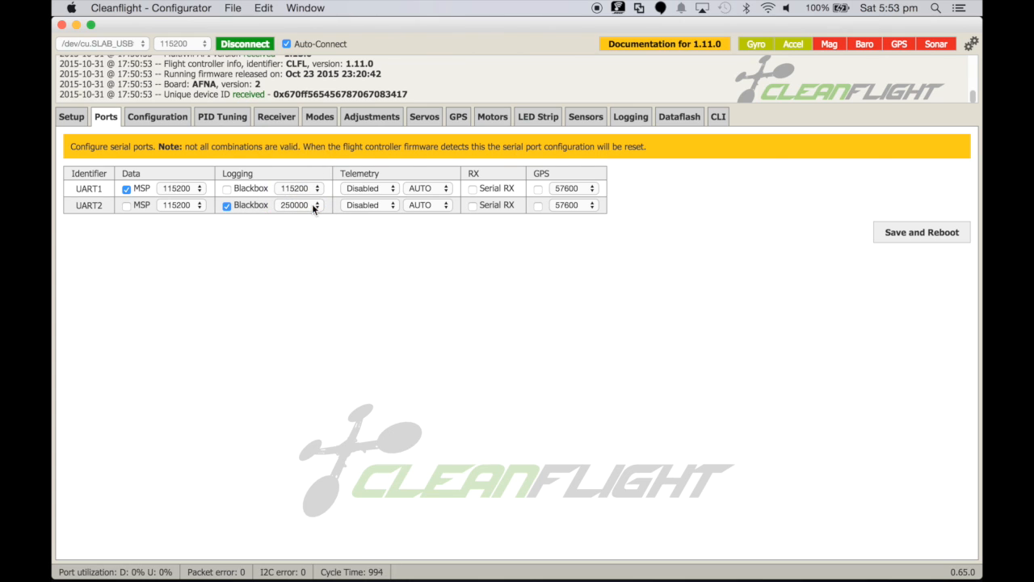
mouse_move(330, 220)
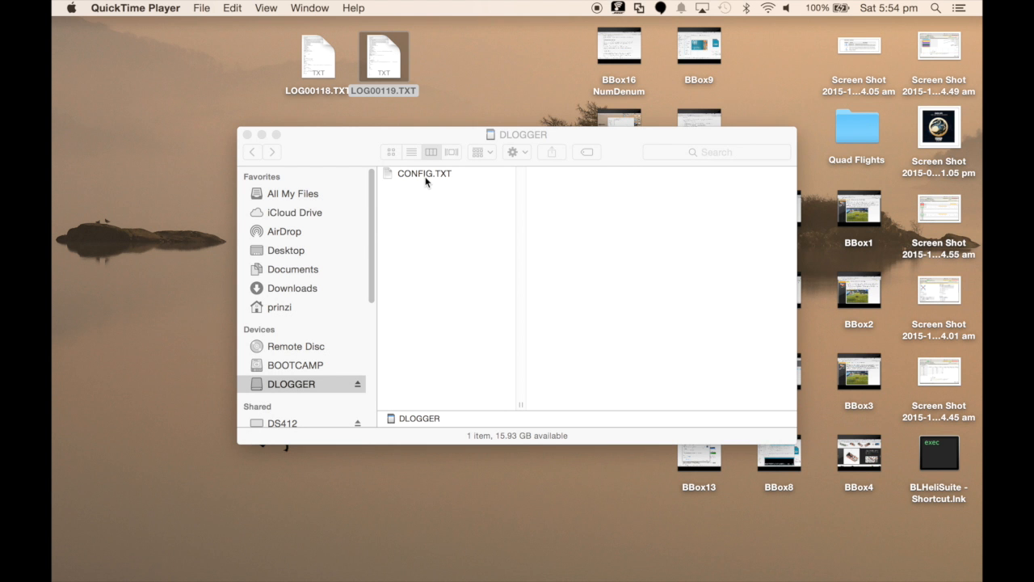
Edit CONFIG.TXT on the card to read 250000 instead of 115200
left_click(517, 135)
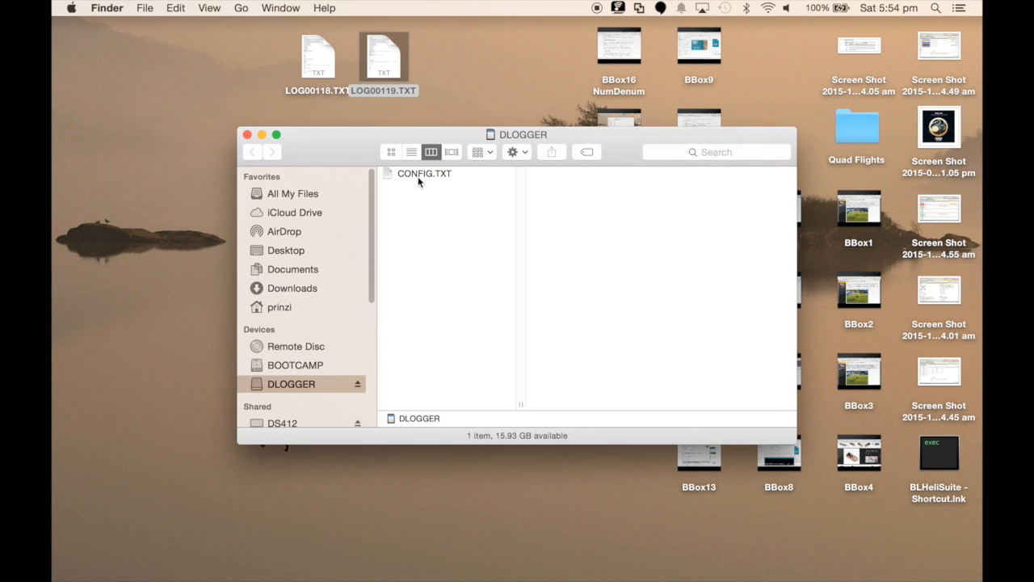
double_click(424, 174)
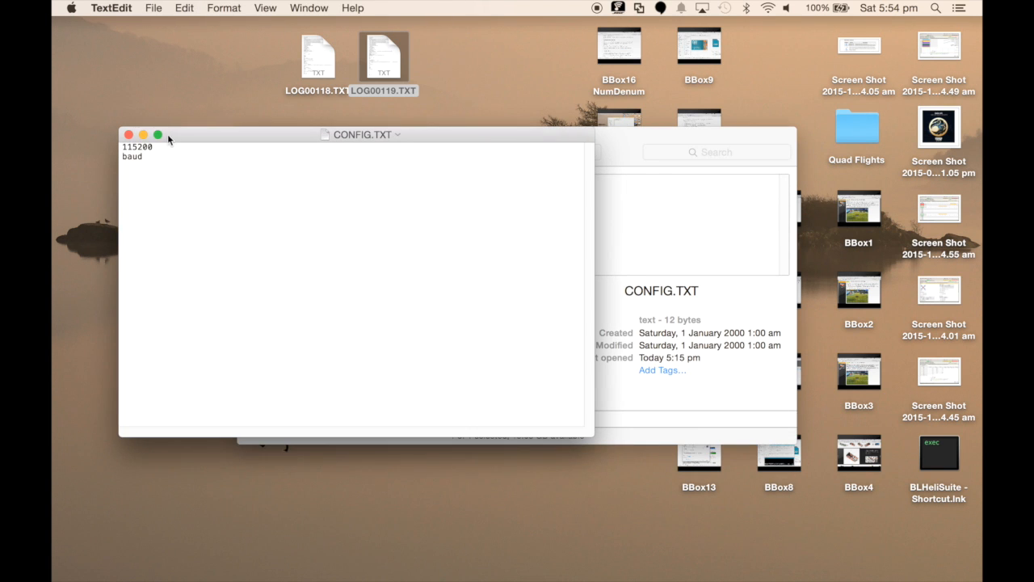
type("2")
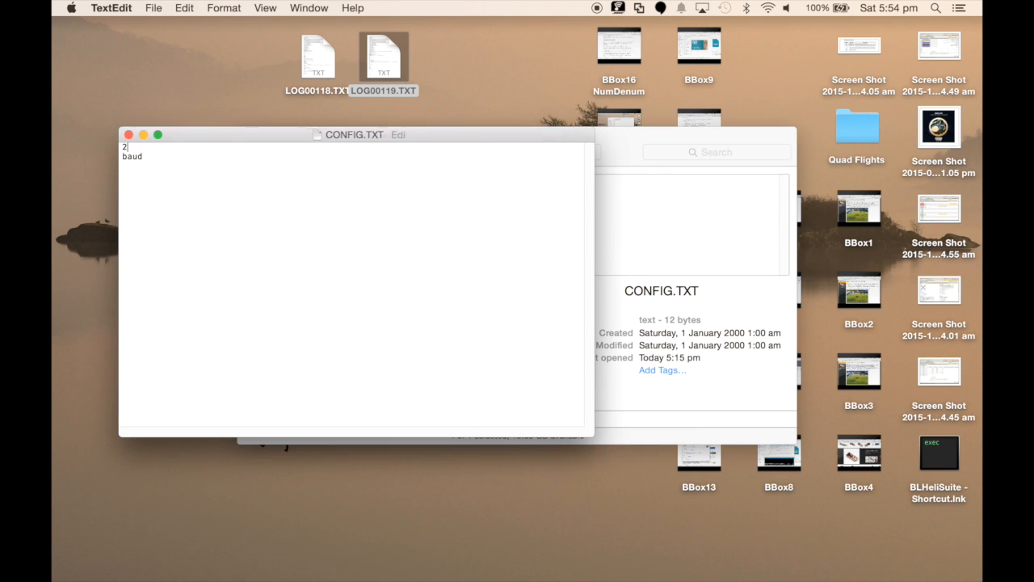
type("50000")
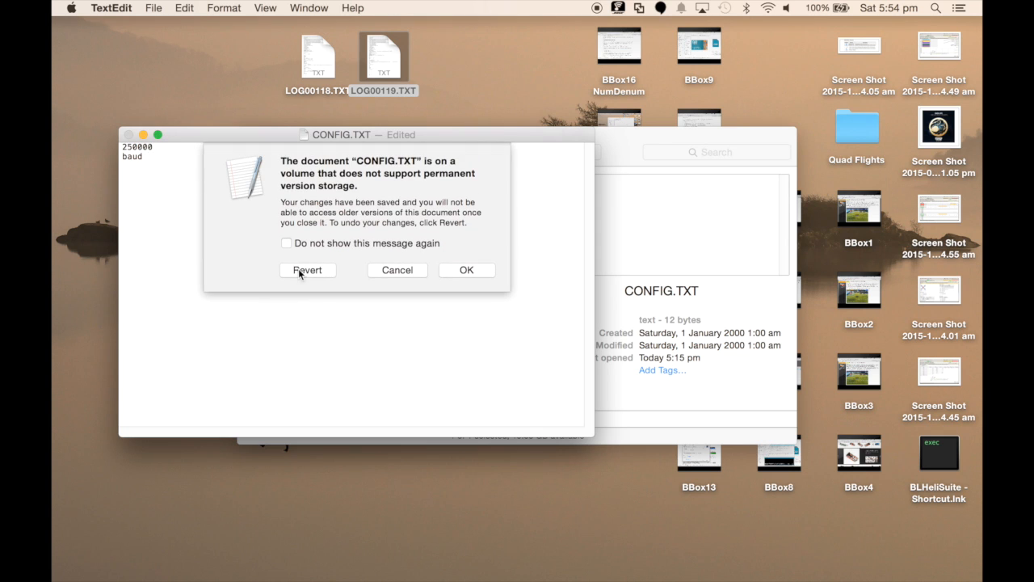
mouse_move(466, 274)
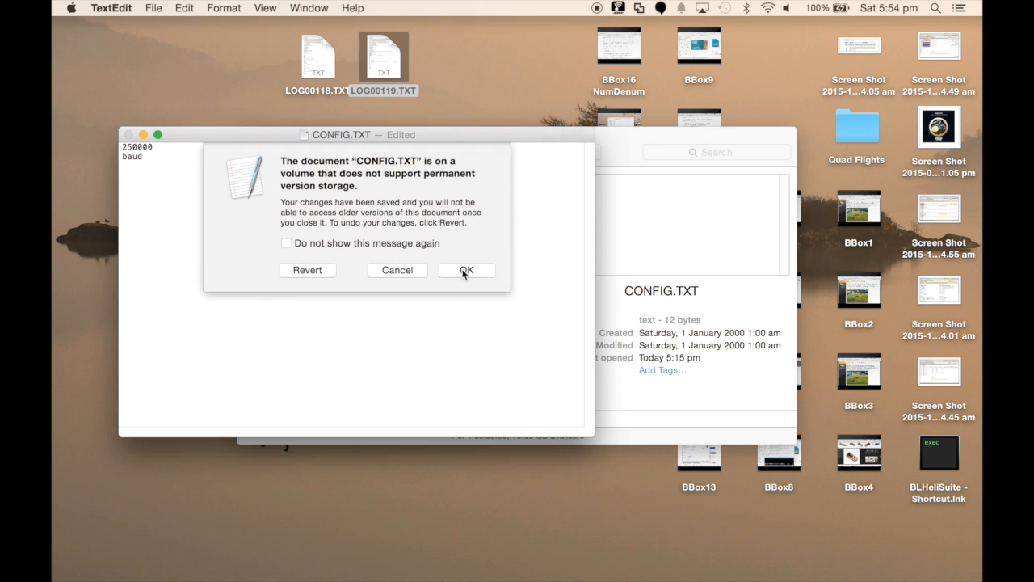
Accept the storage warning and close CONFIG.TXT, confirming the save
left_click(466, 270)
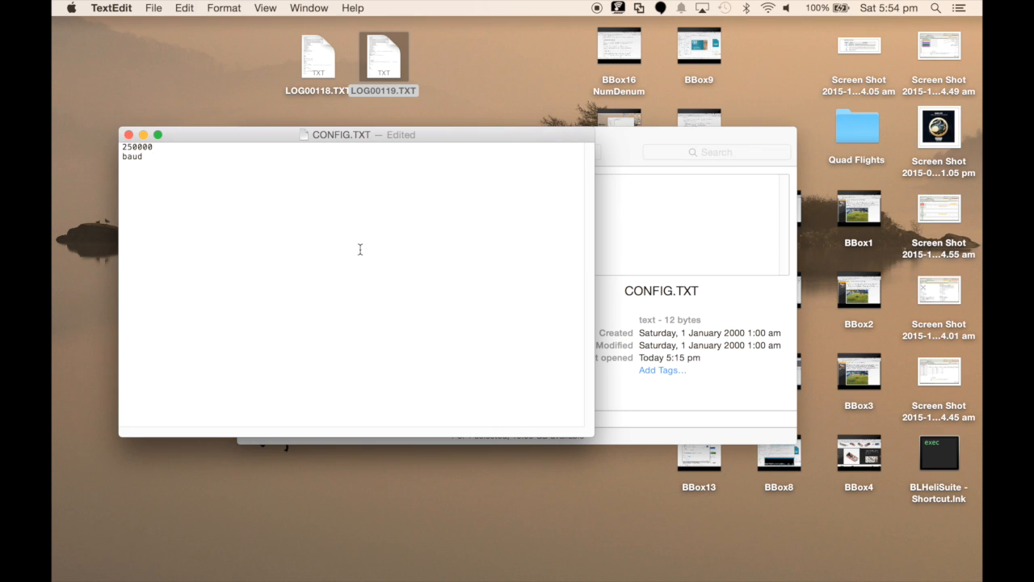
left_click(151, 6)
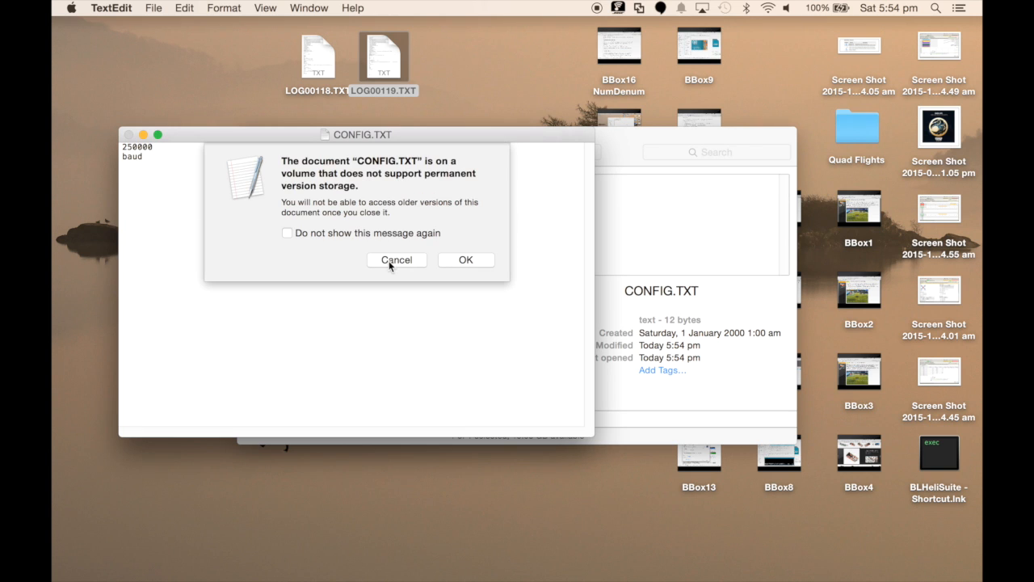
left_click(396, 258)
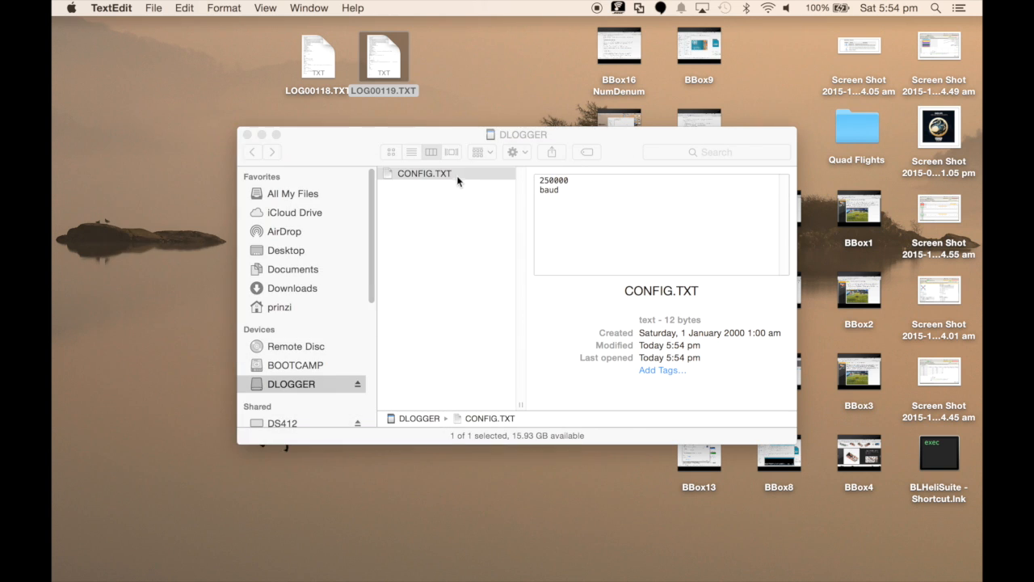
mouse_move(572, 189)
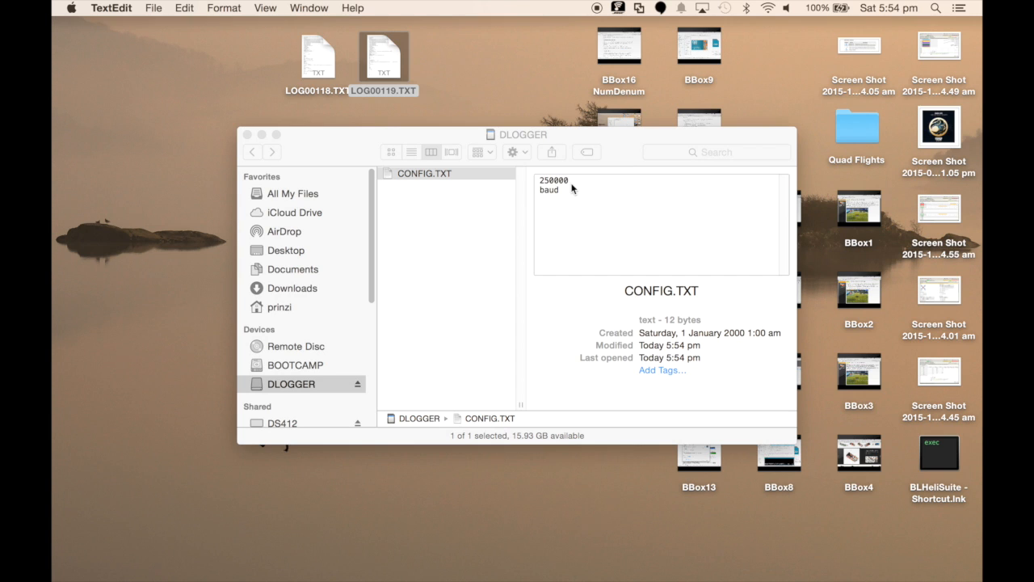
mouse_move(558, 207)
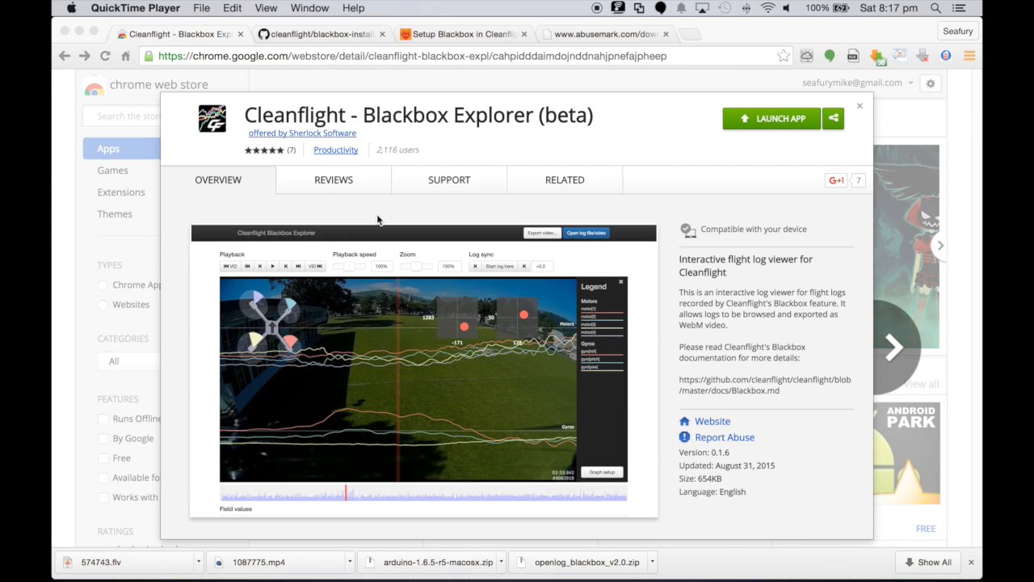
mouse_move(410, 134)
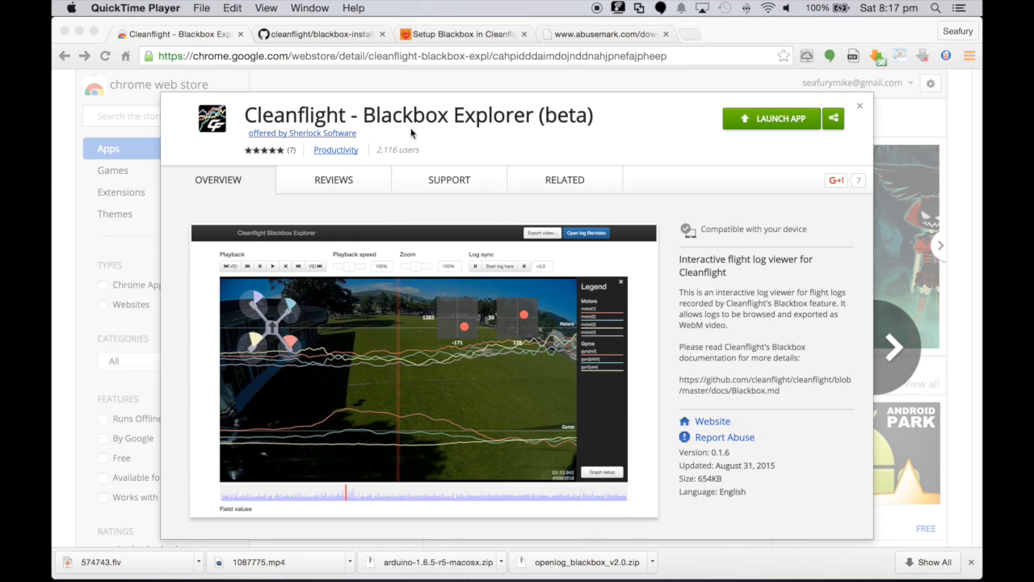
mouse_move(336, 121)
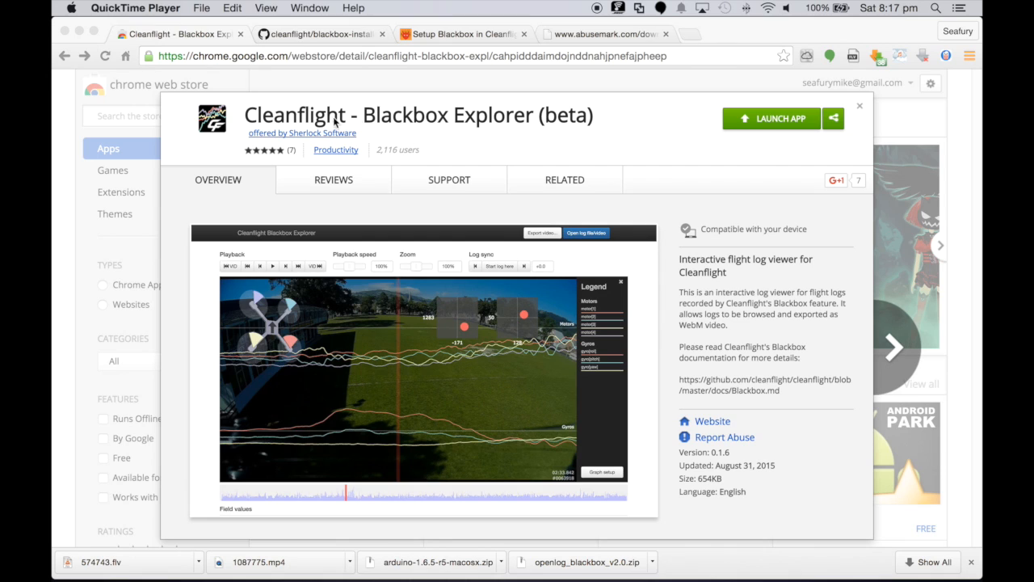
mouse_move(521, 121)
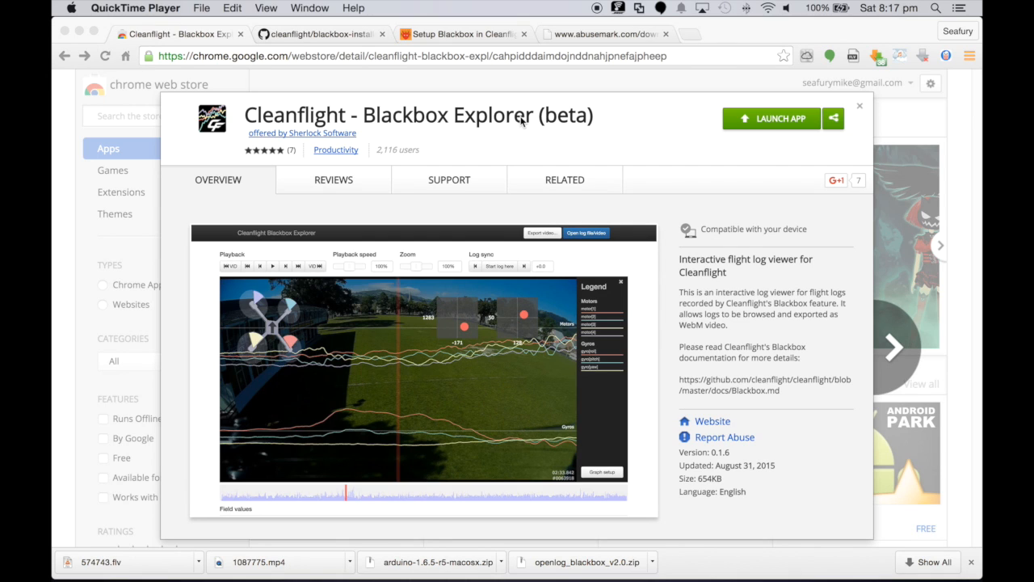
mouse_move(764, 159)
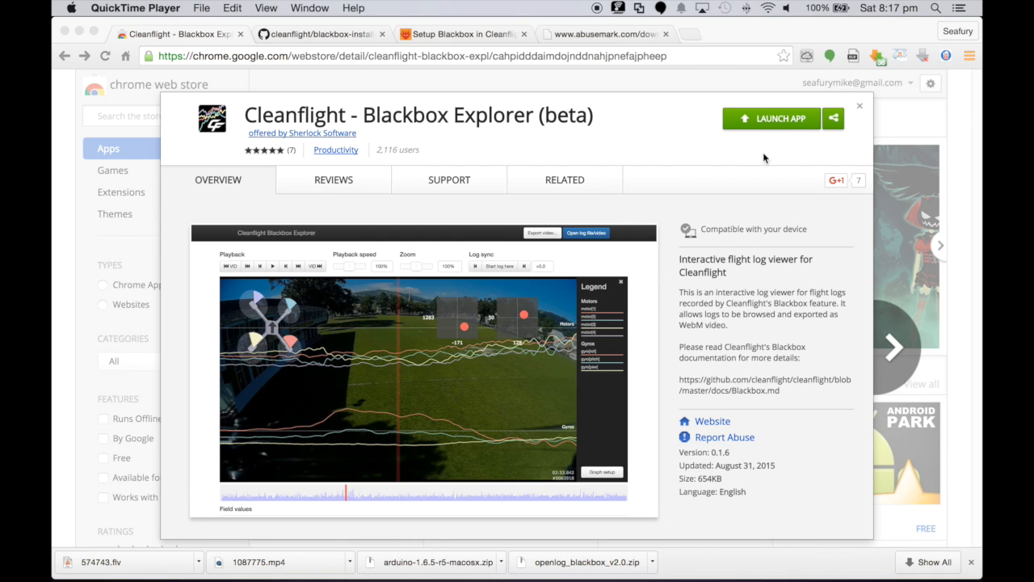
mouse_move(773, 128)
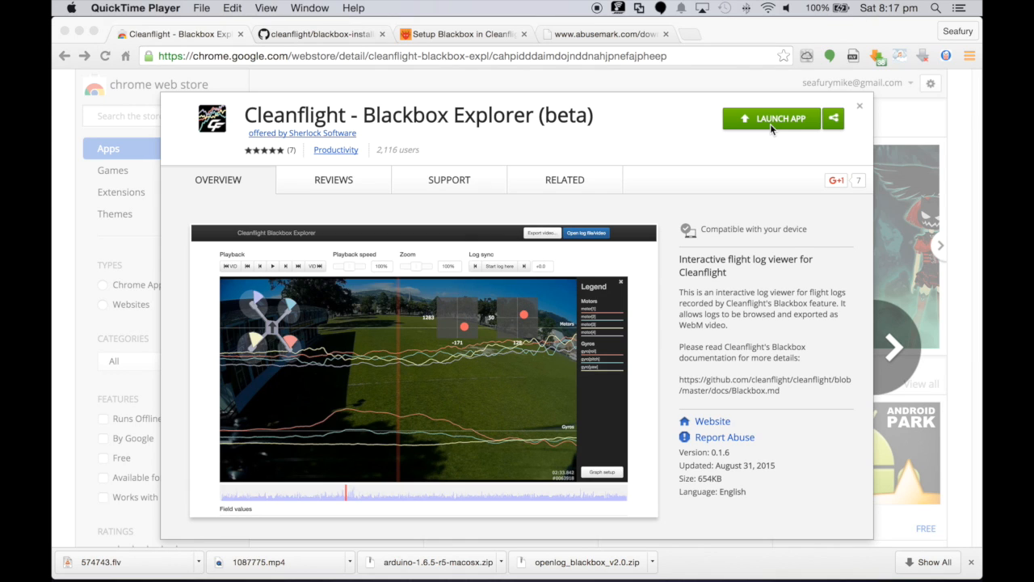
Launch Cleanflight Blackbox Explorer from its Chrome Web Store page
left_click(564, 180)
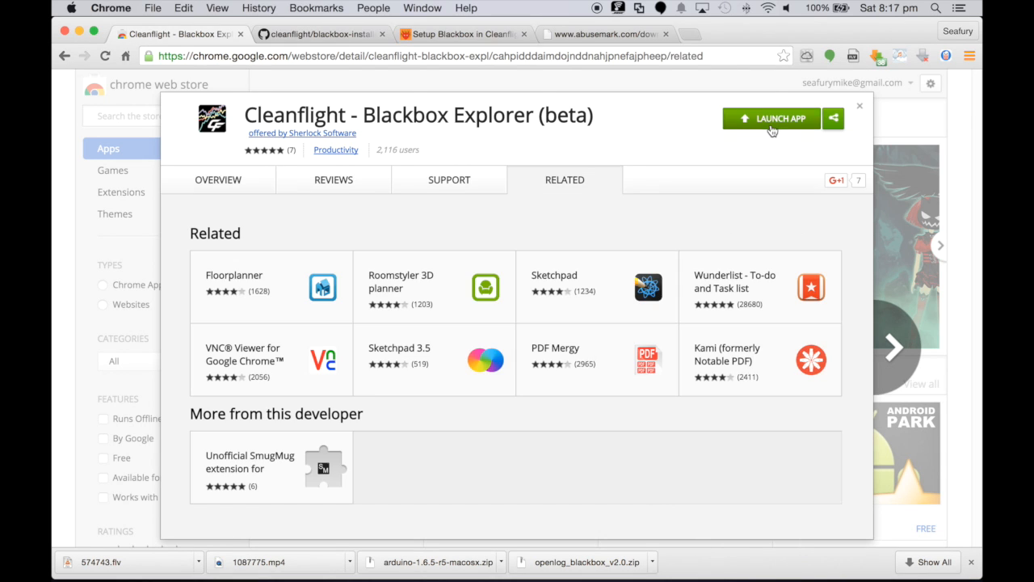
left_click(773, 118)
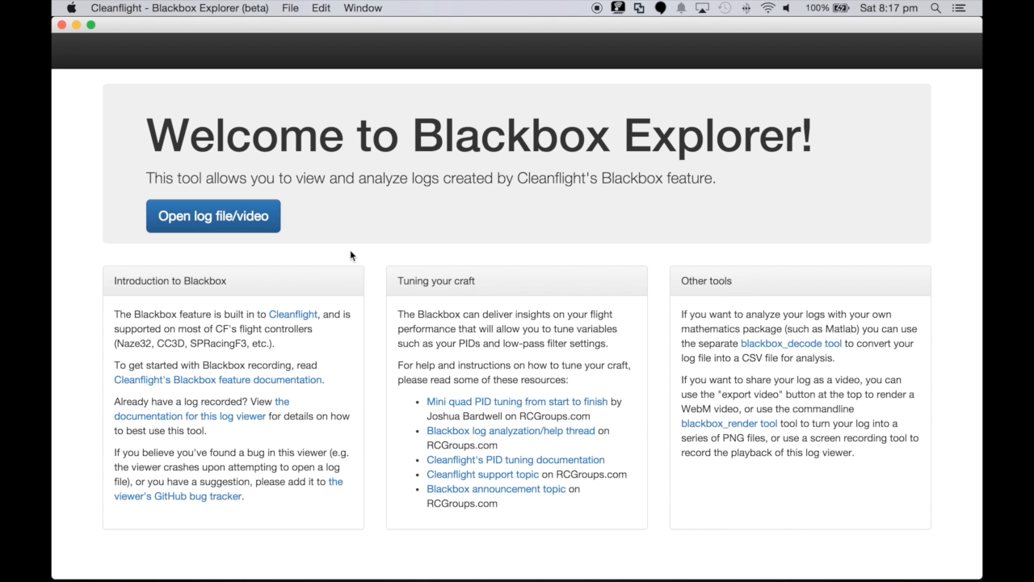
mouse_move(204, 246)
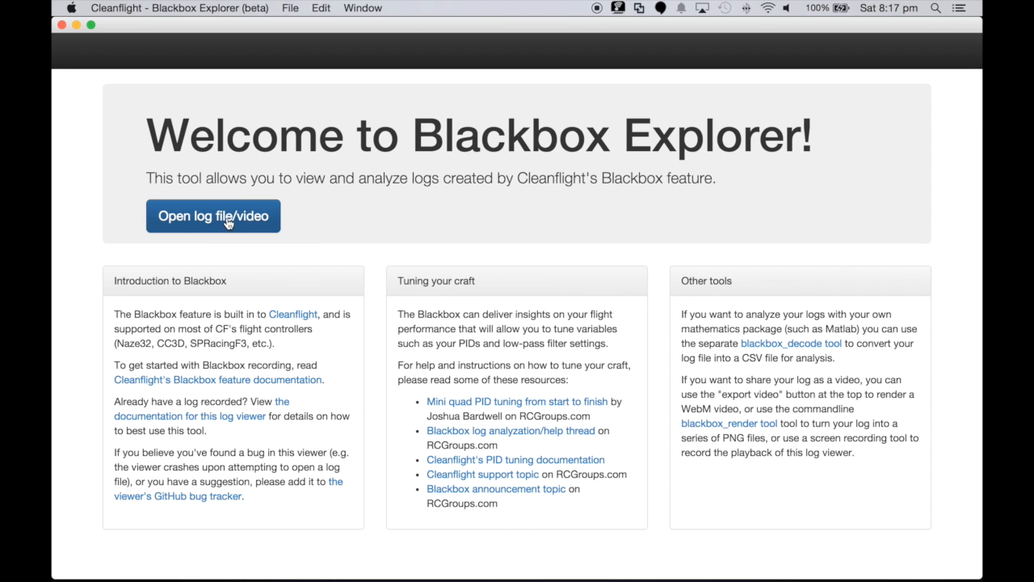
Browse the DLOGGER card's logs, compare LOG00125.TXT and LOG00126.TXT previews, and choose LOG00125.TXT
left_click(213, 217)
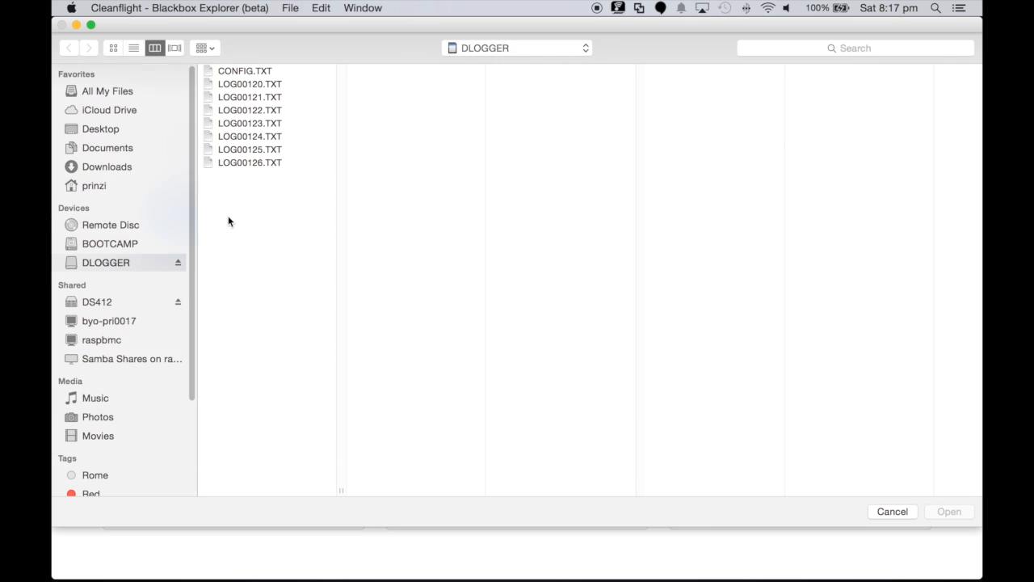
mouse_move(108, 268)
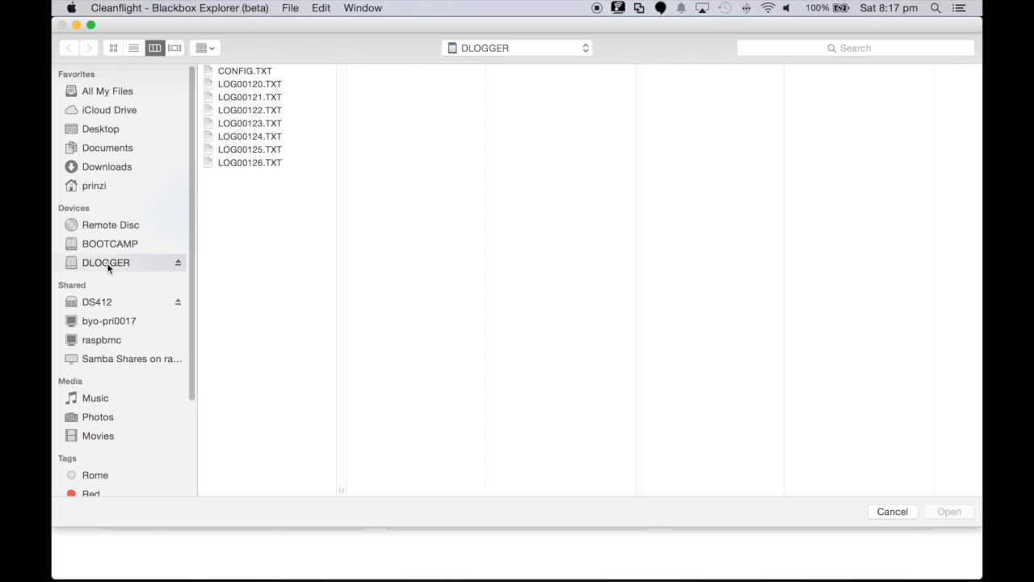
mouse_move(248, 165)
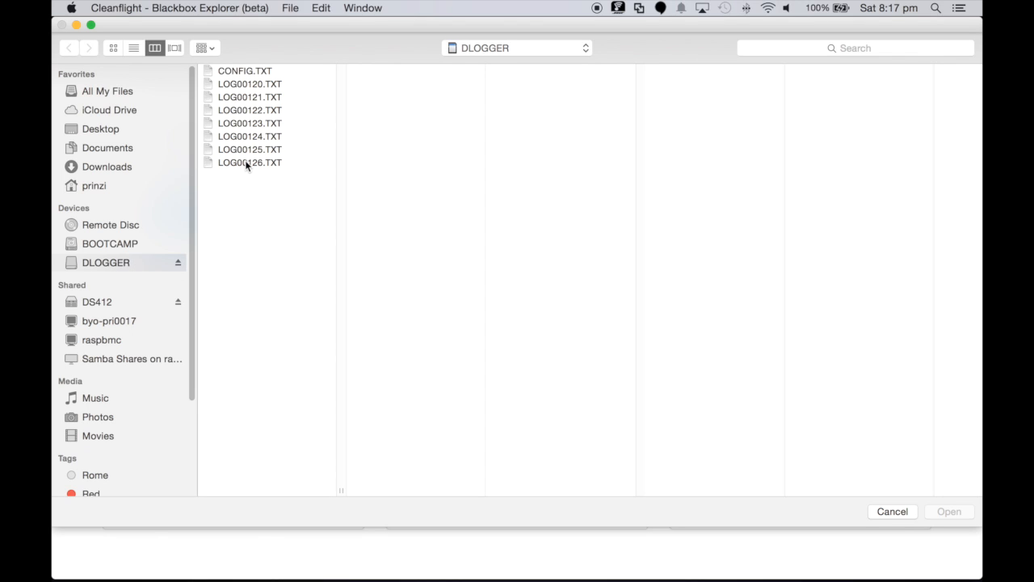
left_click(249, 162)
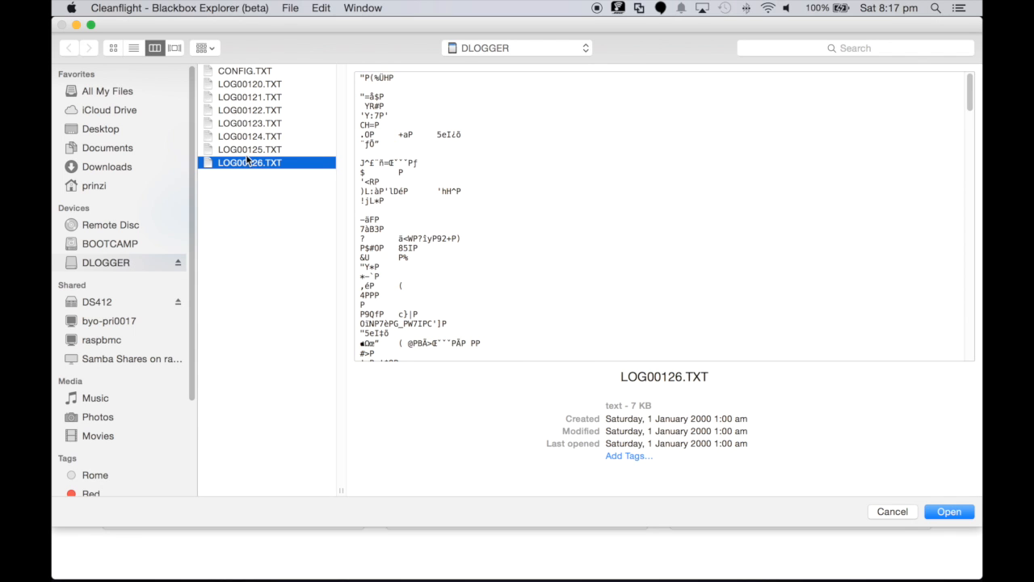
left_click(251, 149)
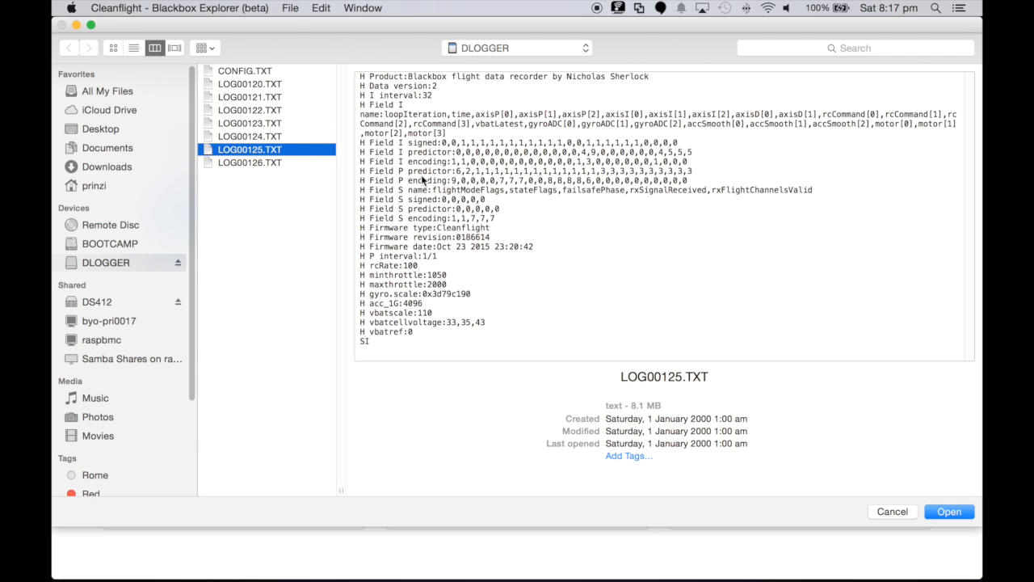
left_click(249, 162)
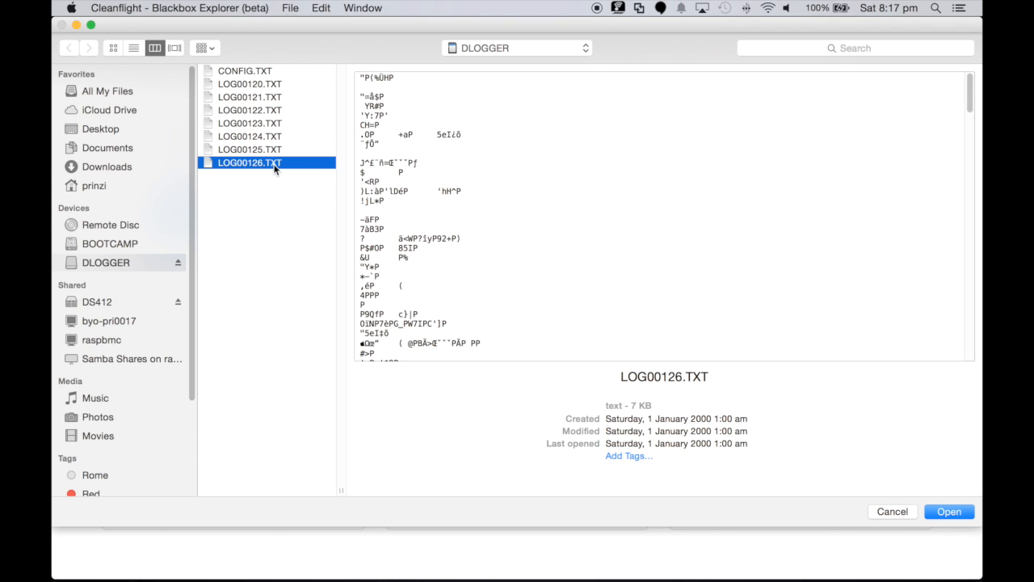
scroll("down", 3)
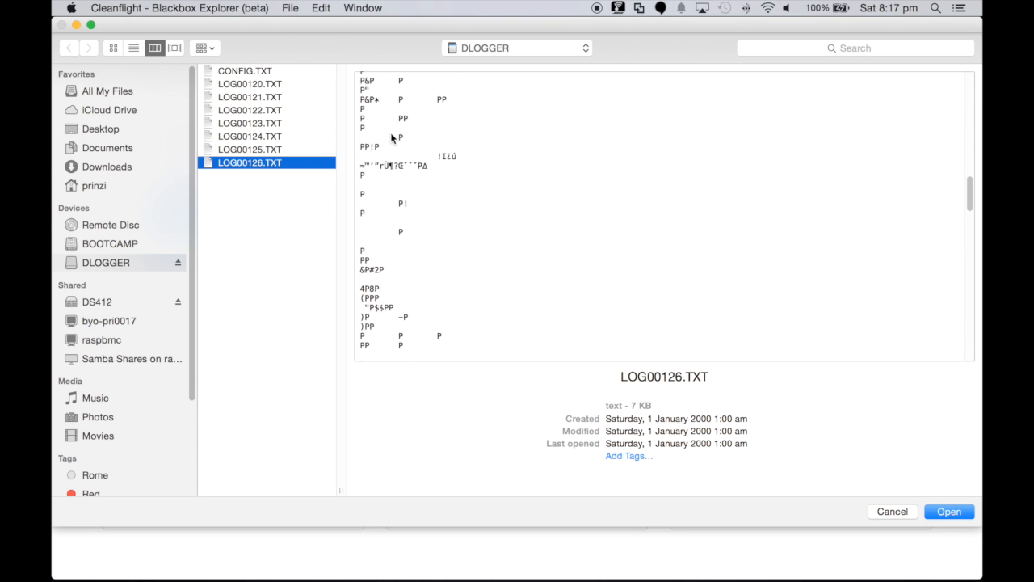
left_click(249, 149)
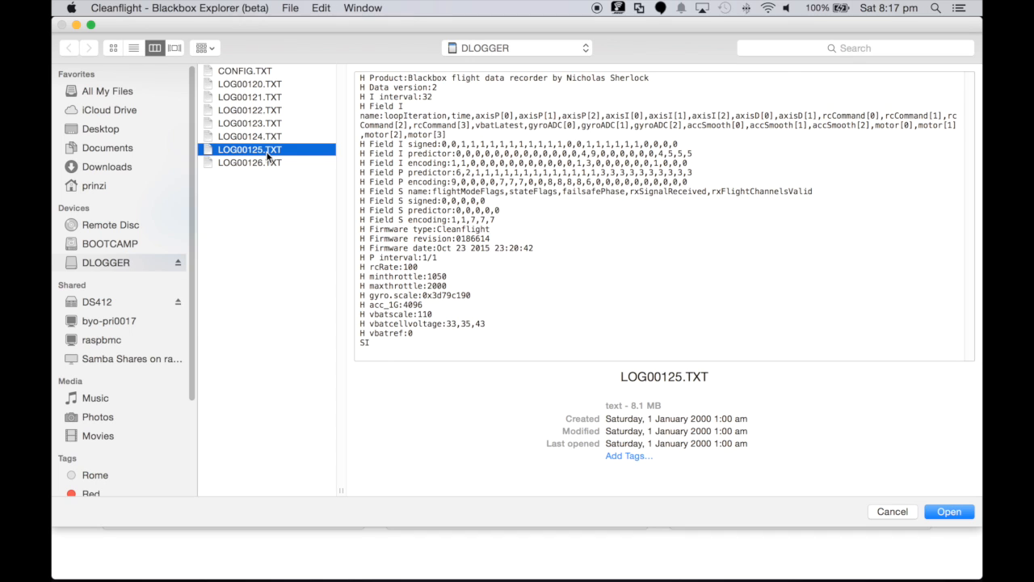
mouse_move(840, 453)
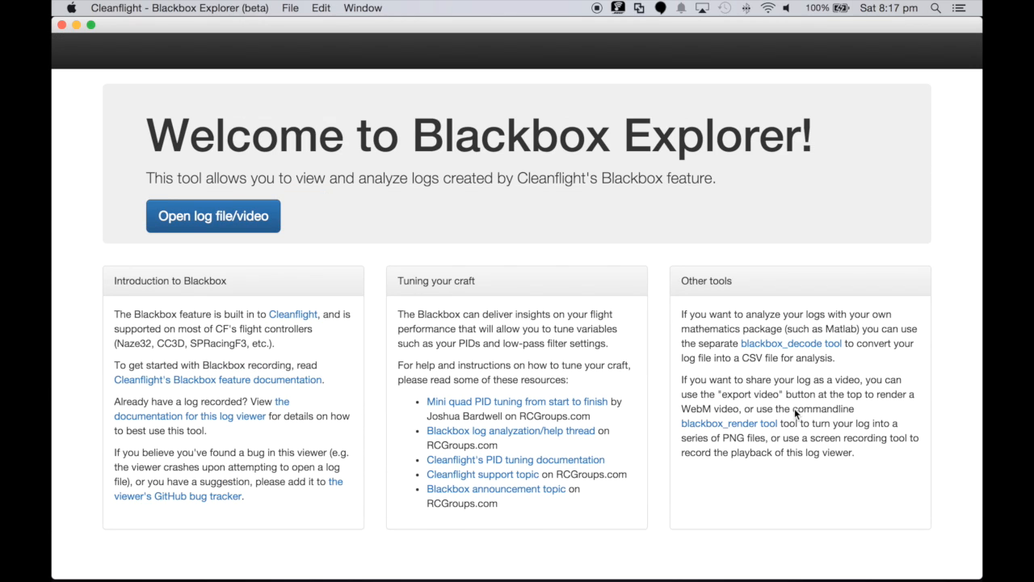
Load LOG00125.TXT, play it back and pause at about 17.9 s, bringing up graph configuration
left_click(213, 217)
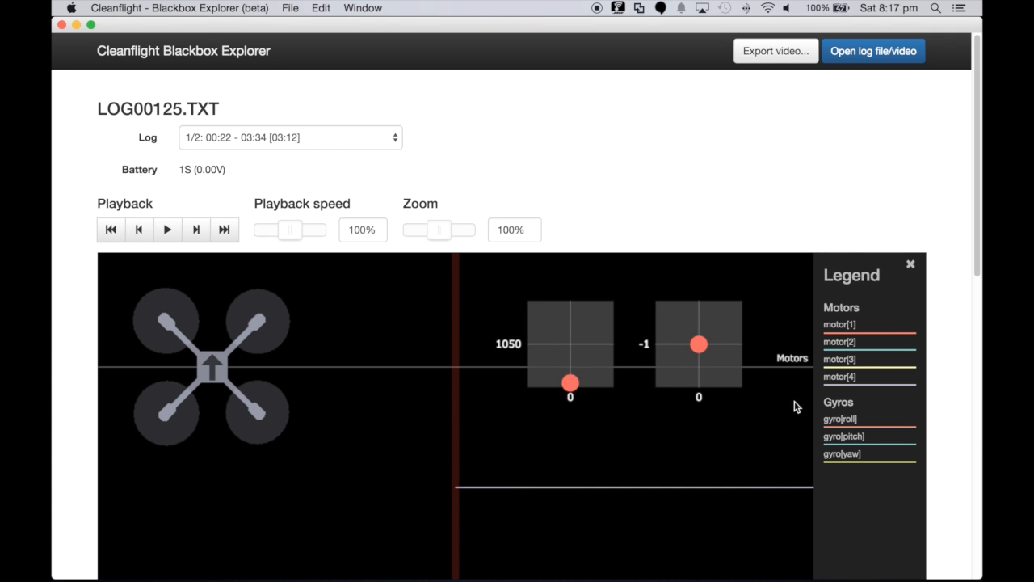
scroll("down", 3)
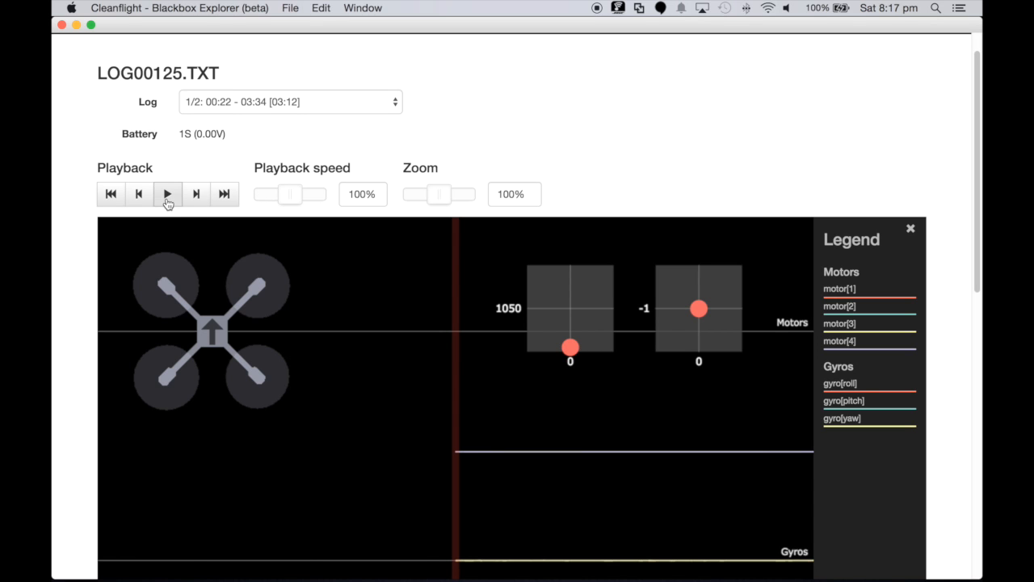
scroll("down", 3)
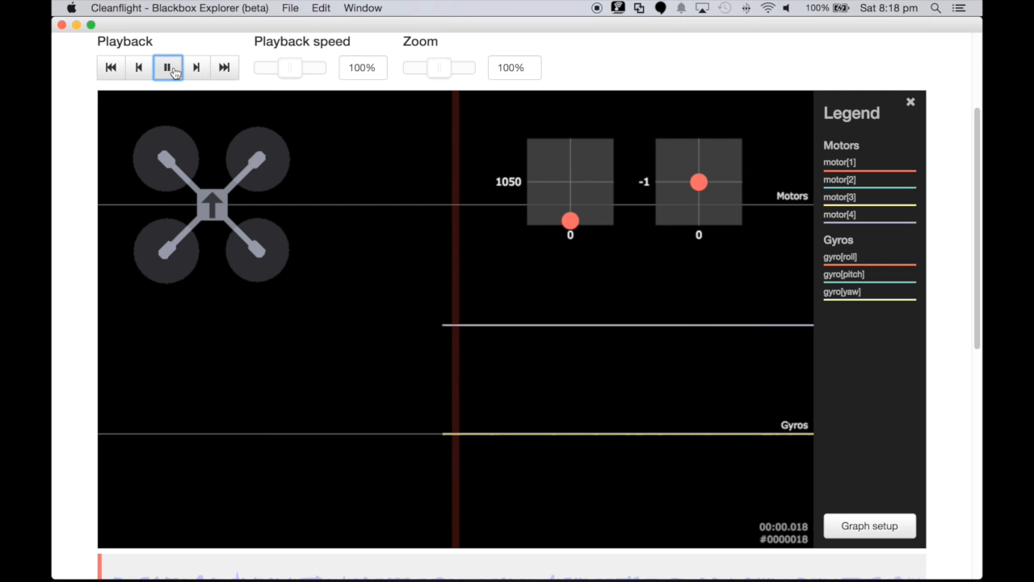
left_click(168, 68)
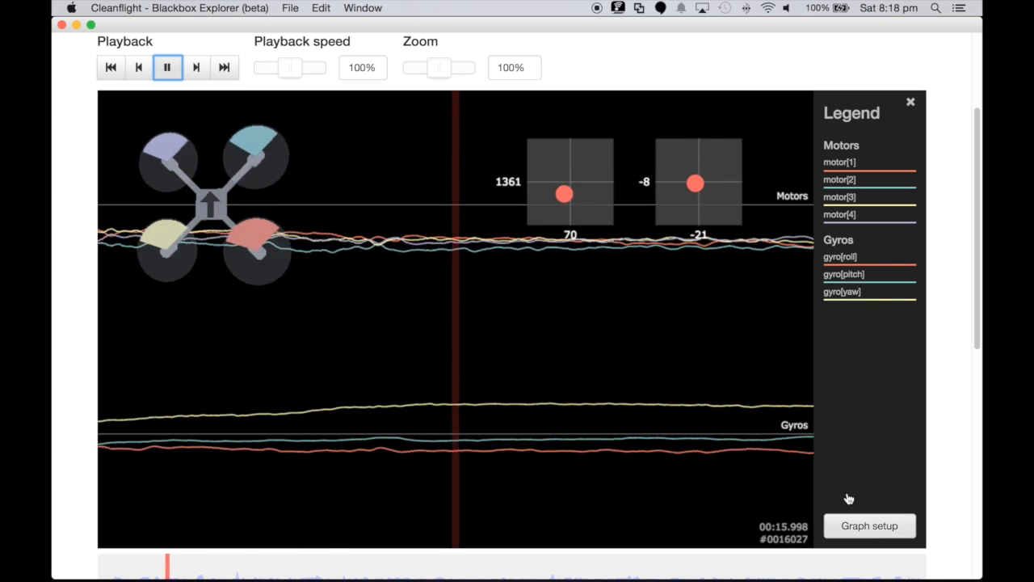
left_click(168, 68)
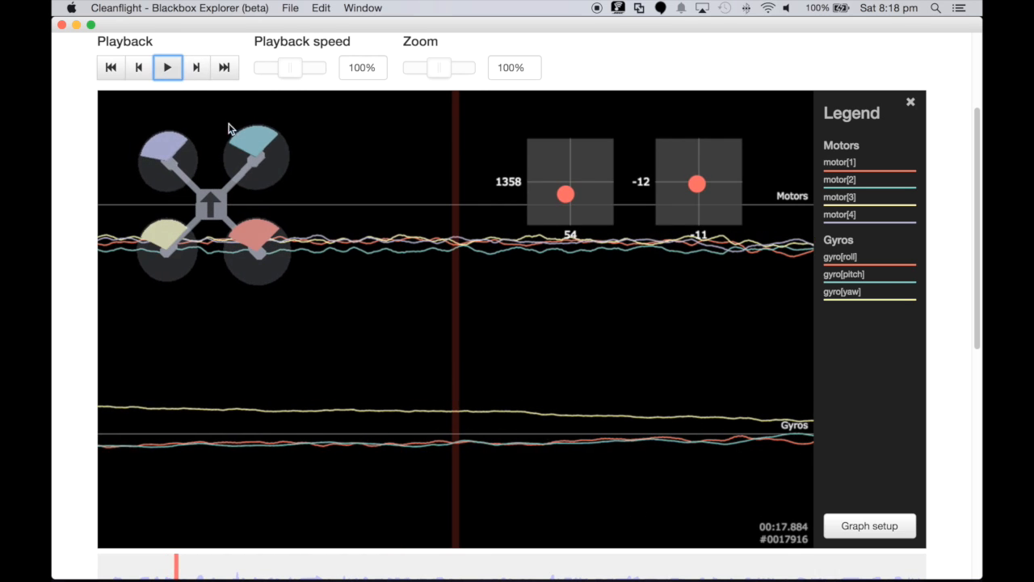
left_click(870, 526)
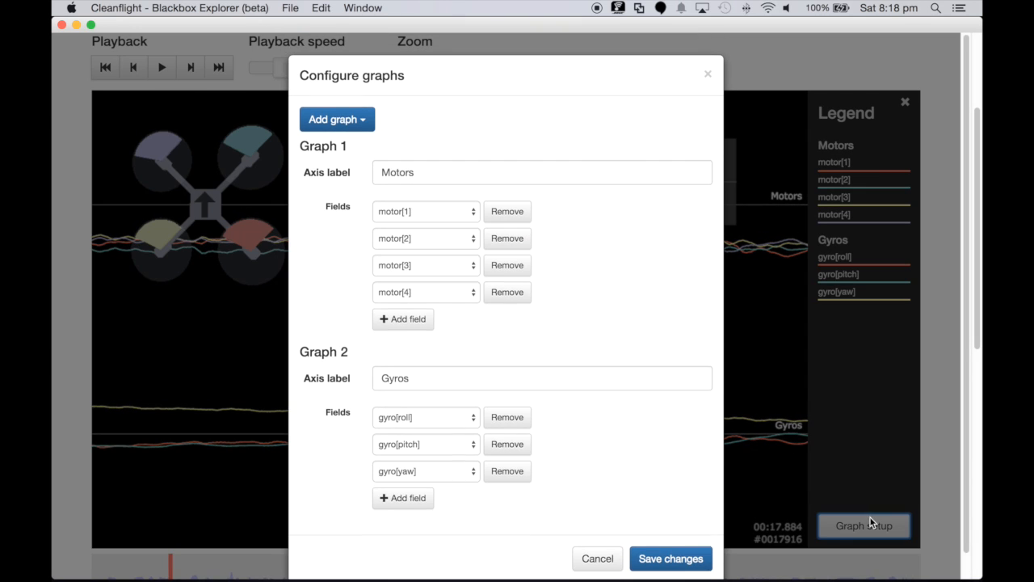
mouse_move(330, 171)
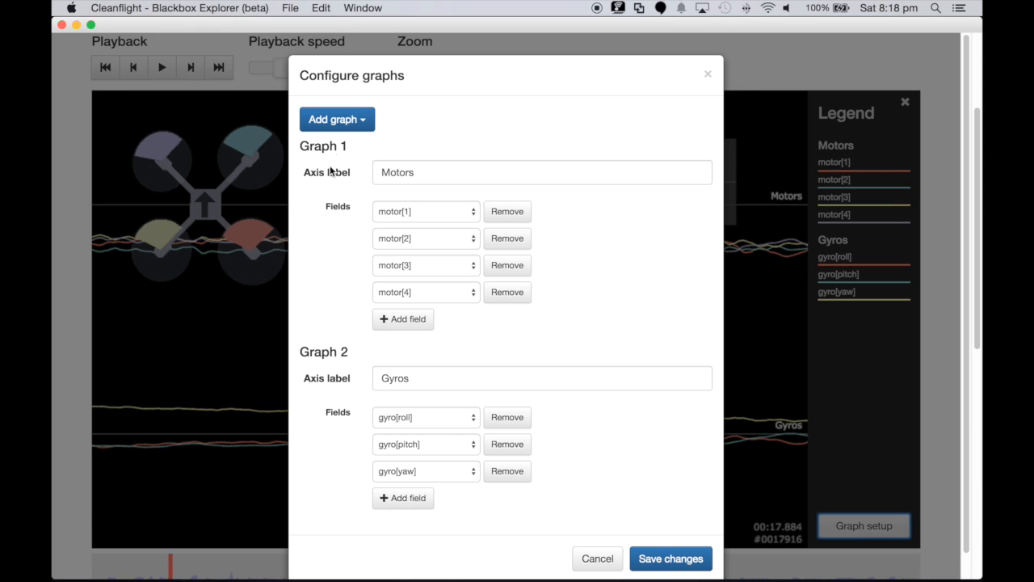
mouse_move(467, 223)
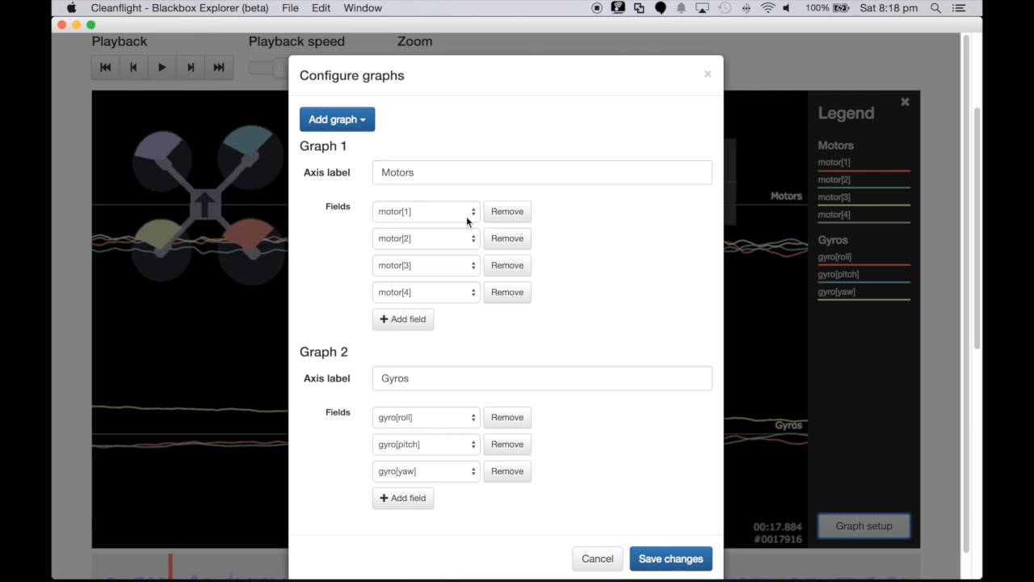
mouse_move(352, 273)
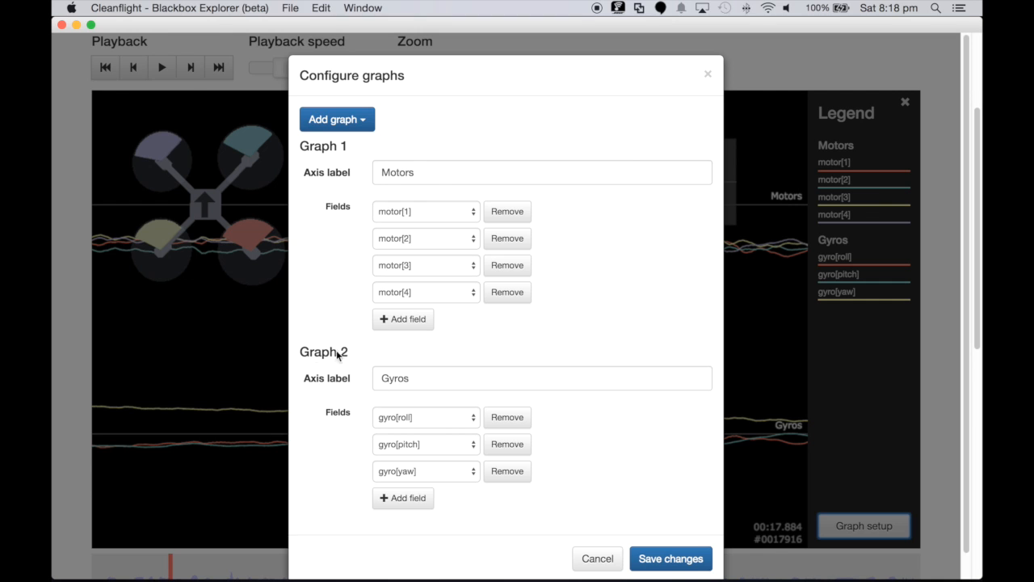
mouse_move(239, 420)
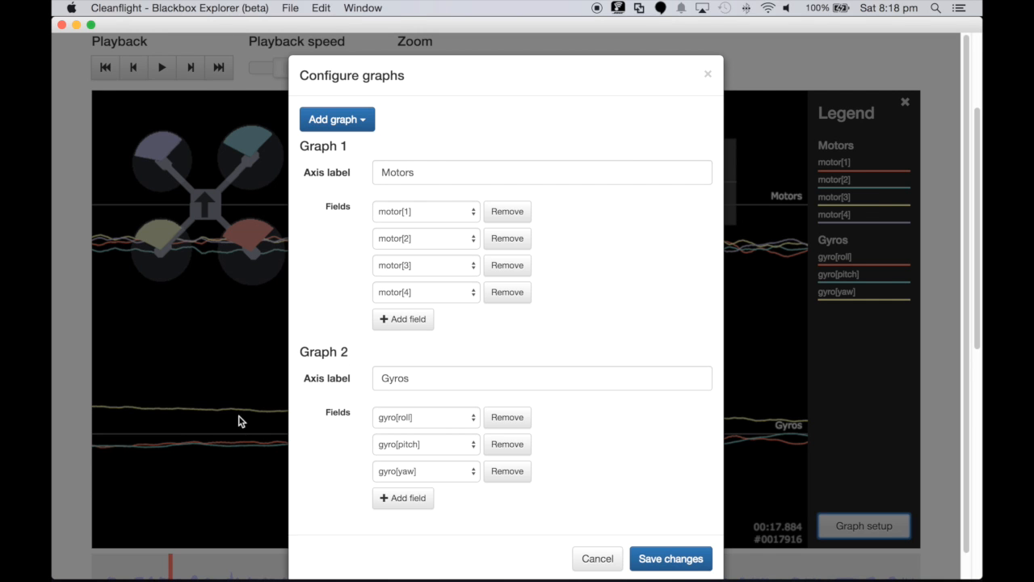
mouse_move(646, 562)
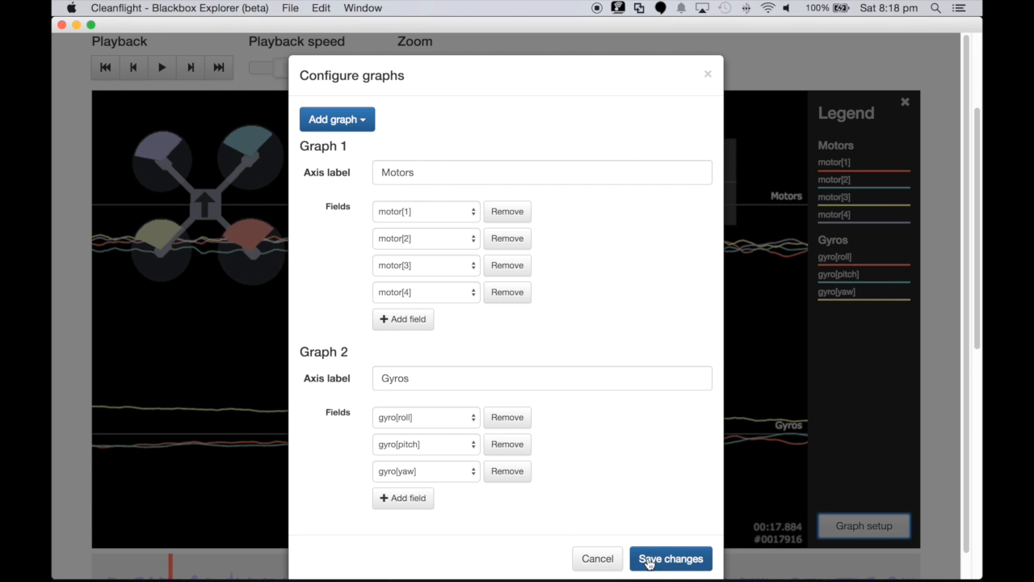
Save the graph configuration with Motors (motor[1]–[4]) and Gyros (roll, pitch, yaw) unchanged
left_click(670, 559)
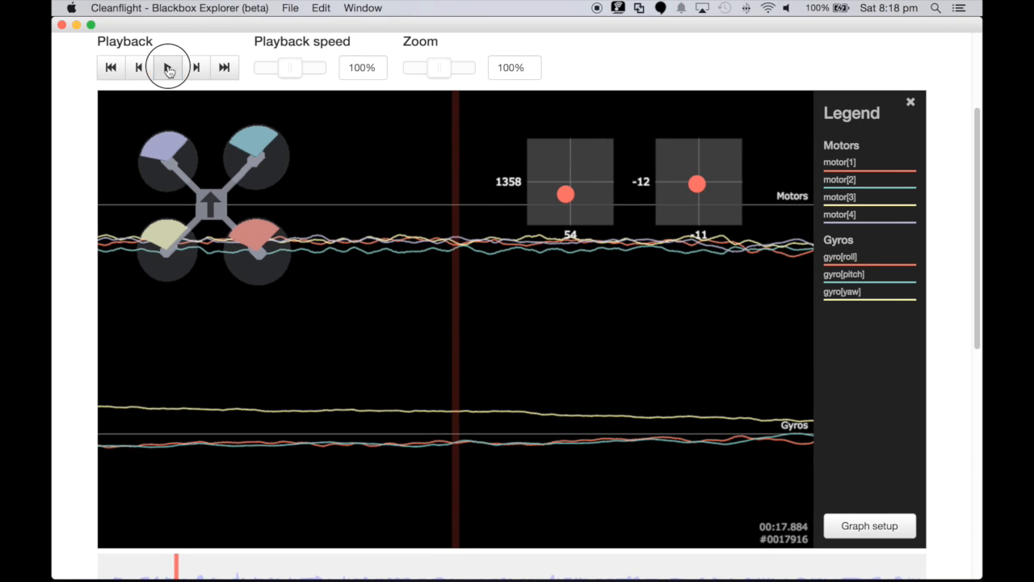
Play the flight log back and return it to its start at 00:00.000
left_click(168, 68)
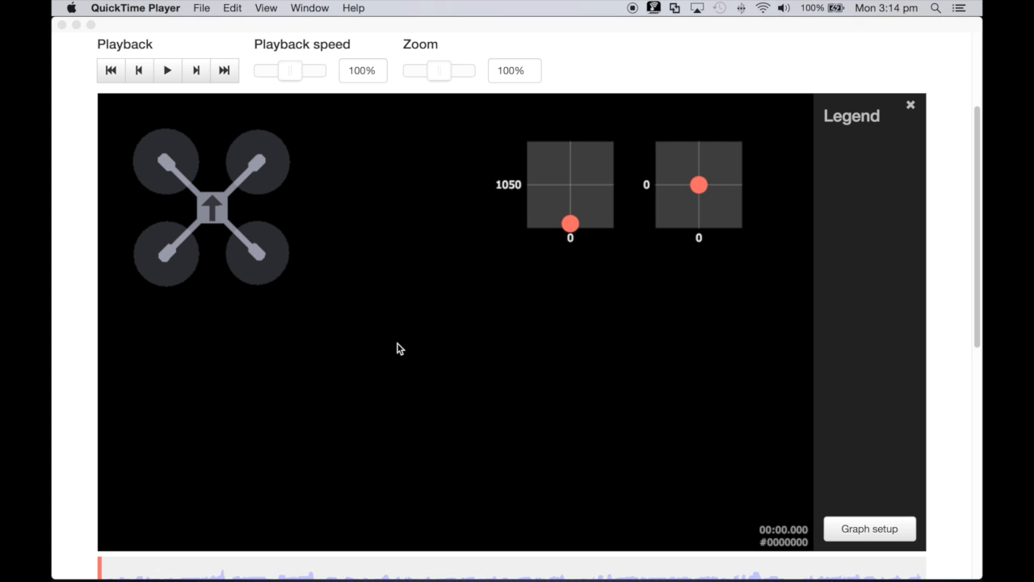
mouse_move(496, 366)
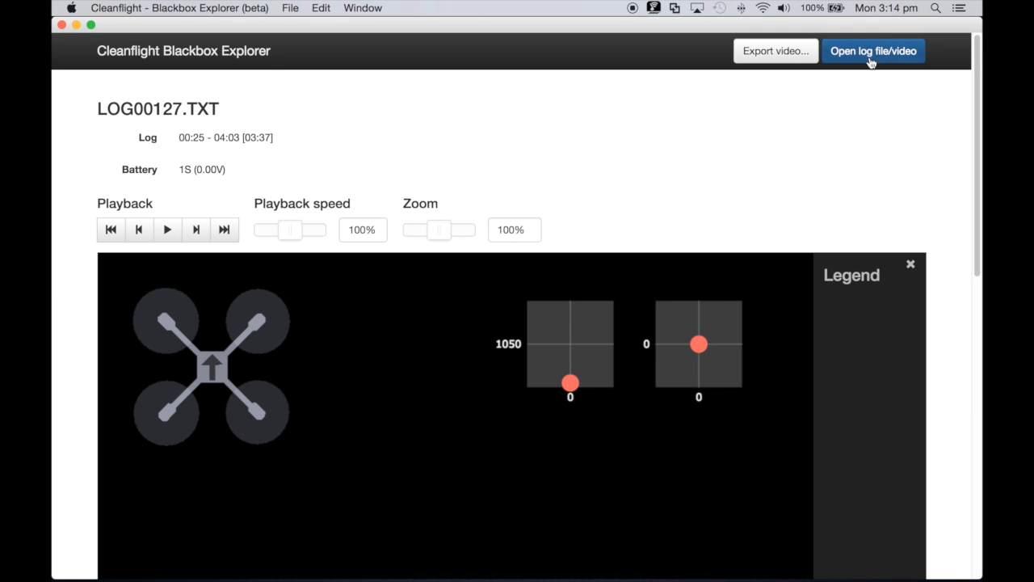
Load the flight video from the Desktop as the background behind the log displays
left_click(873, 51)
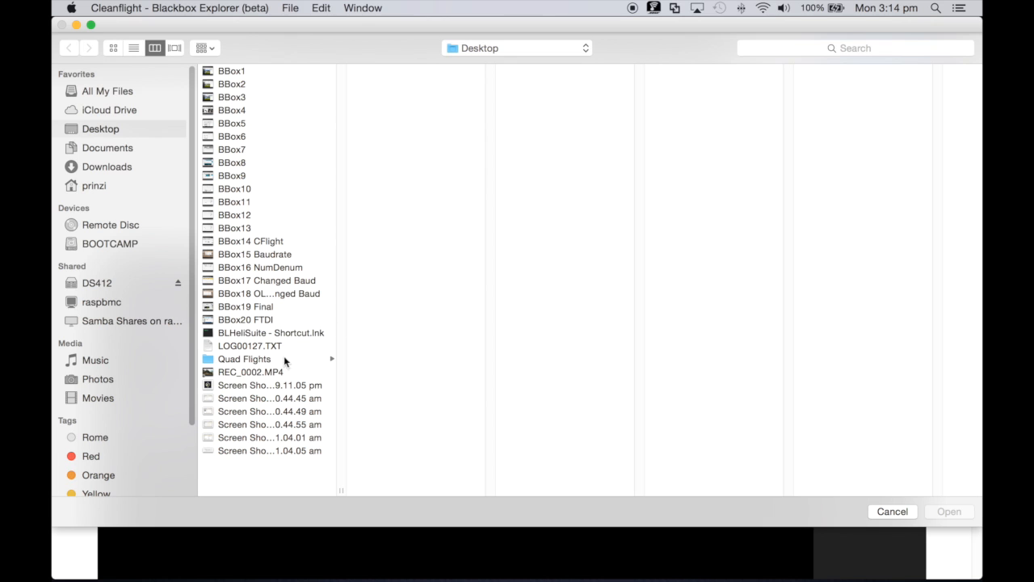
left_click(251, 371)
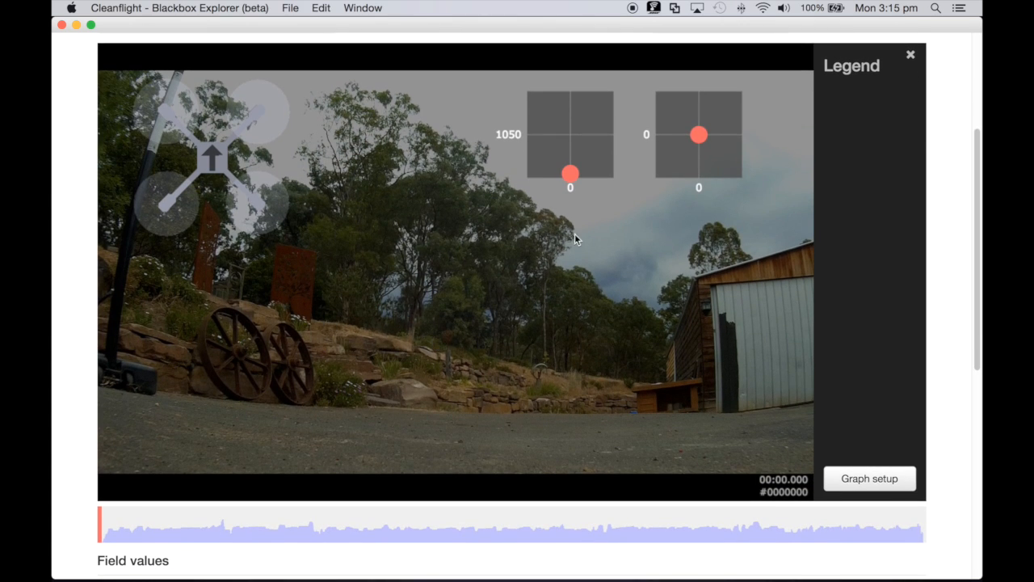
mouse_move(217, 139)
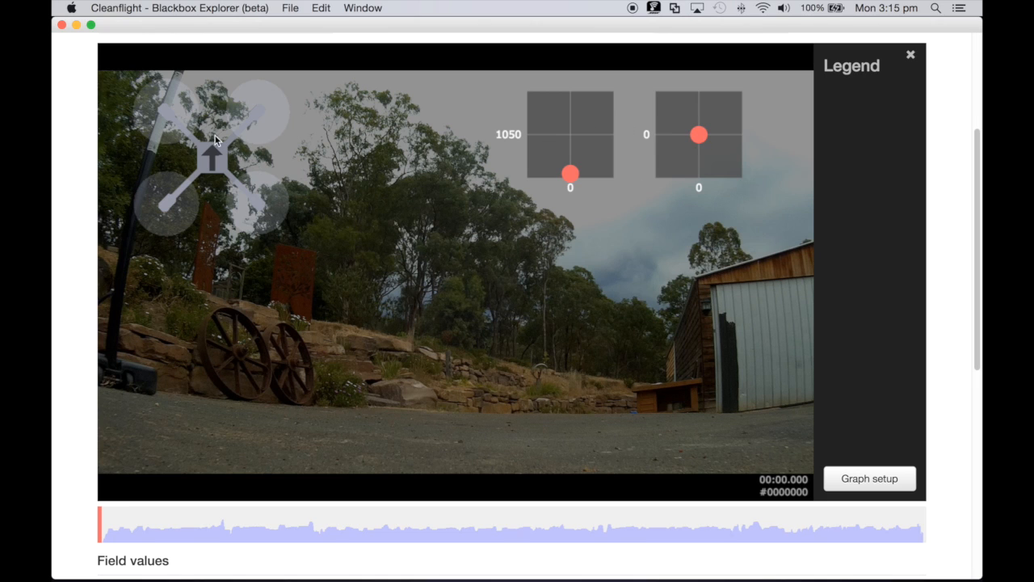
mouse_move(747, 152)
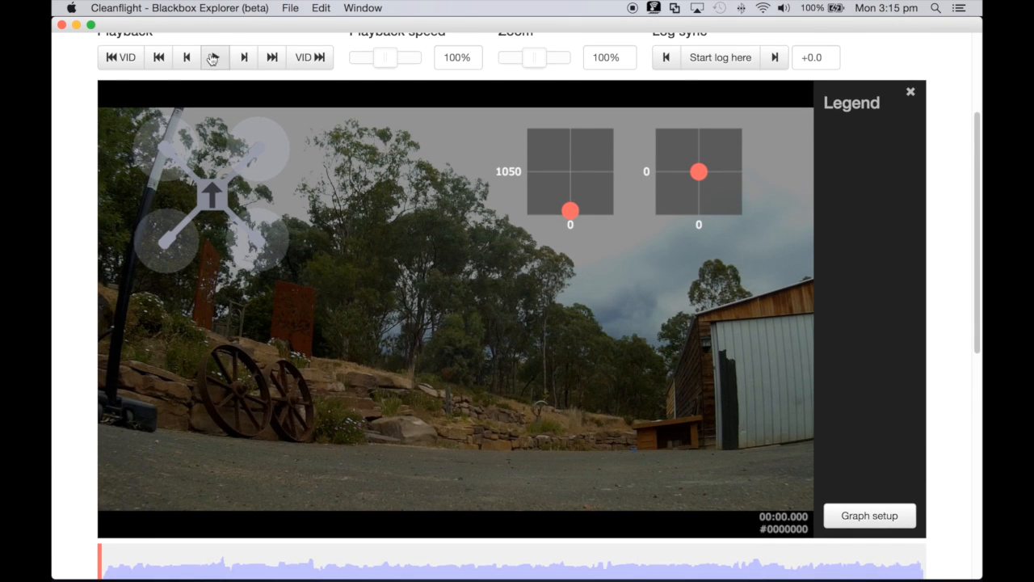
Play the video together with the log until about 00:22.795
left_click(214, 56)
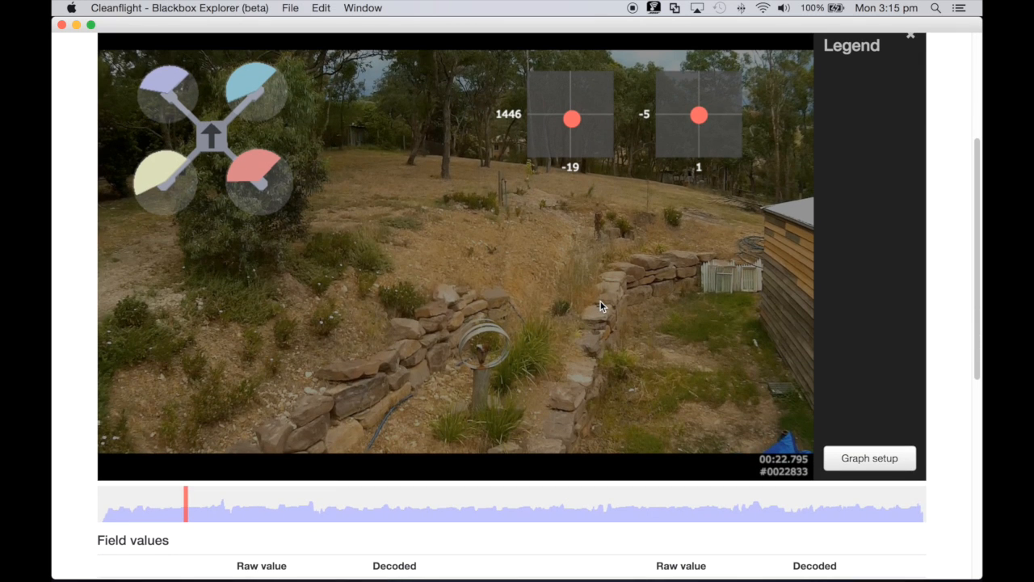
Restart the video from its beginning so log and video both sit at 00:00.000, checking Log sync
scroll("up", 3)
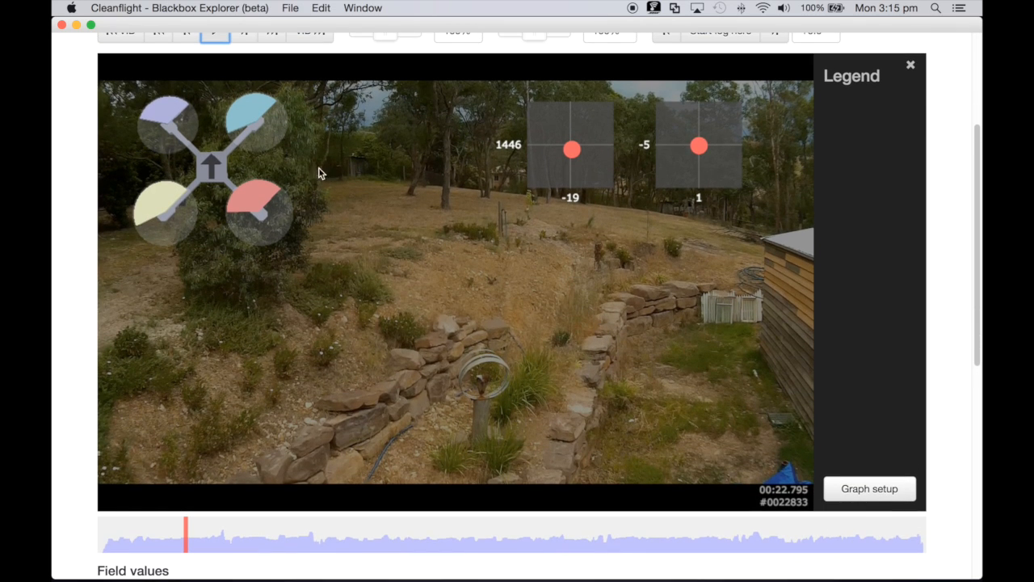
mouse_move(524, 357)
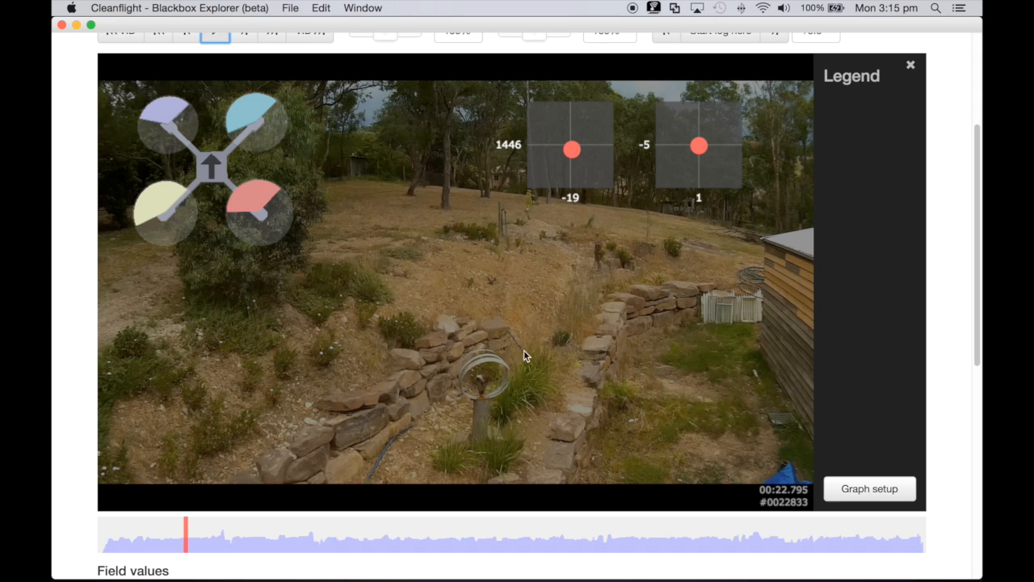
mouse_move(396, 401)
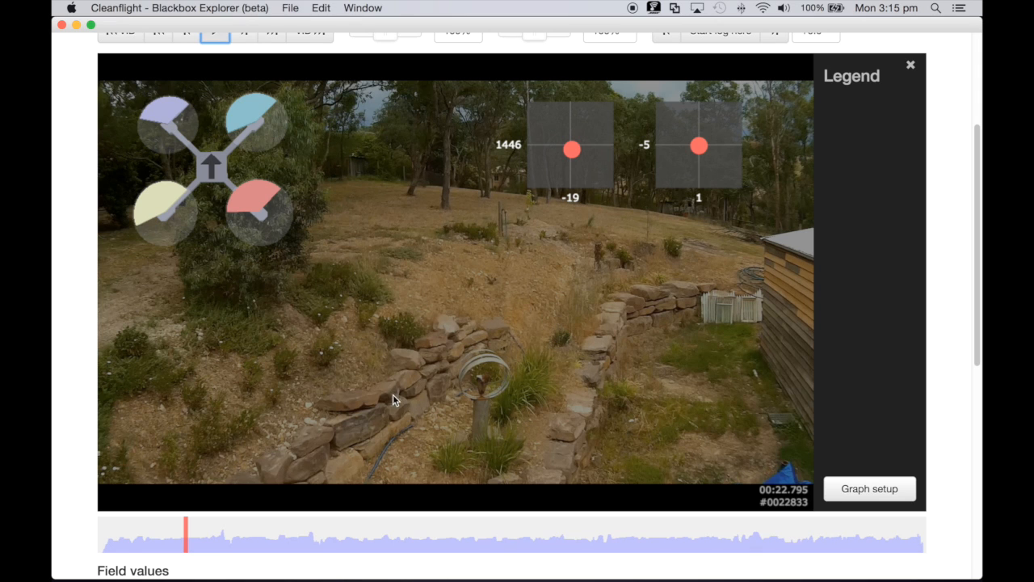
mouse_move(185, 536)
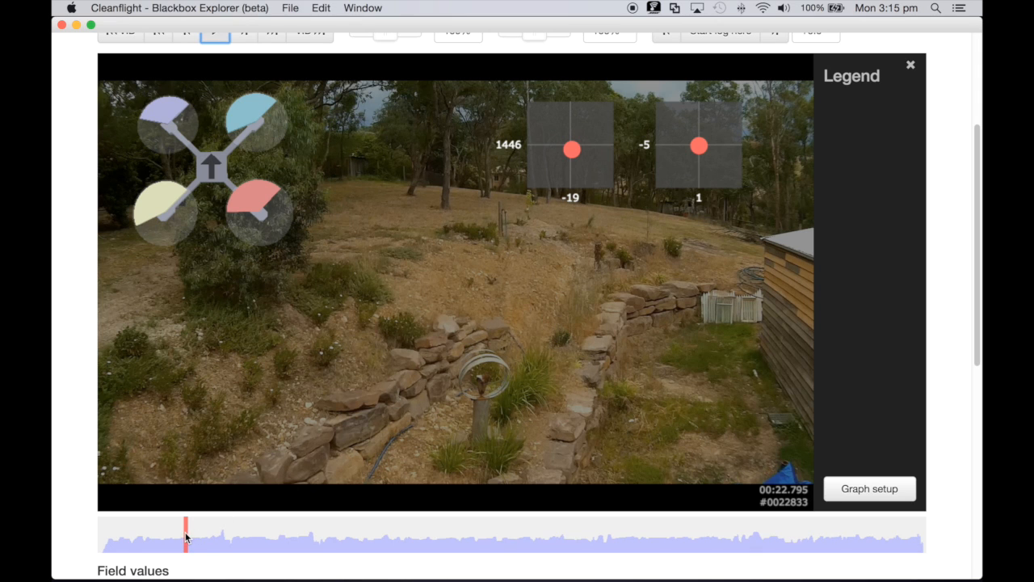
left_click_drag(186, 535, 165, 535)
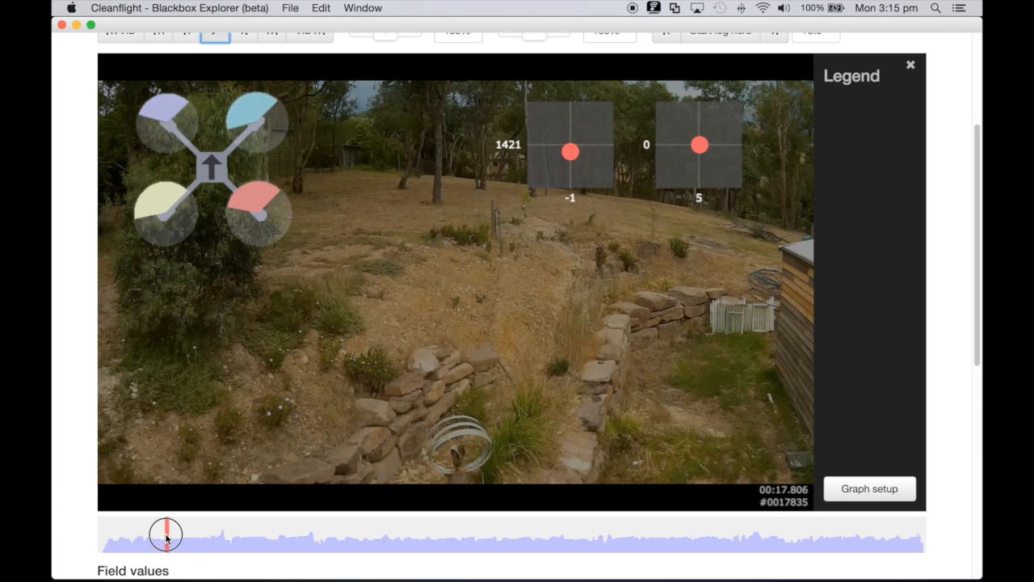
left_click(165, 534)
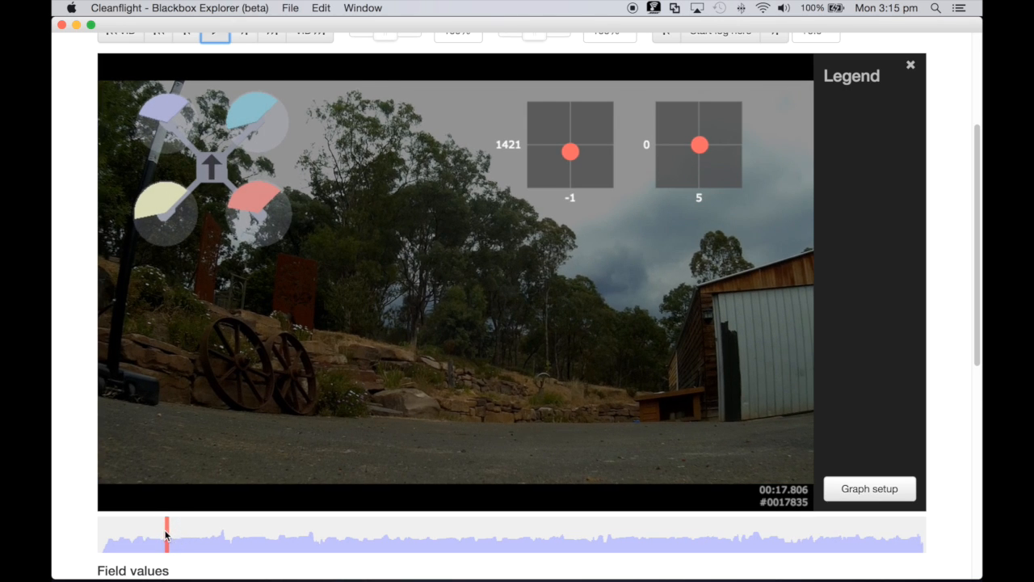
scroll("up", 3)
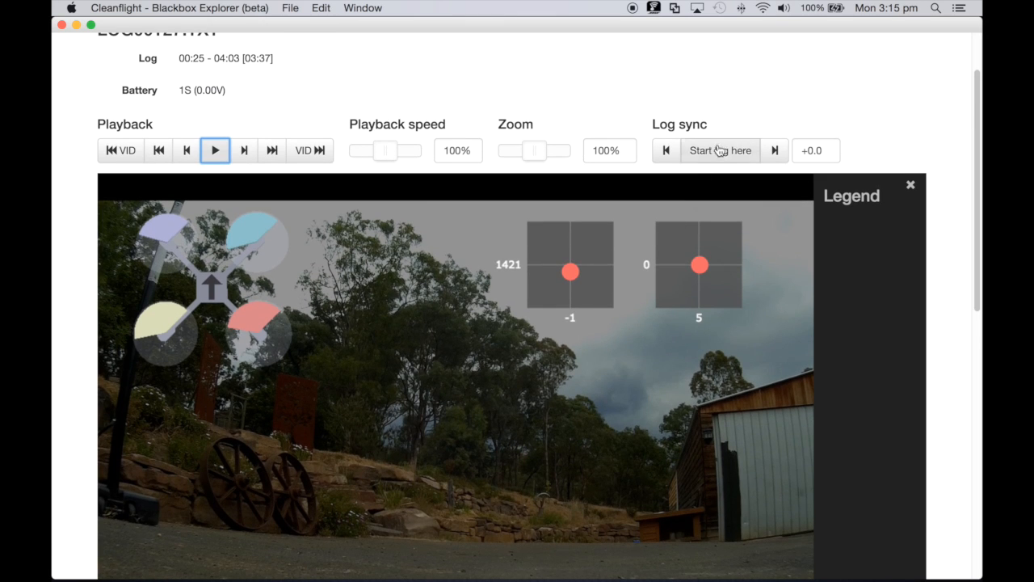
scroll("down", 3)
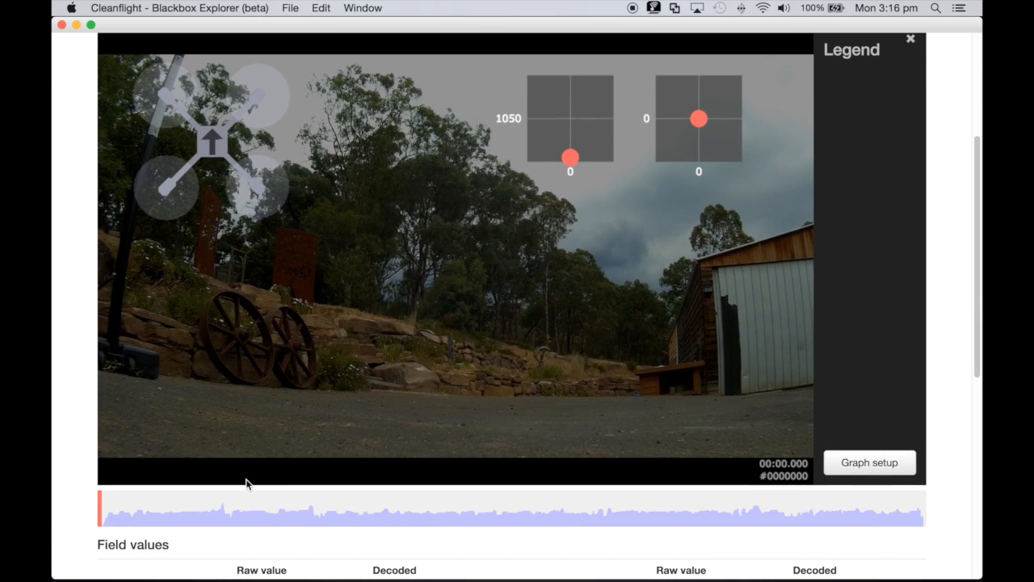
Scrub the log timeline forward to about 3.4 s and back to 00:00.309 near the start
left_click(103, 507)
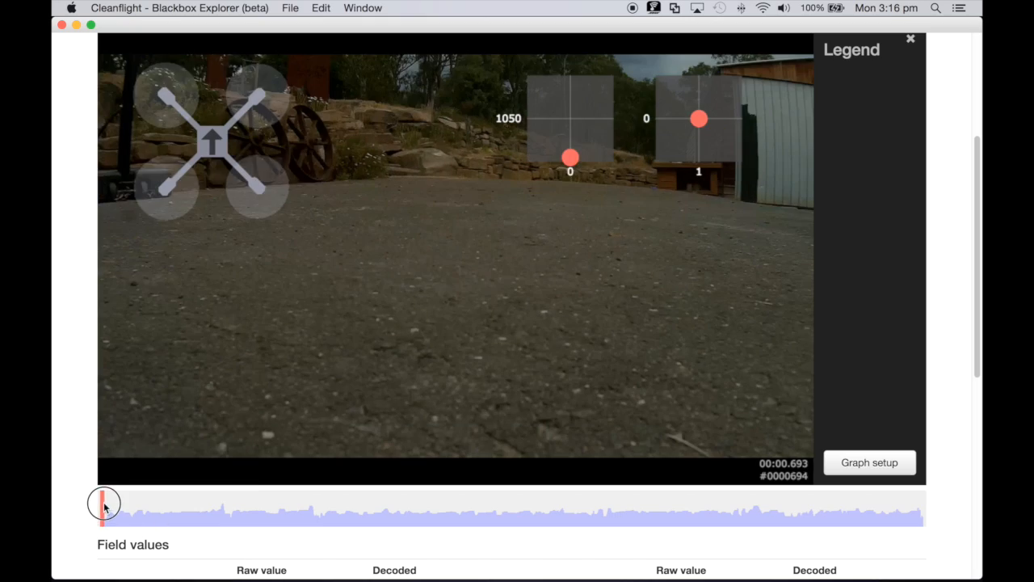
left_click_drag(104, 503, 113, 502)
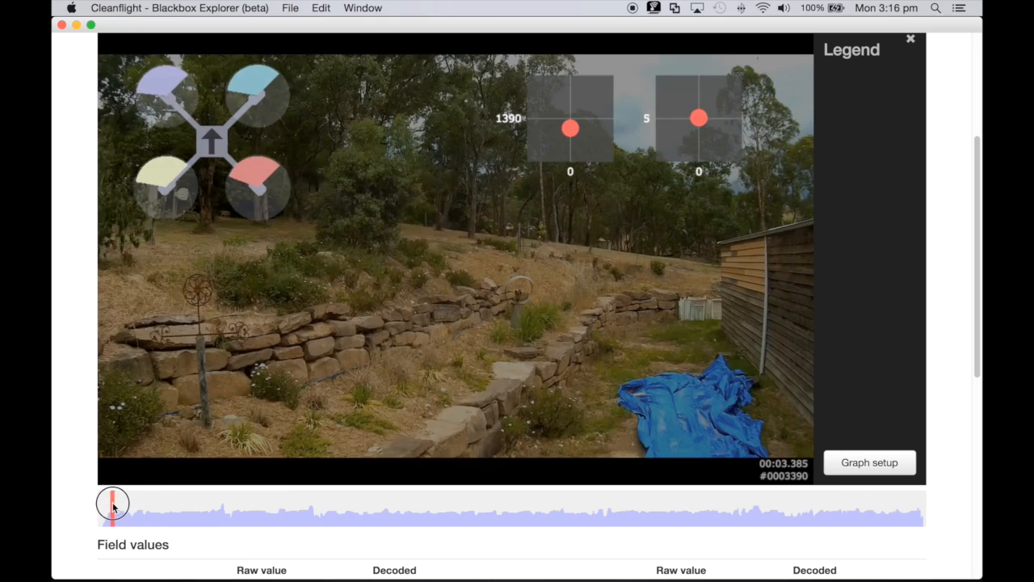
left_click_drag(113, 505, 100, 509)
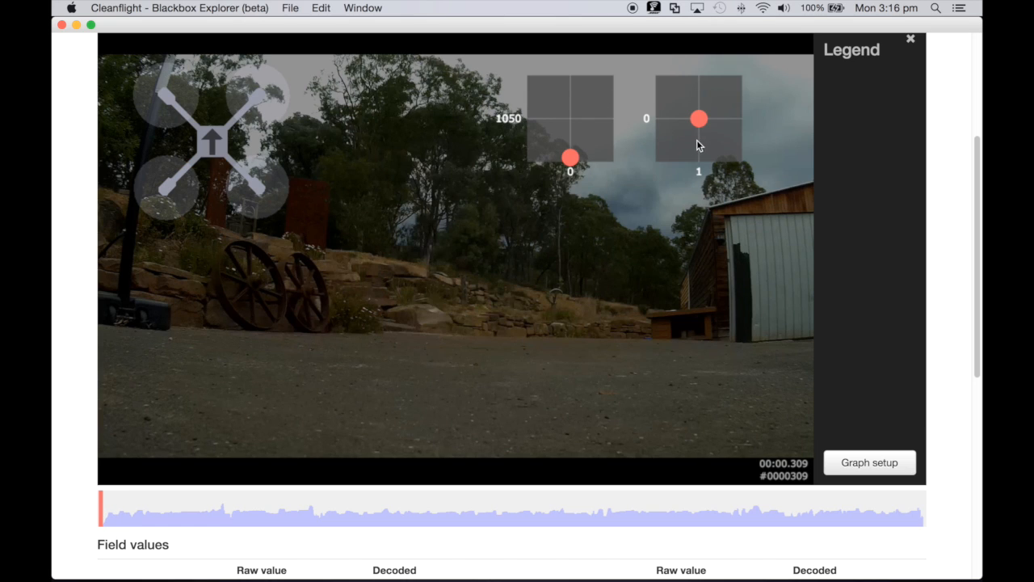
mouse_move(495, 354)
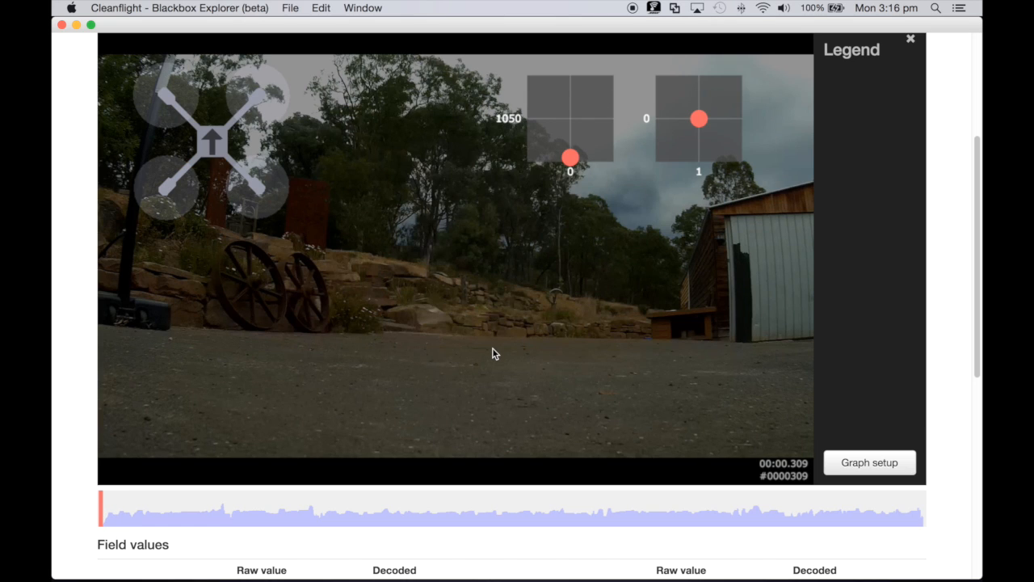
mouse_move(518, 316)
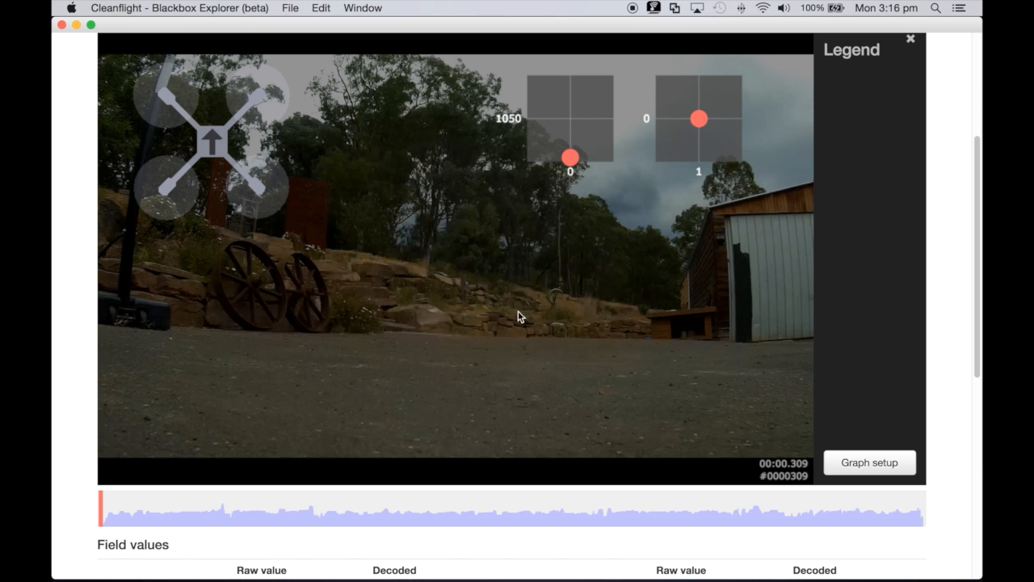
mouse_move(510, 294)
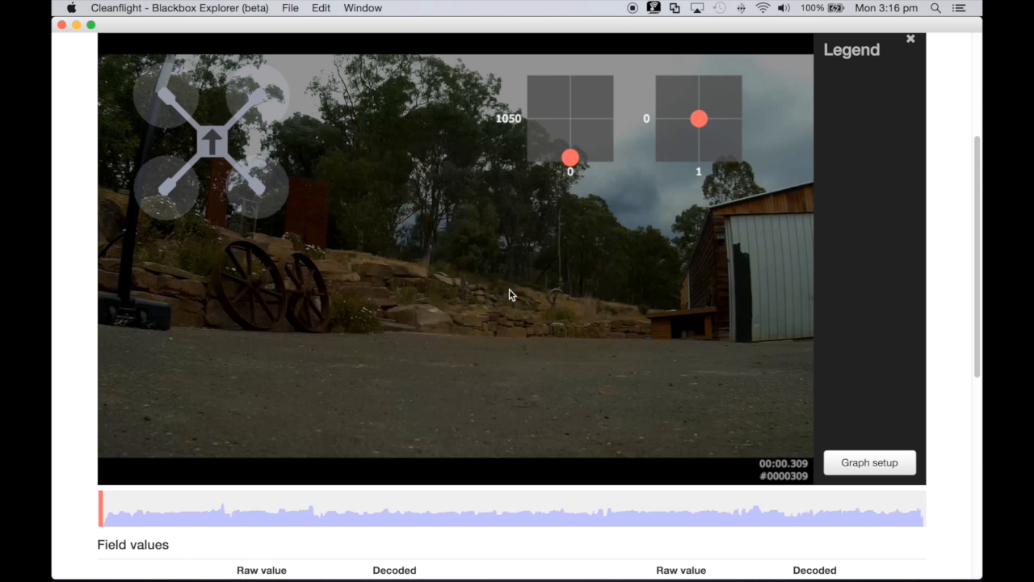
mouse_move(519, 281)
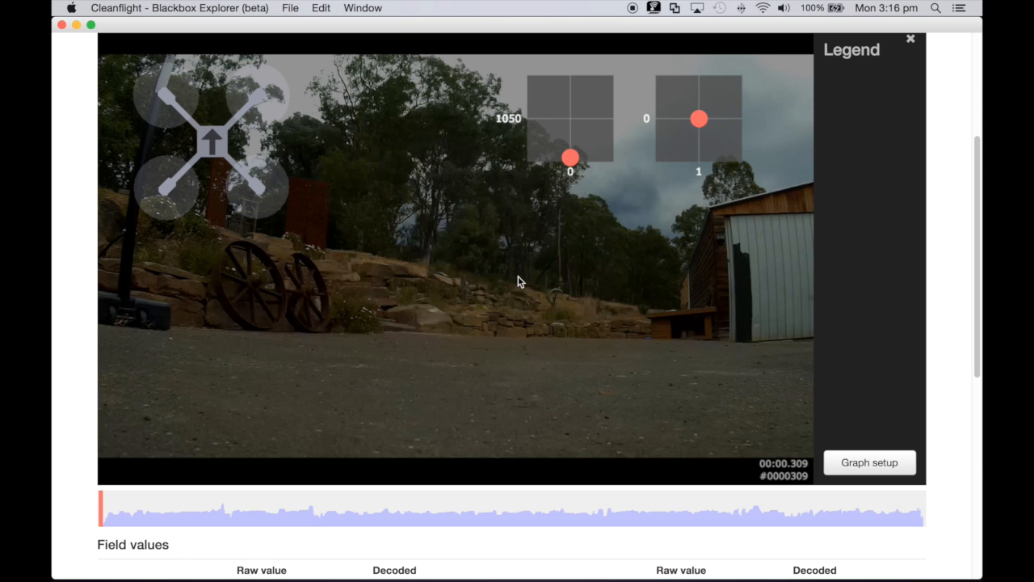